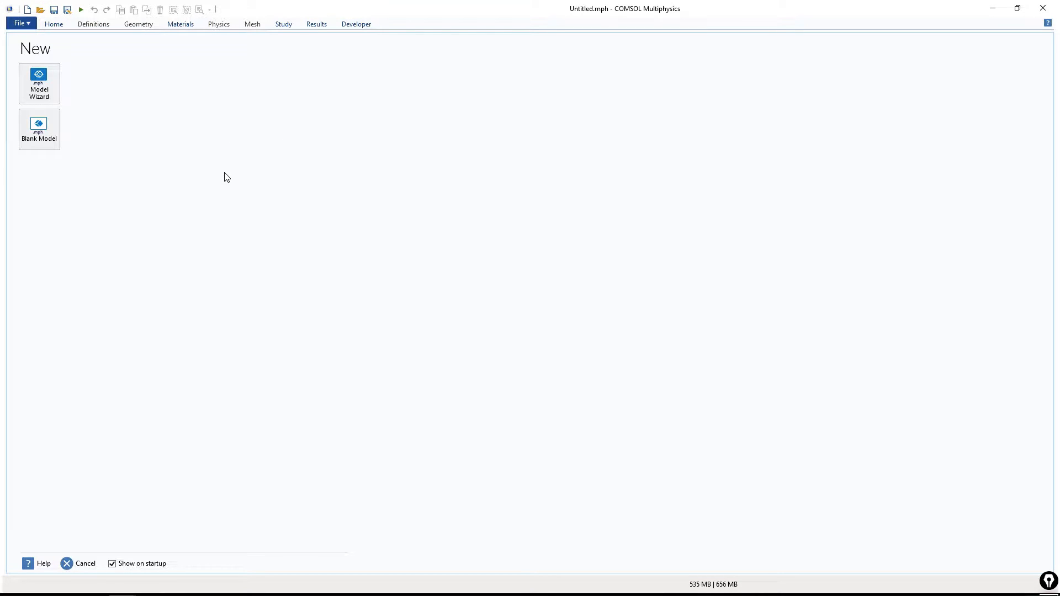
mouse_move(286, 163)
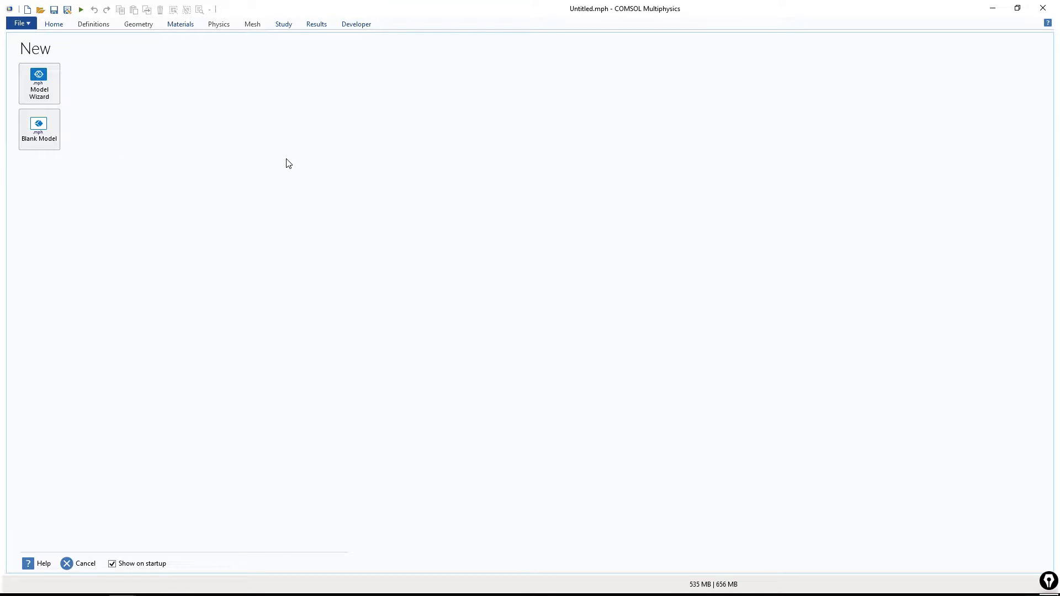
mouse_move(389, 87)
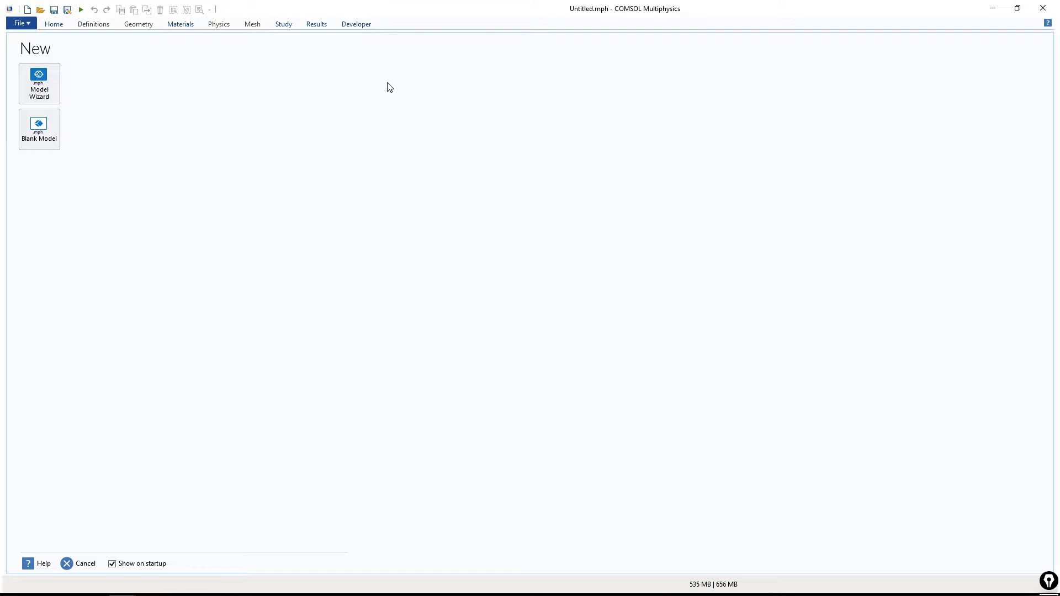
mouse_move(189, 240)
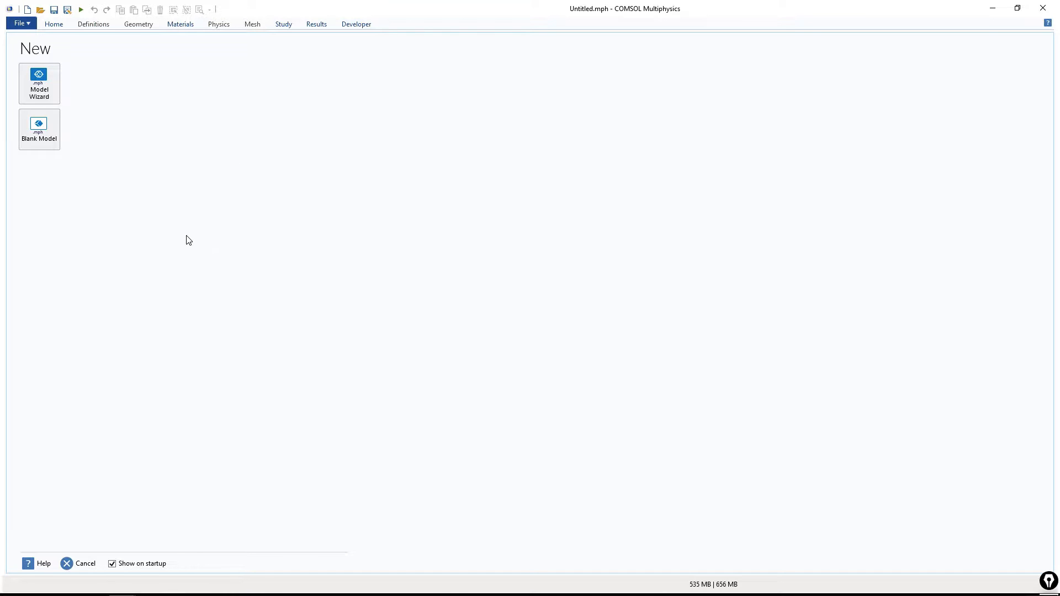
mouse_move(808, 99)
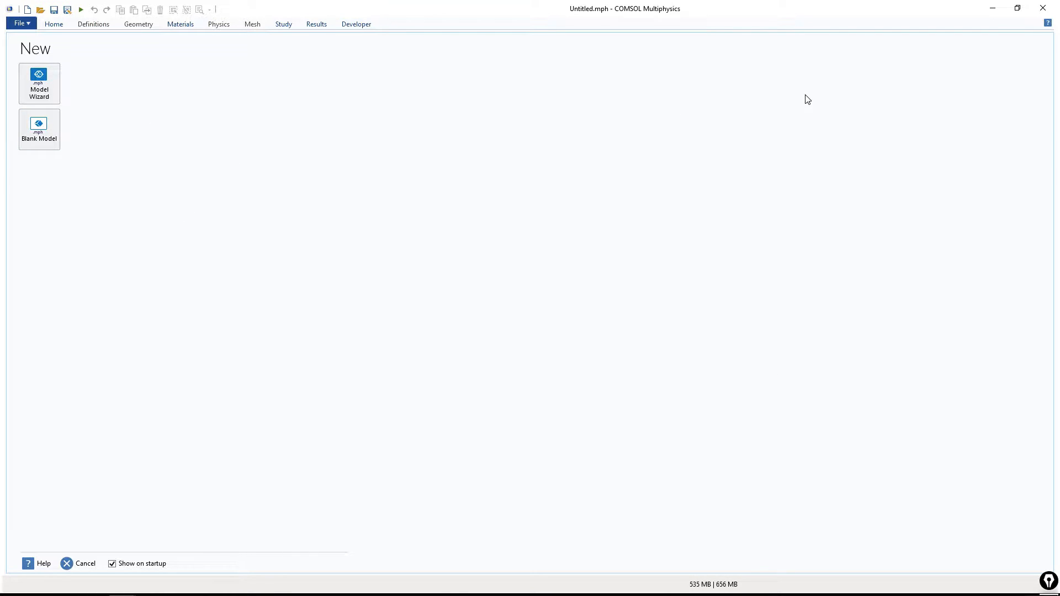
mouse_move(111, 128)
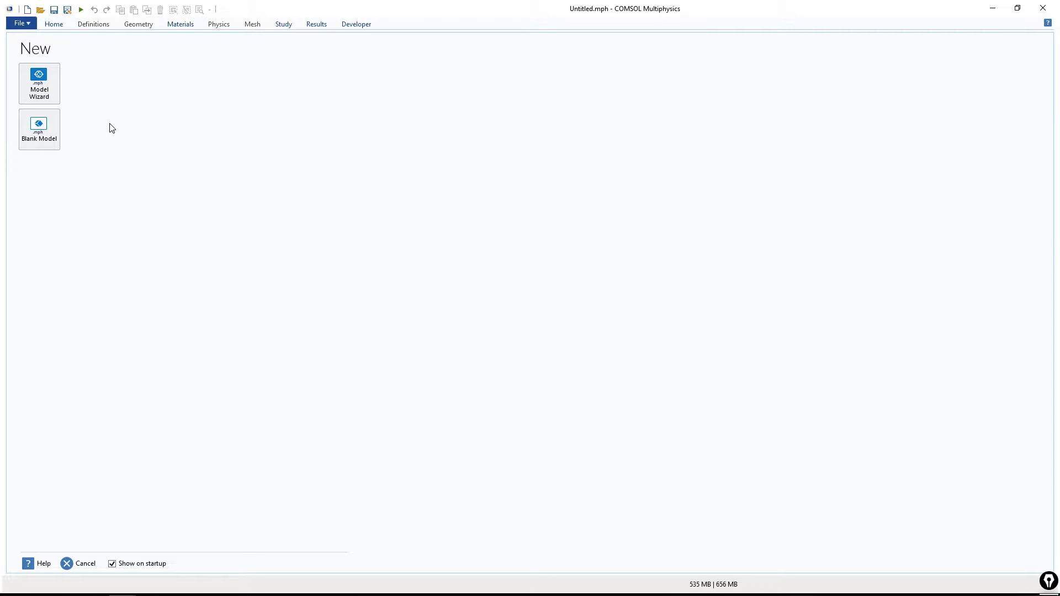
mouse_move(40, 82)
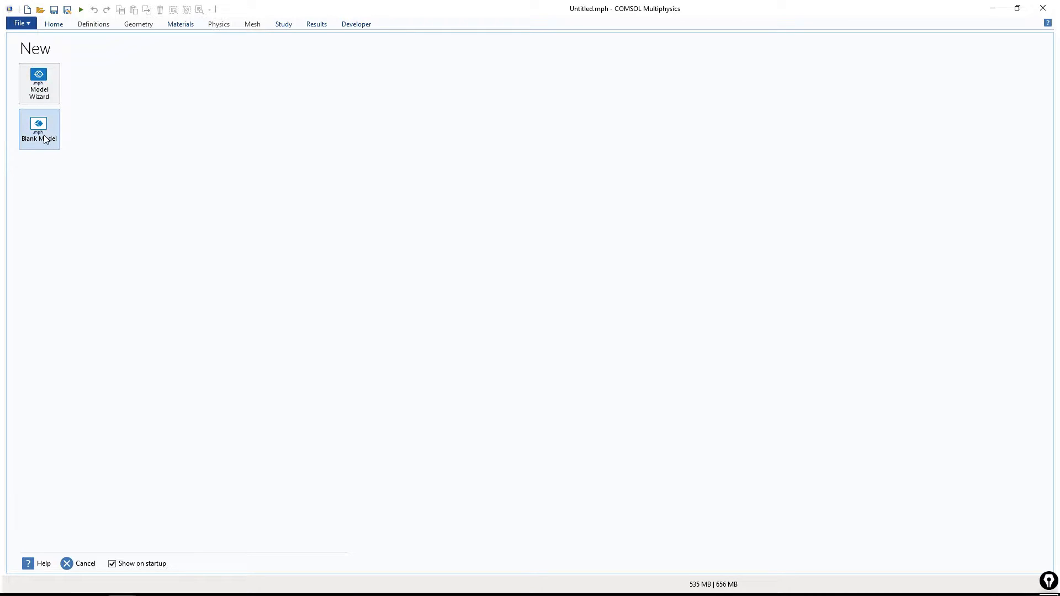
mouse_move(36, 143)
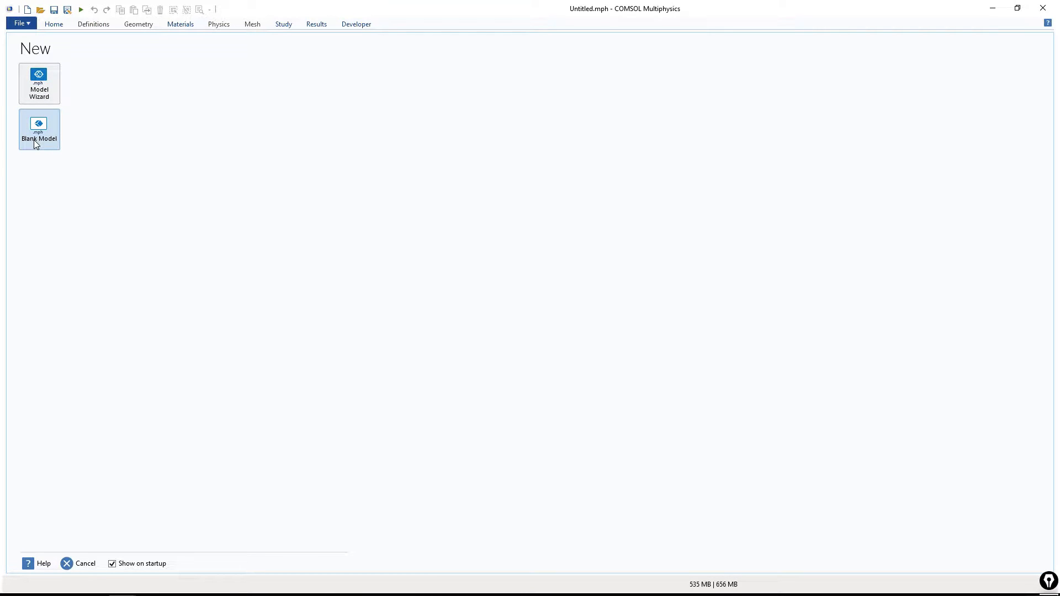
mouse_move(103, 106)
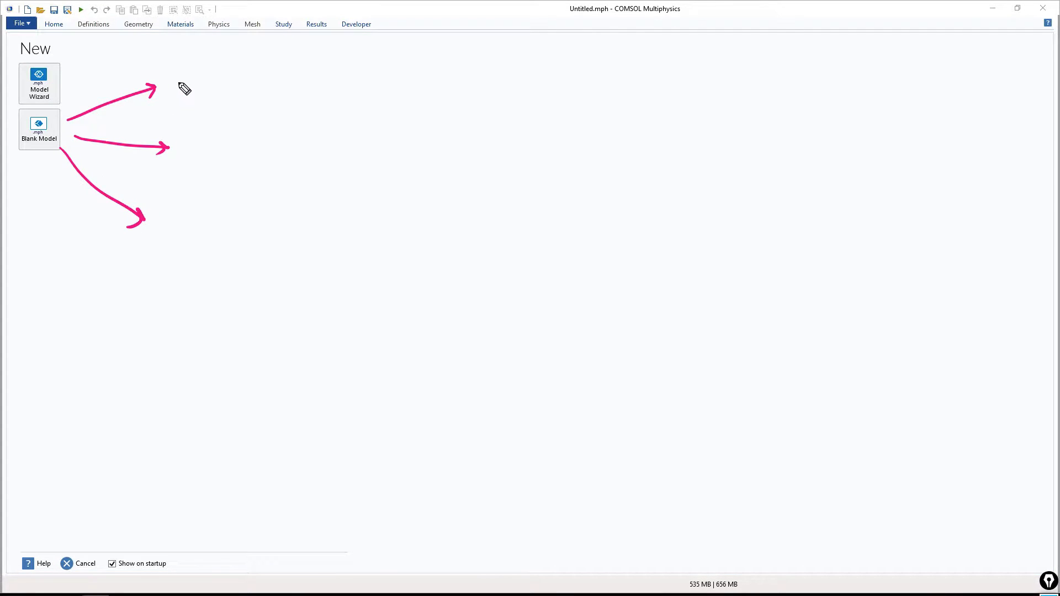
- Start a new blank model from the New screen after marking over the start-up window
drag(176, 89, 210, 78)
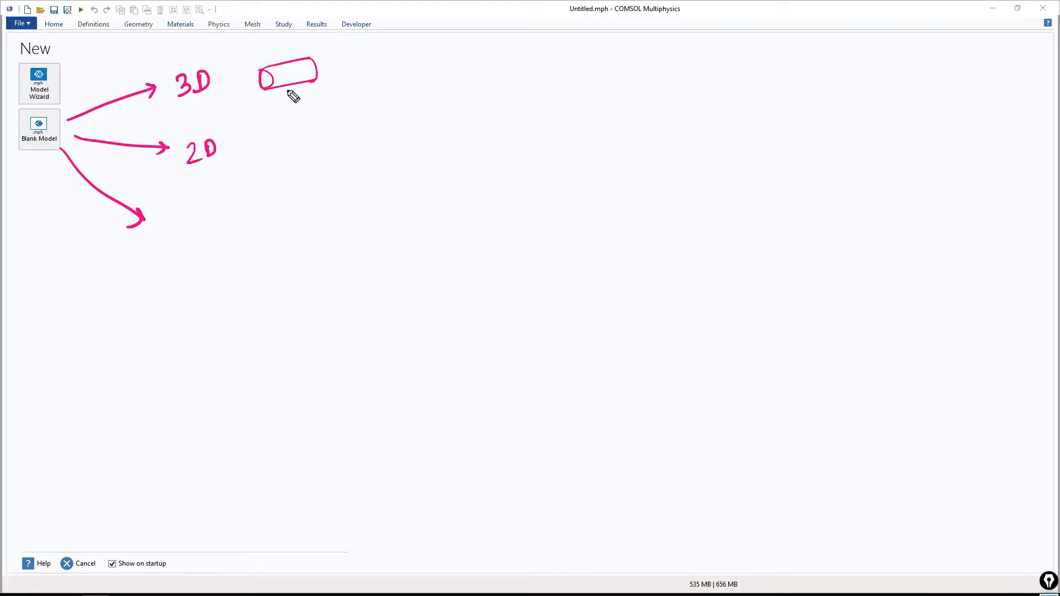
drag(288, 92, 288, 120)
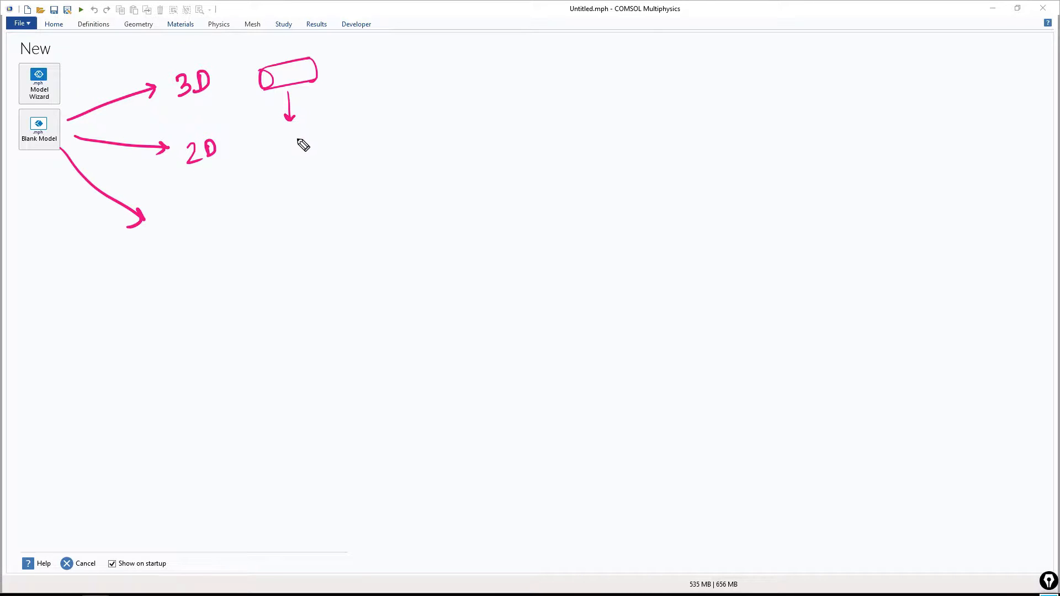
drag(280, 143, 300, 156)
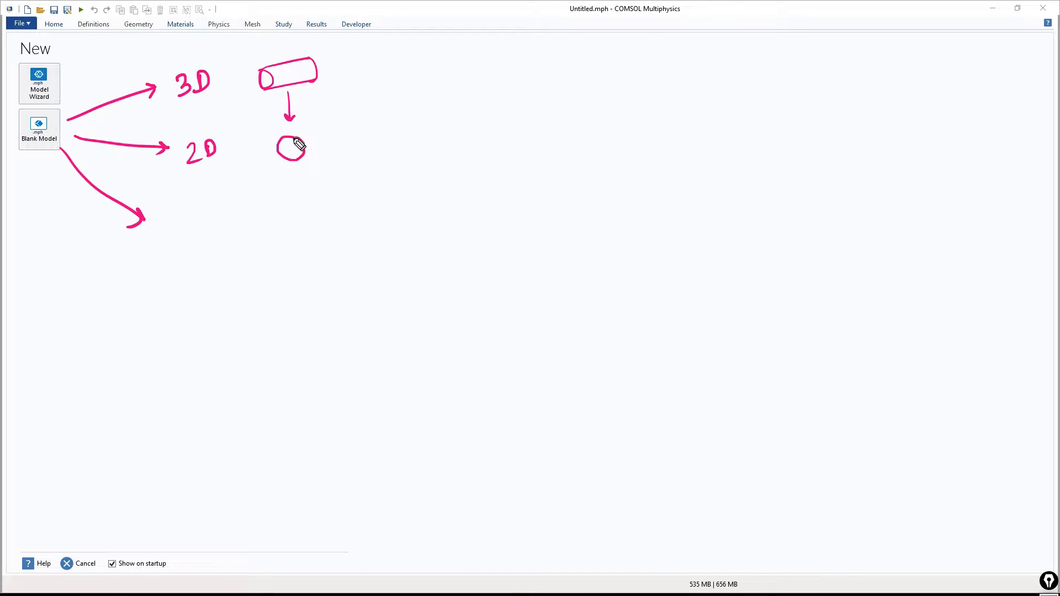
drag(280, 146, 301, 152)
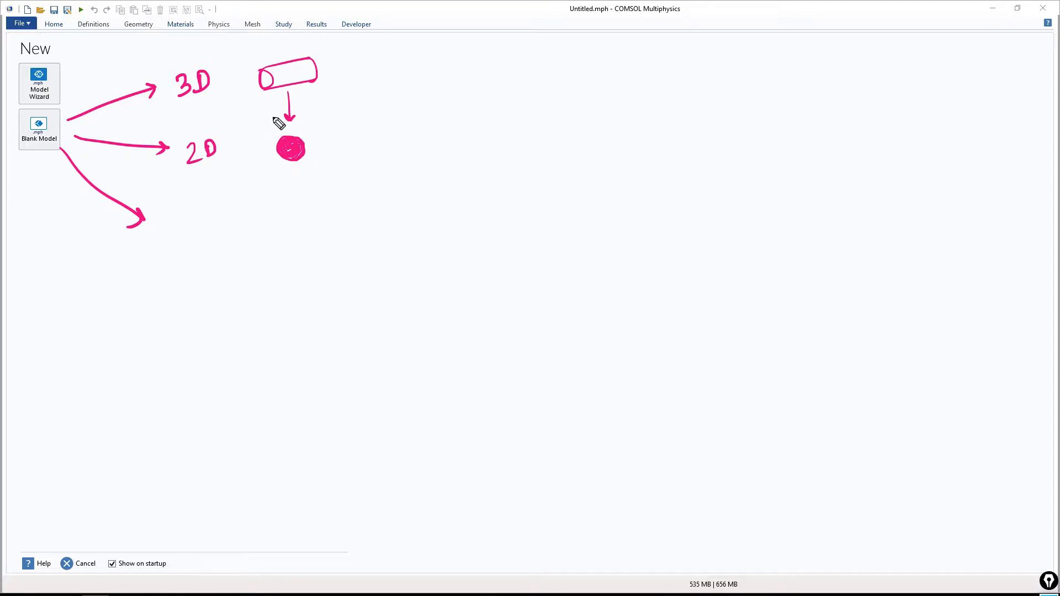
drag(176, 215, 177, 238)
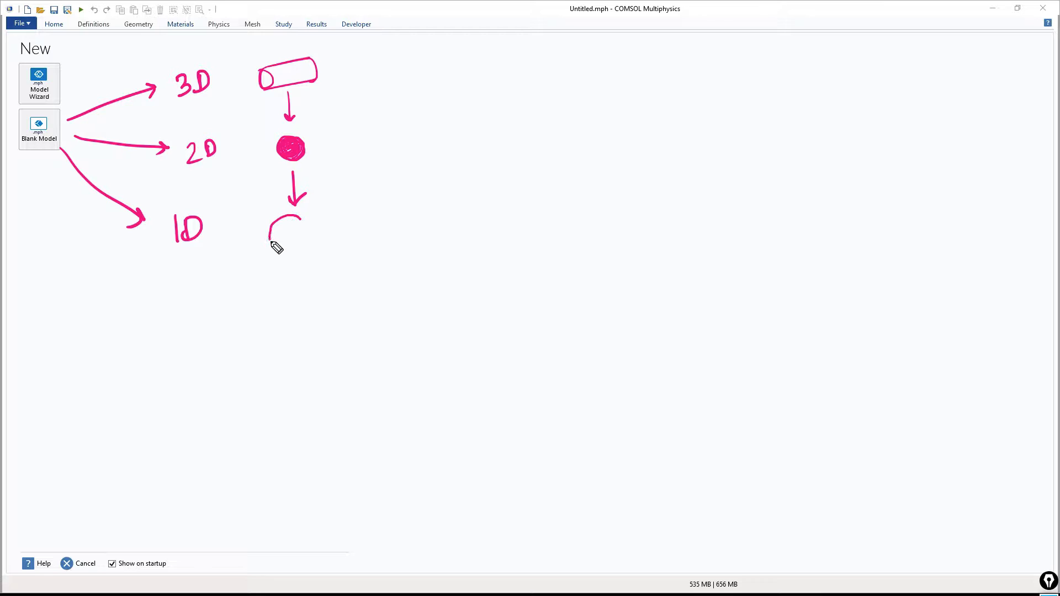
drag(278, 246, 287, 233)
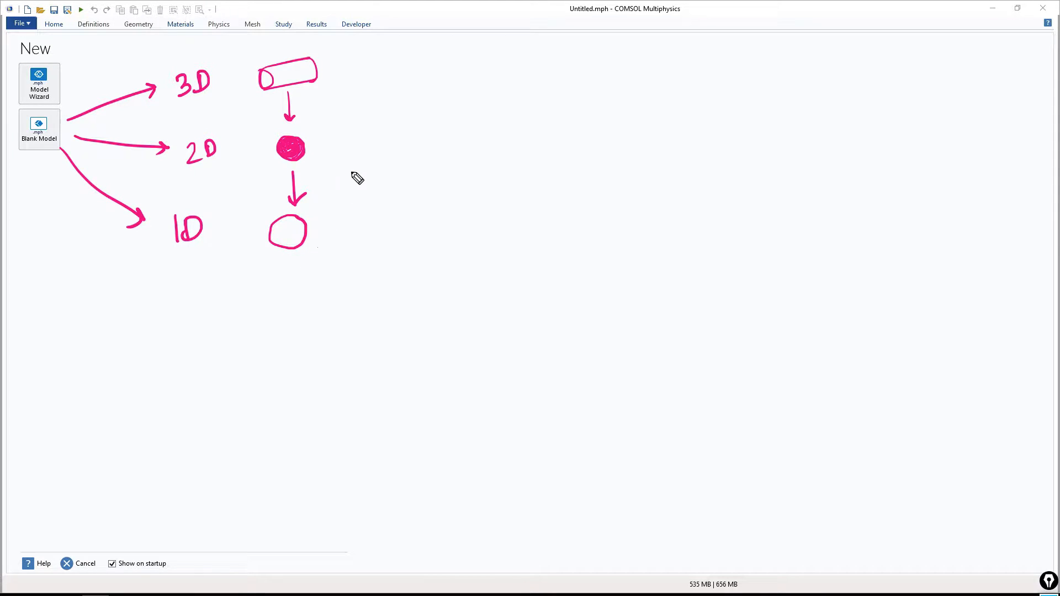
drag(347, 60, 354, 95)
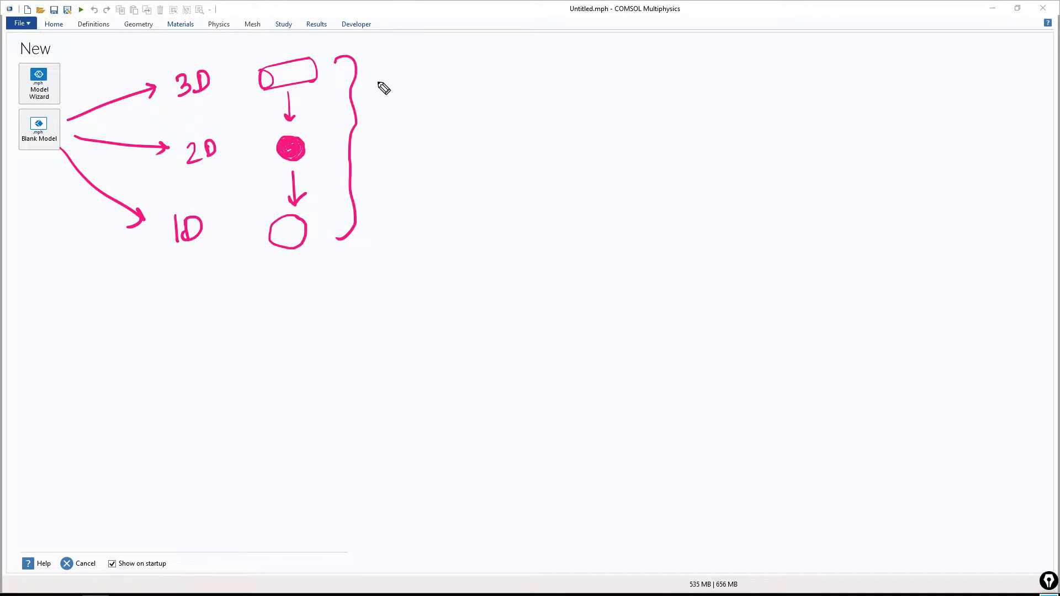
mouse_move(369, 68)
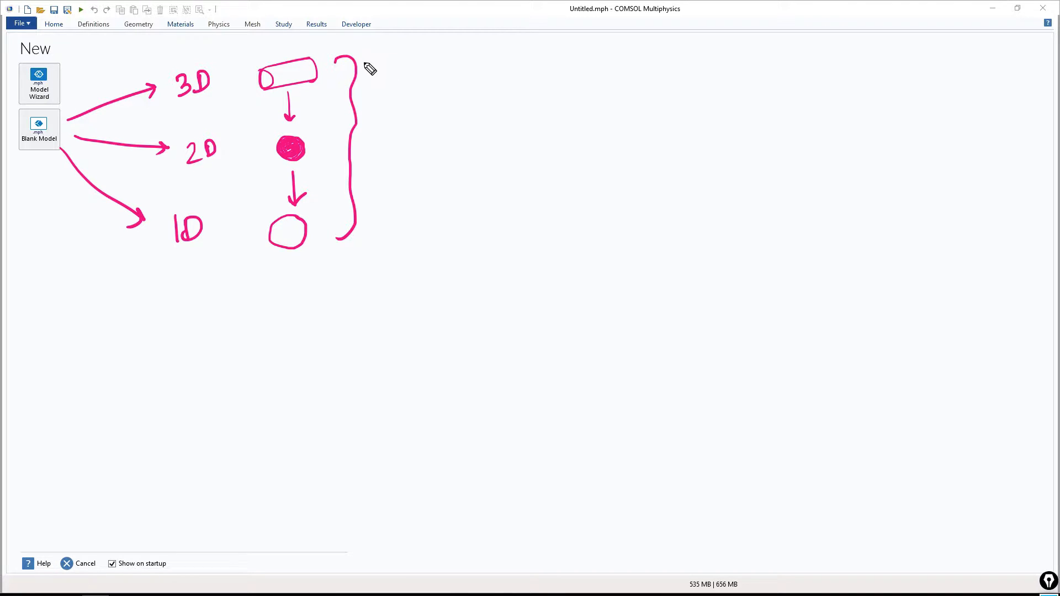
mouse_move(376, 63)
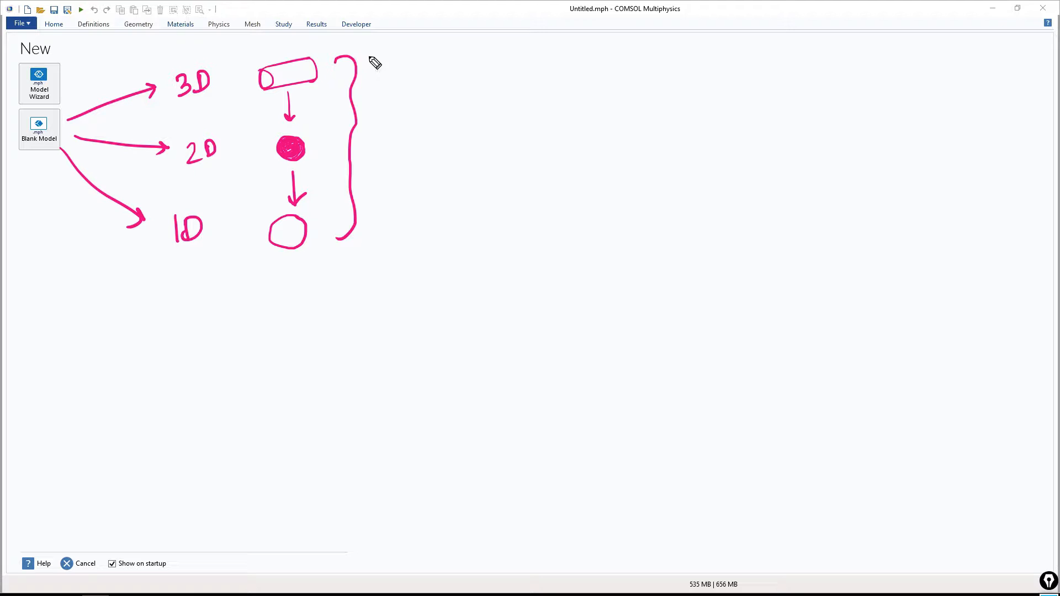
mouse_move(331, 76)
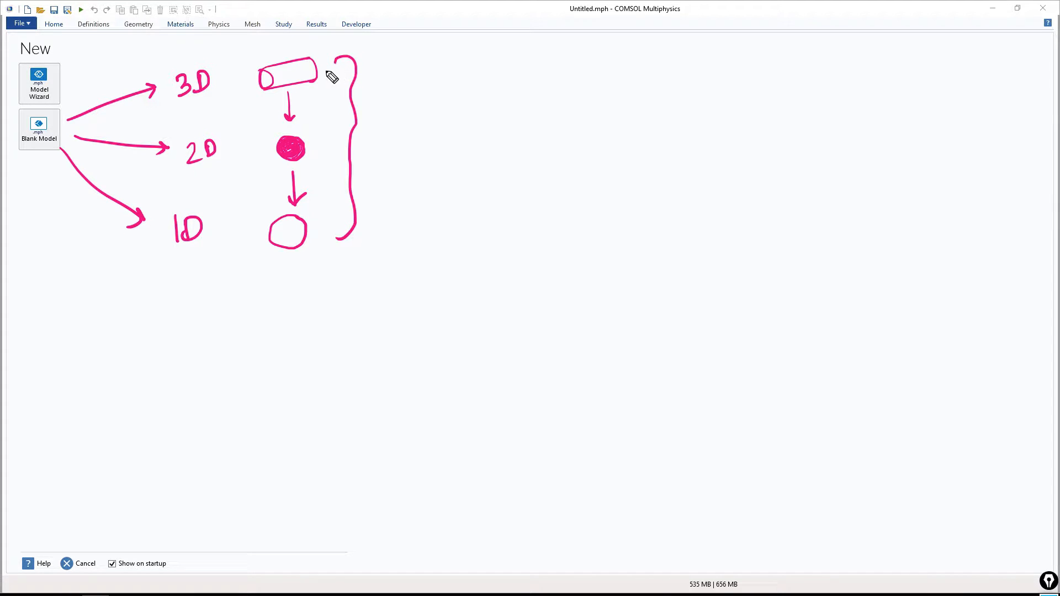
drag(332, 71, 392, 62)
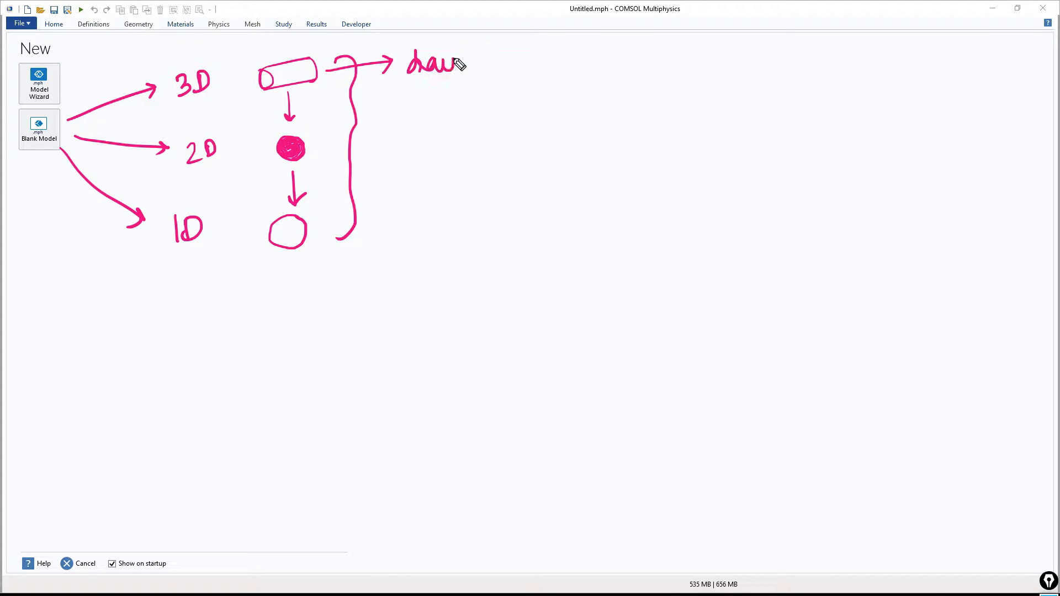
drag(459, 64, 474, 81)
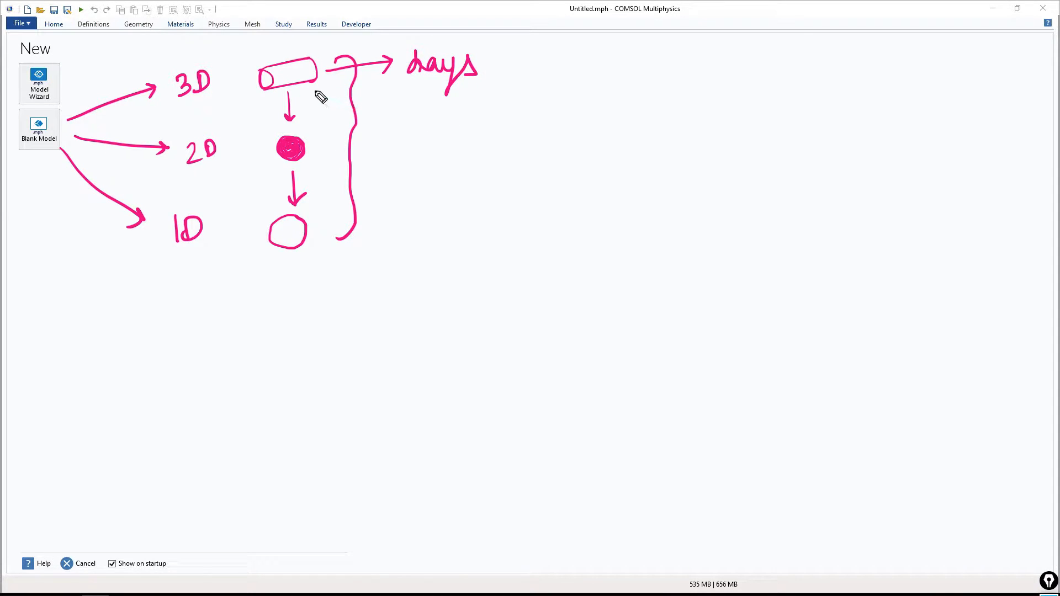
mouse_move(329, 93)
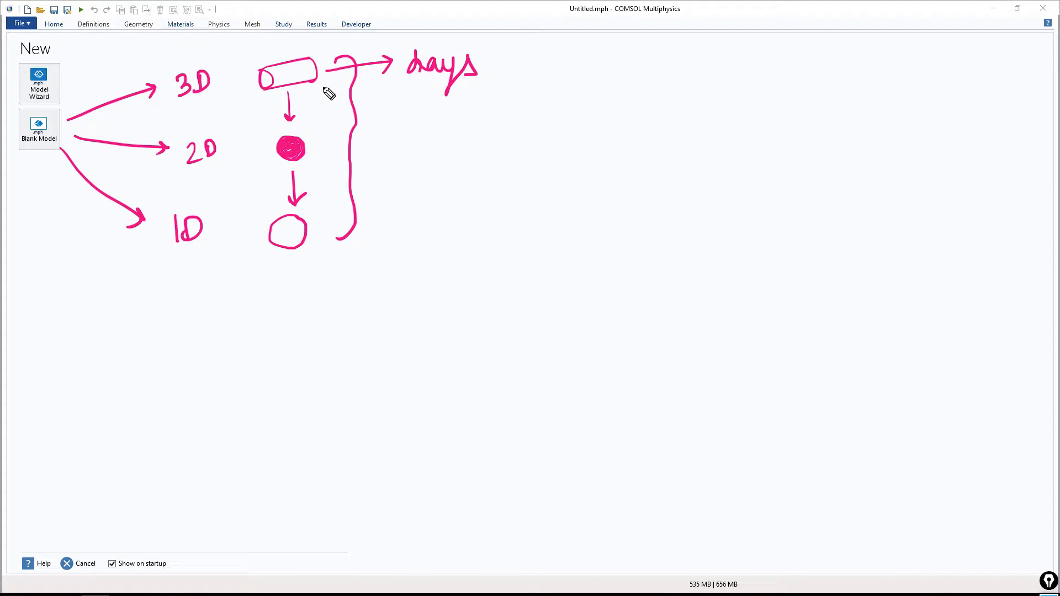
drag(324, 92, 409, 145)
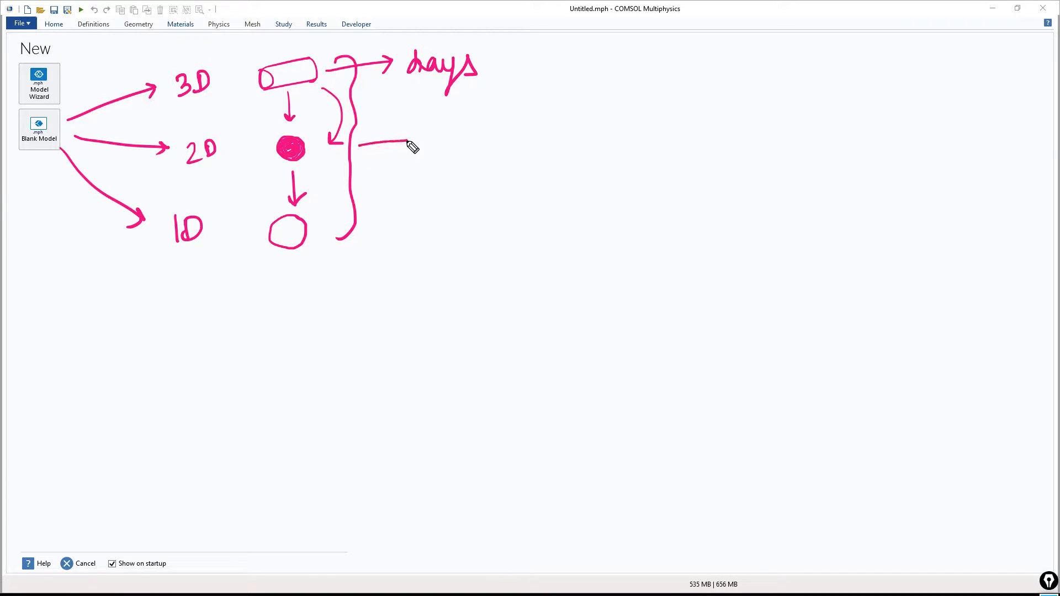
drag(358, 143, 406, 143)
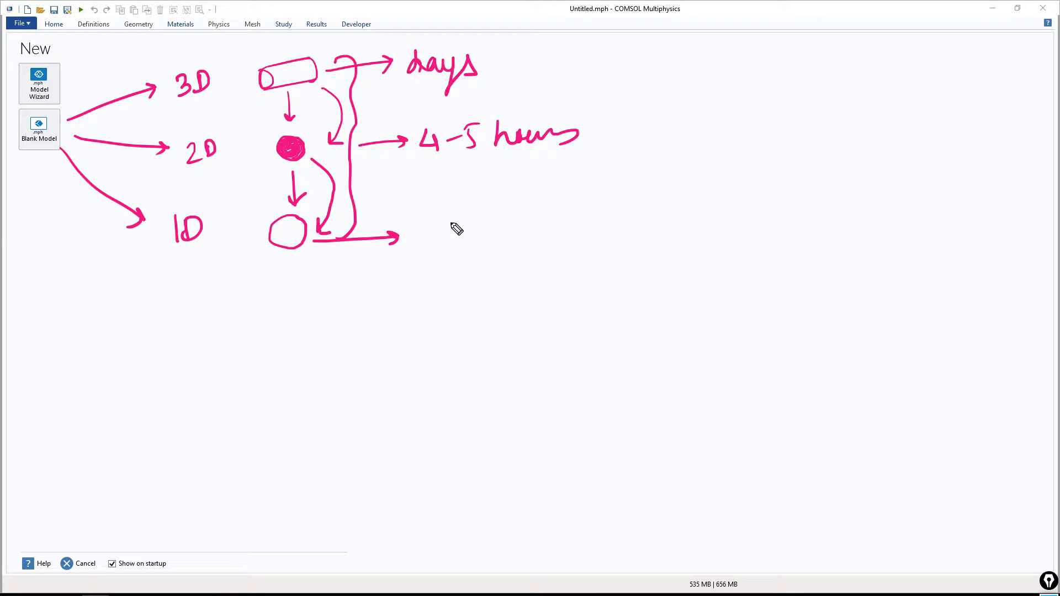
mouse_move(432, 237)
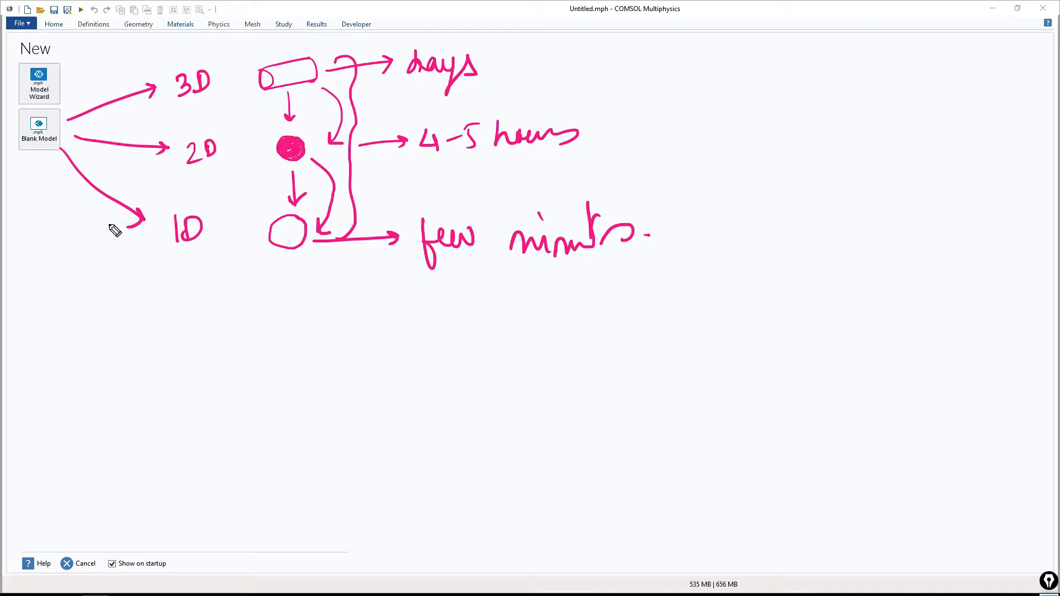
mouse_move(196, 222)
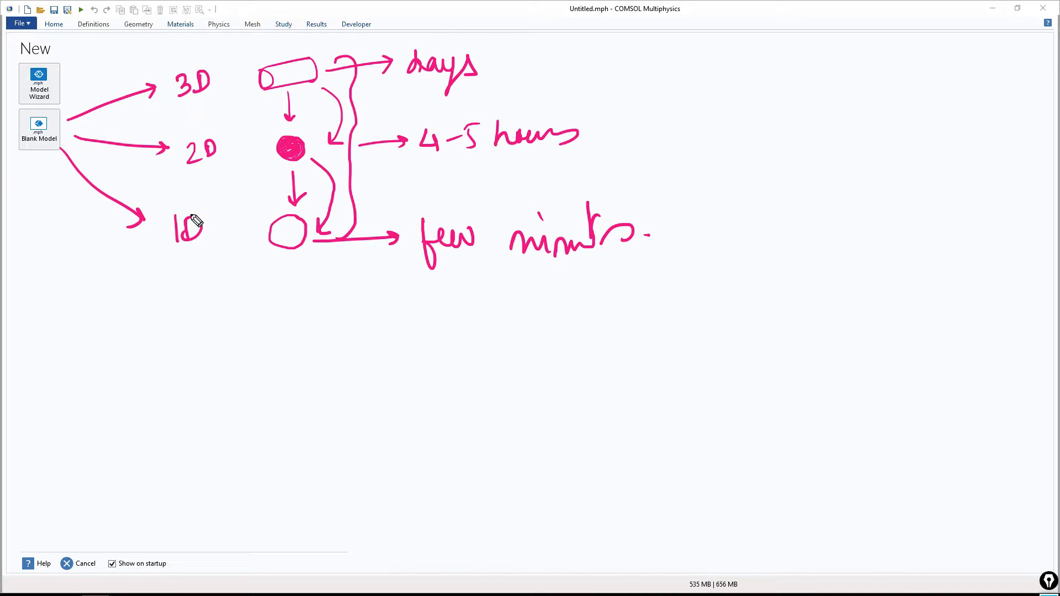
mouse_move(155, 379)
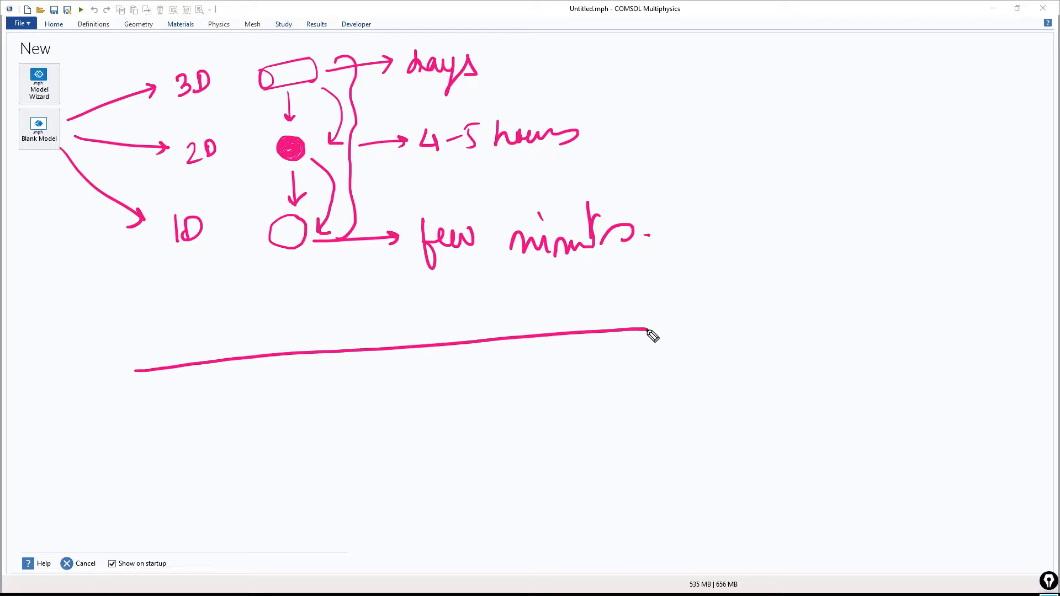
mouse_move(63, 296)
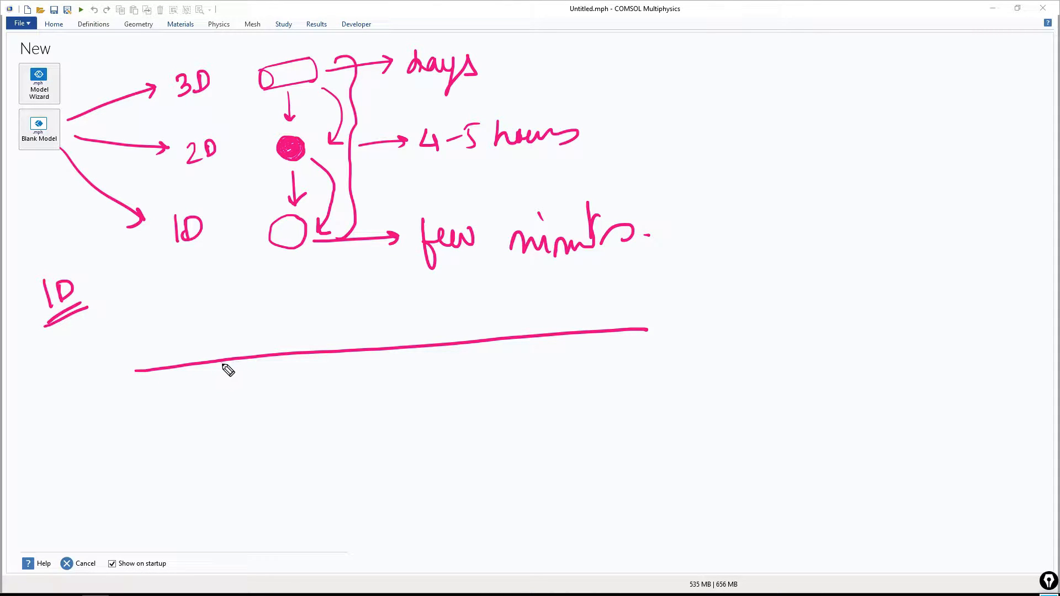
mouse_move(509, 292)
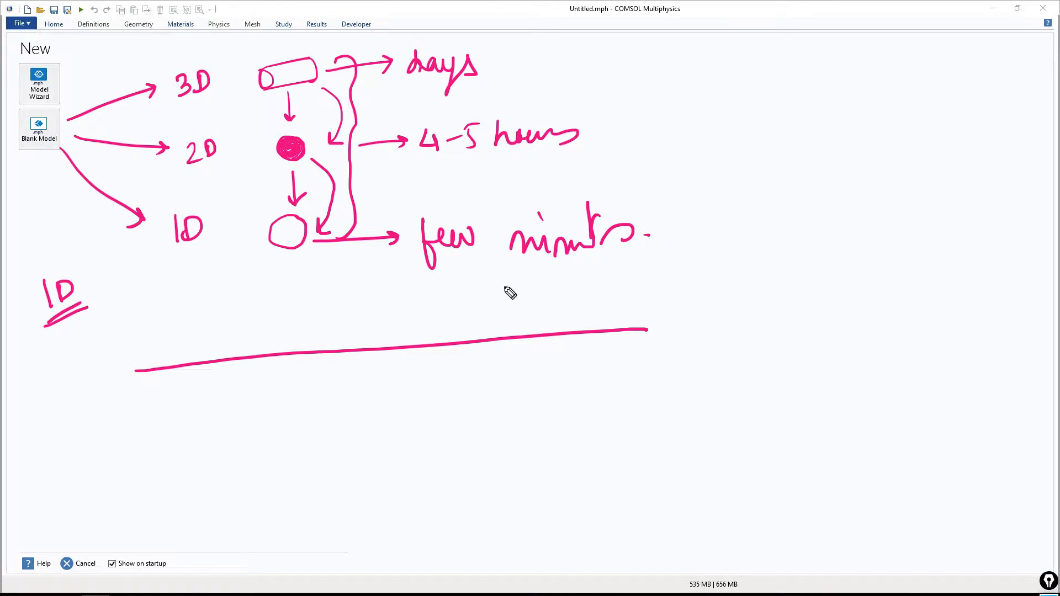
mouse_move(681, 133)
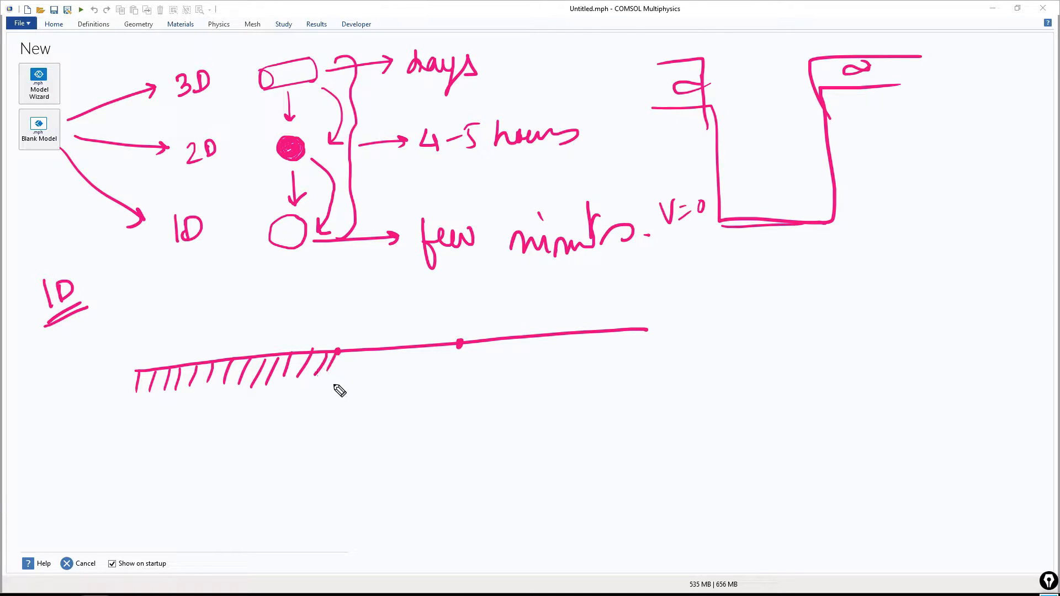
mouse_move(350, 377)
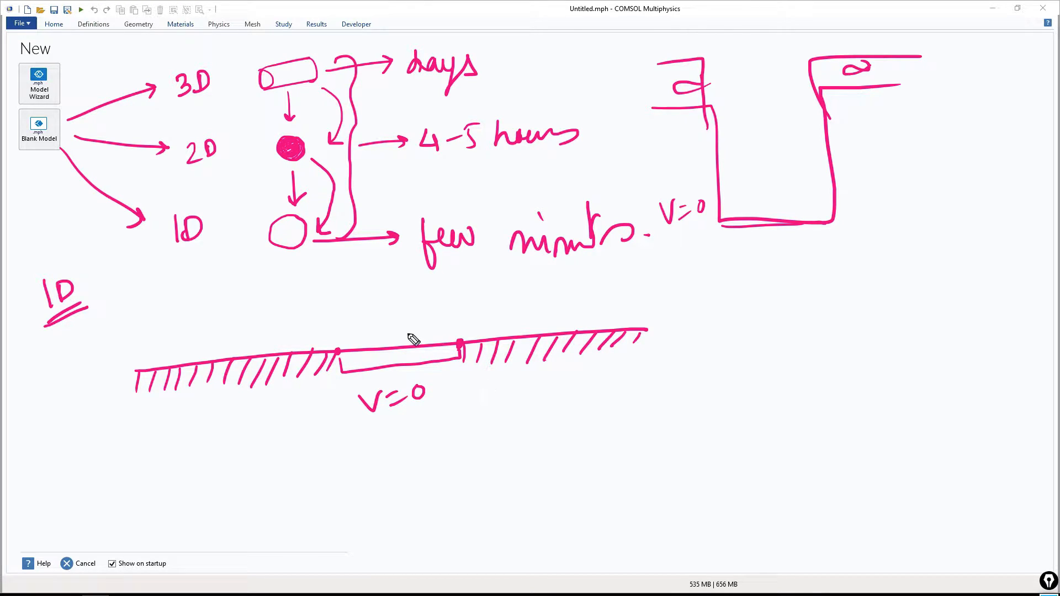
mouse_move(545, 338)
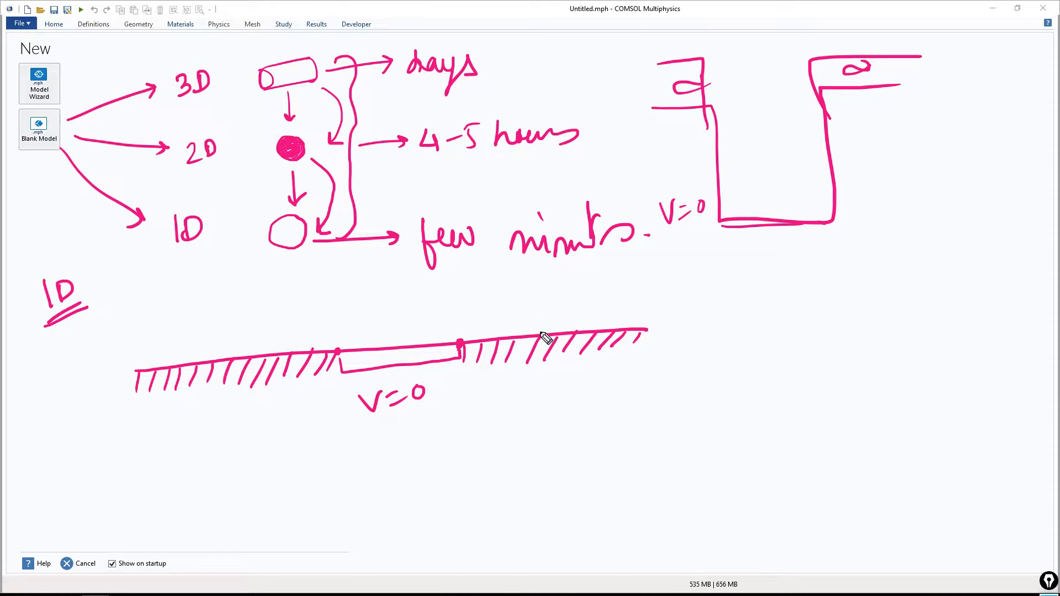
mouse_move(757, 309)
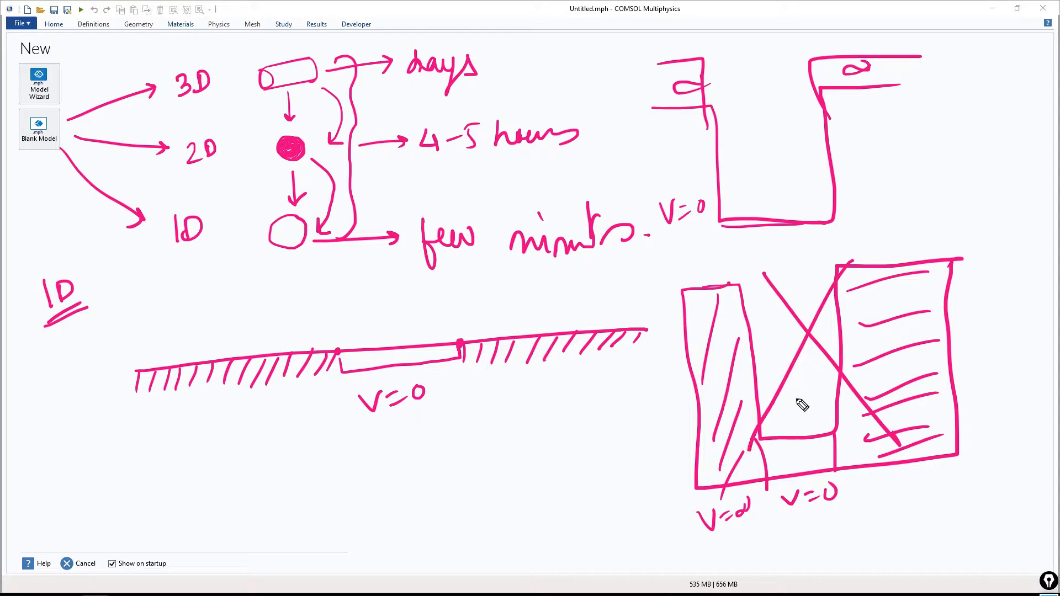
mouse_move(280, 418)
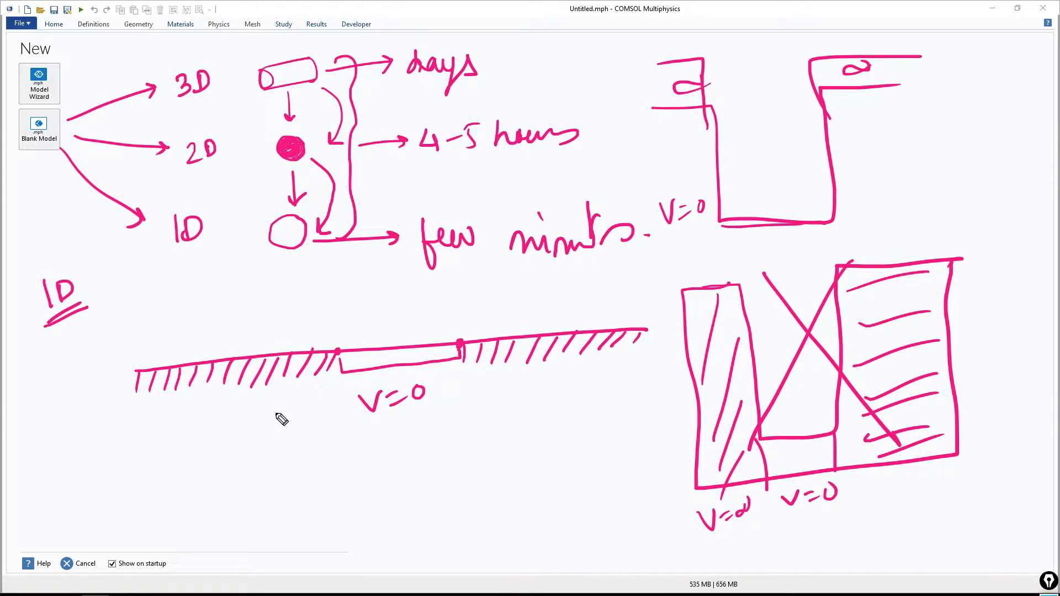
mouse_move(207, 467)
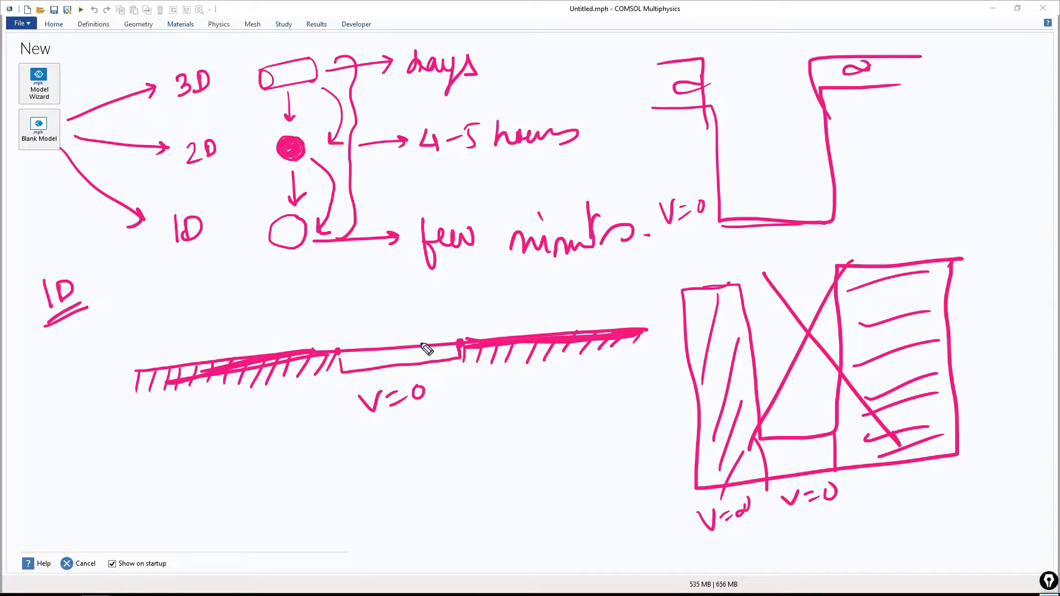
mouse_move(458, 296)
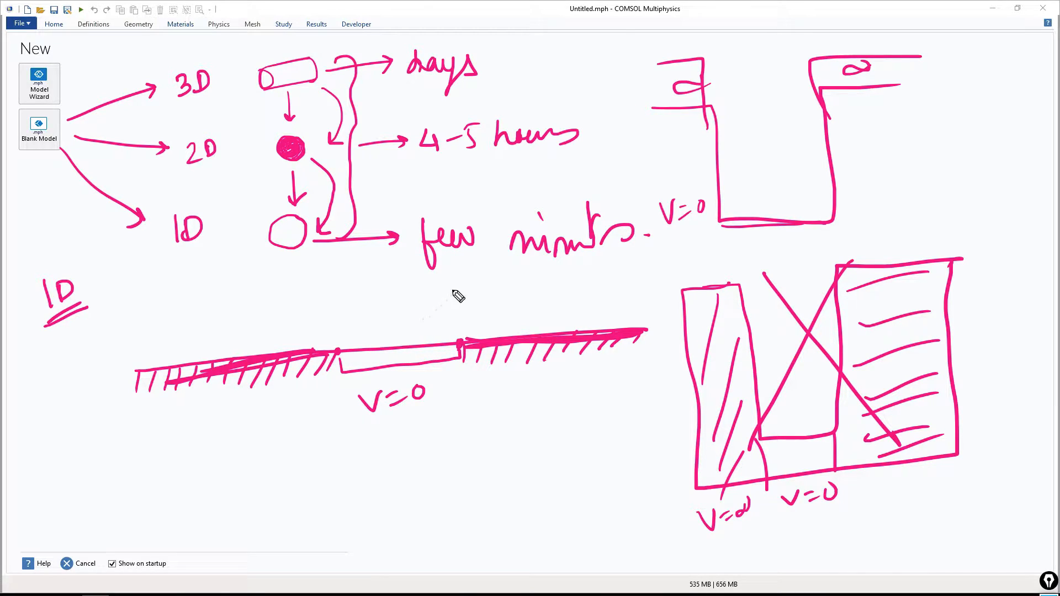
mouse_move(766, 354)
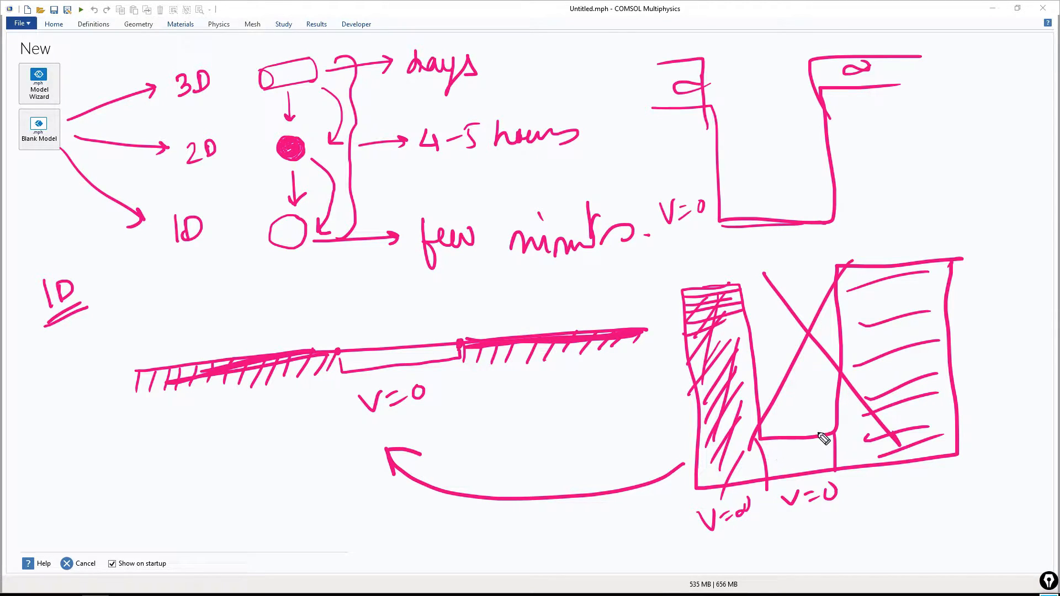
mouse_move(852, 270)
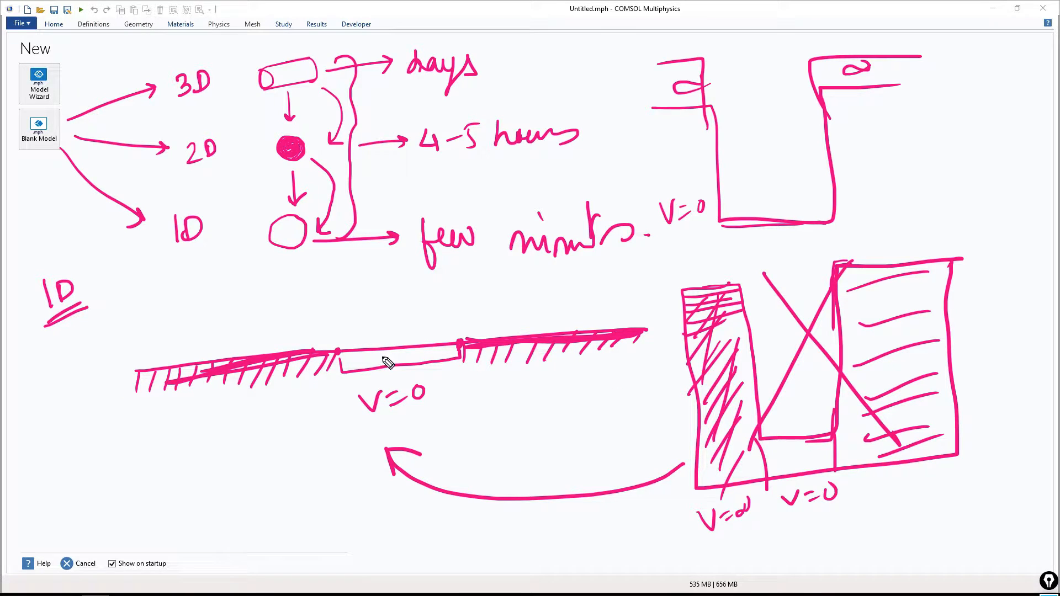
mouse_move(668, 338)
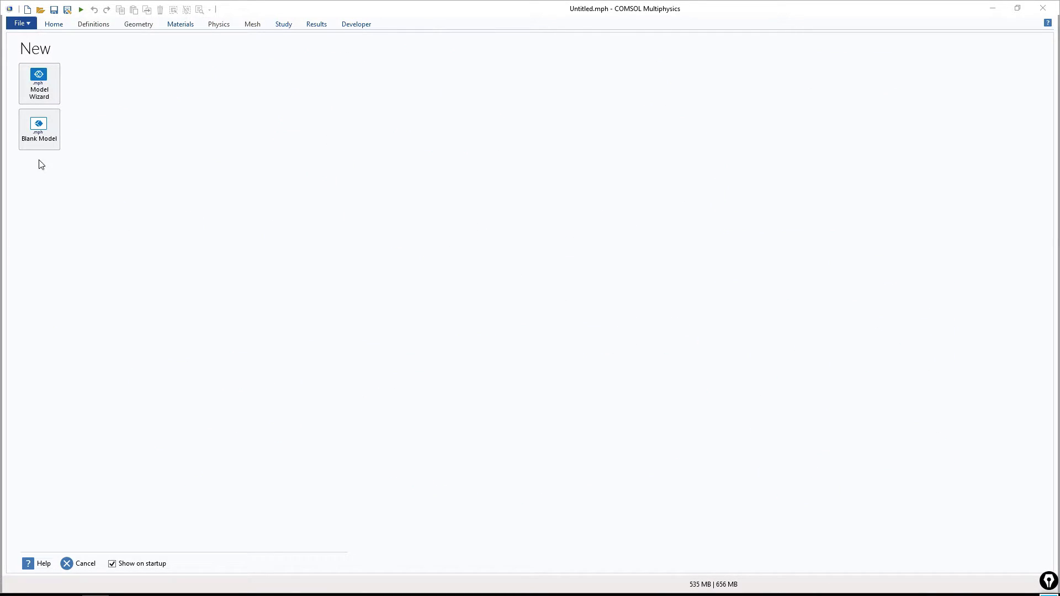
mouse_move(91, 175)
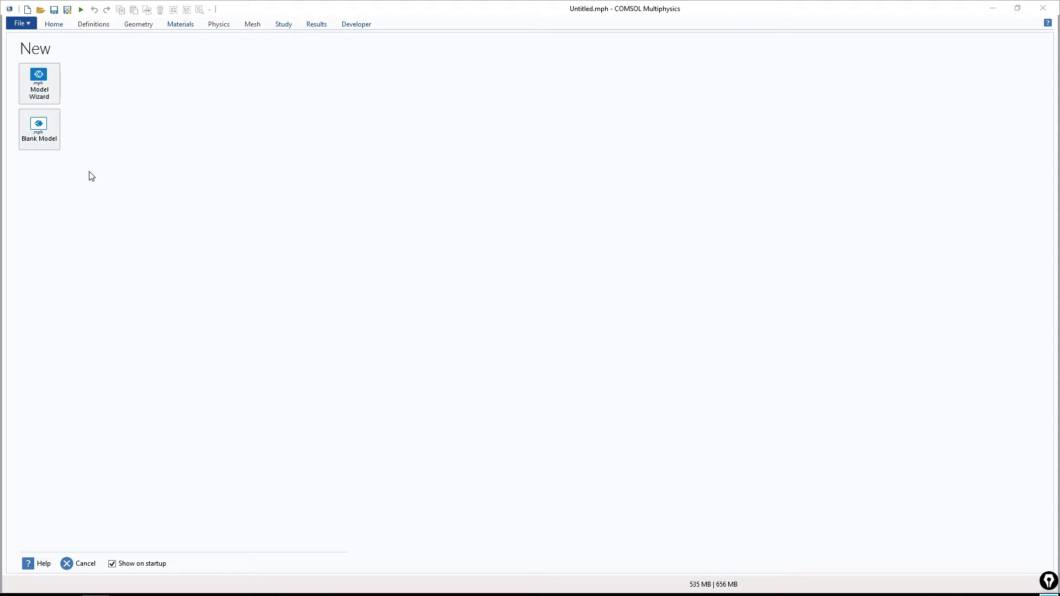
click(20, 23)
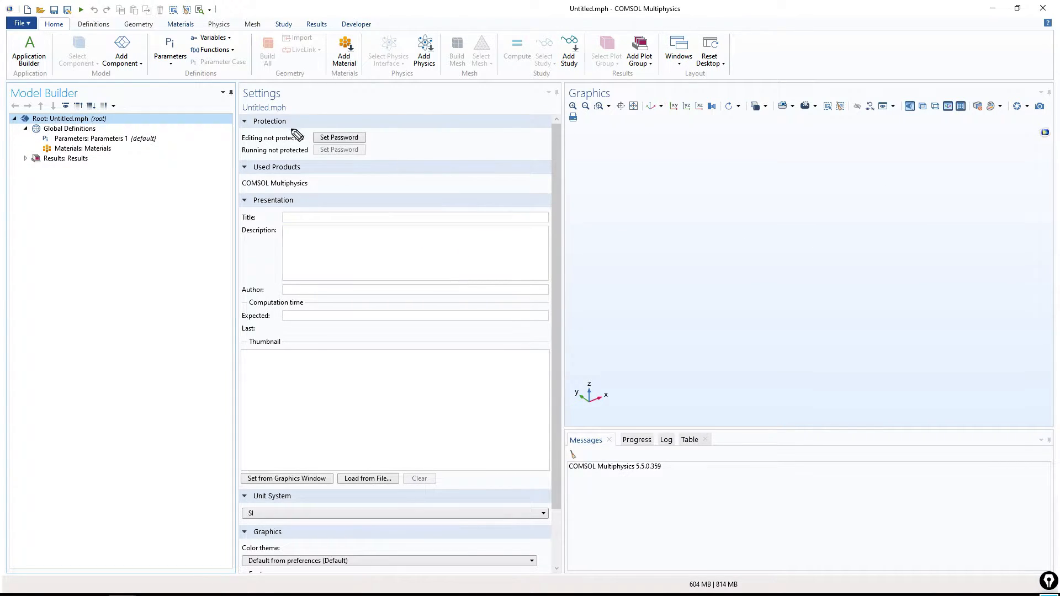
mouse_move(153, 108)
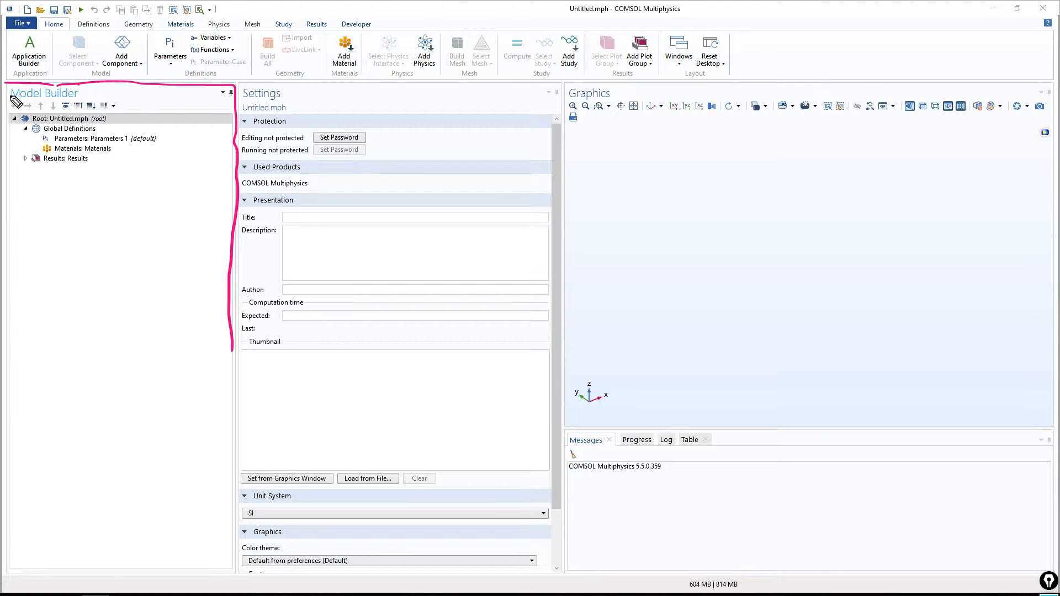
mouse_move(166, 149)
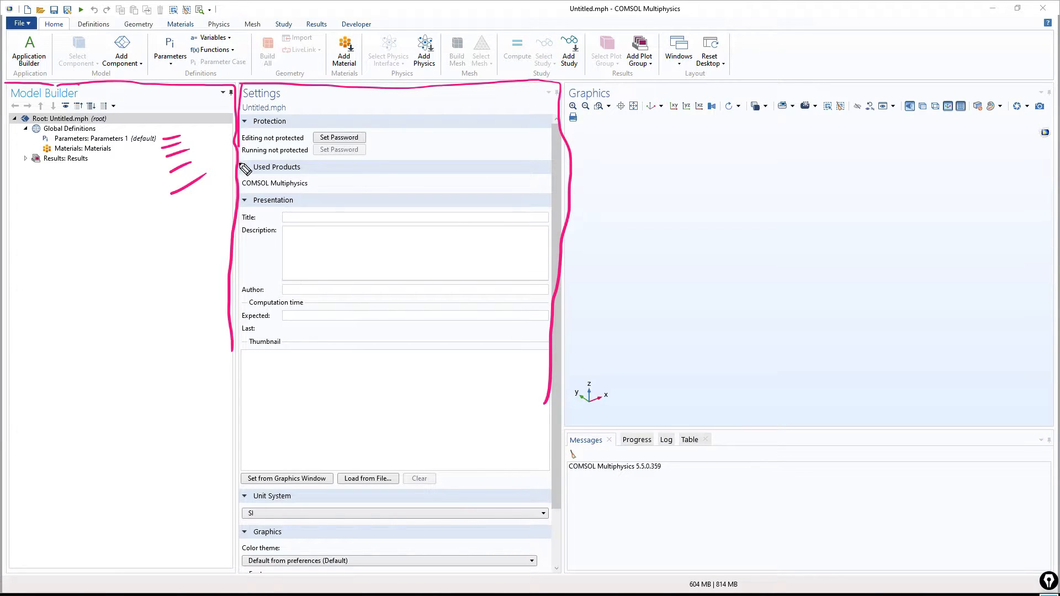
mouse_move(736, 201)
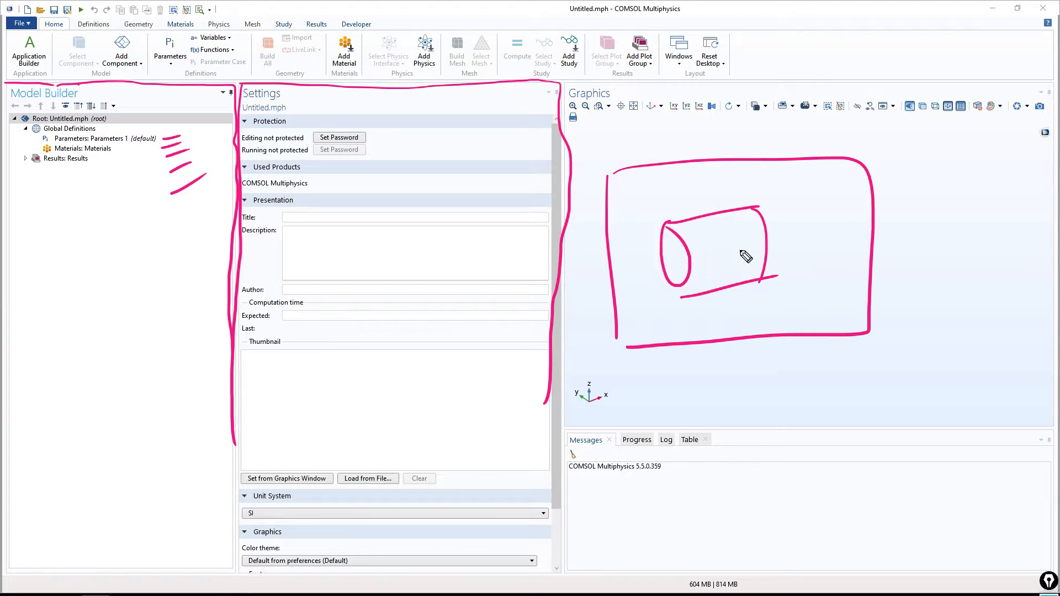
mouse_move(759, 246)
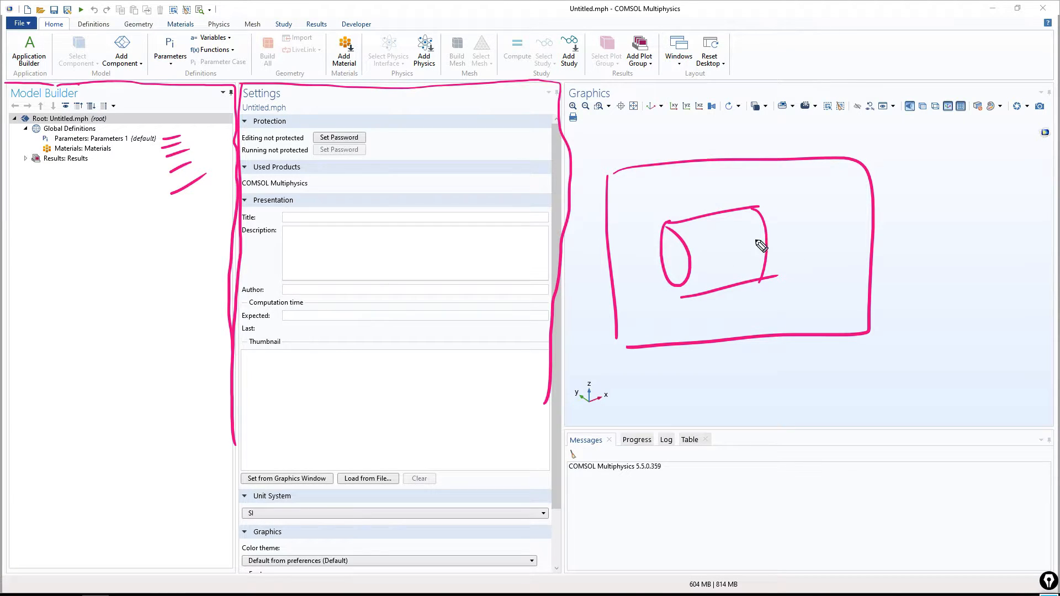
mouse_move(776, 177)
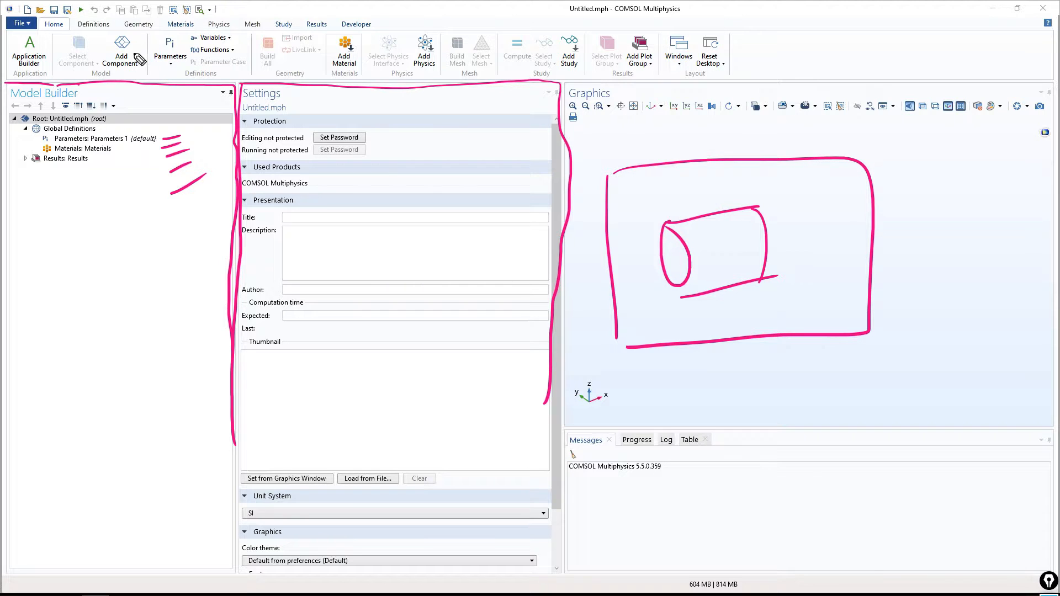
mouse_move(162, 77)
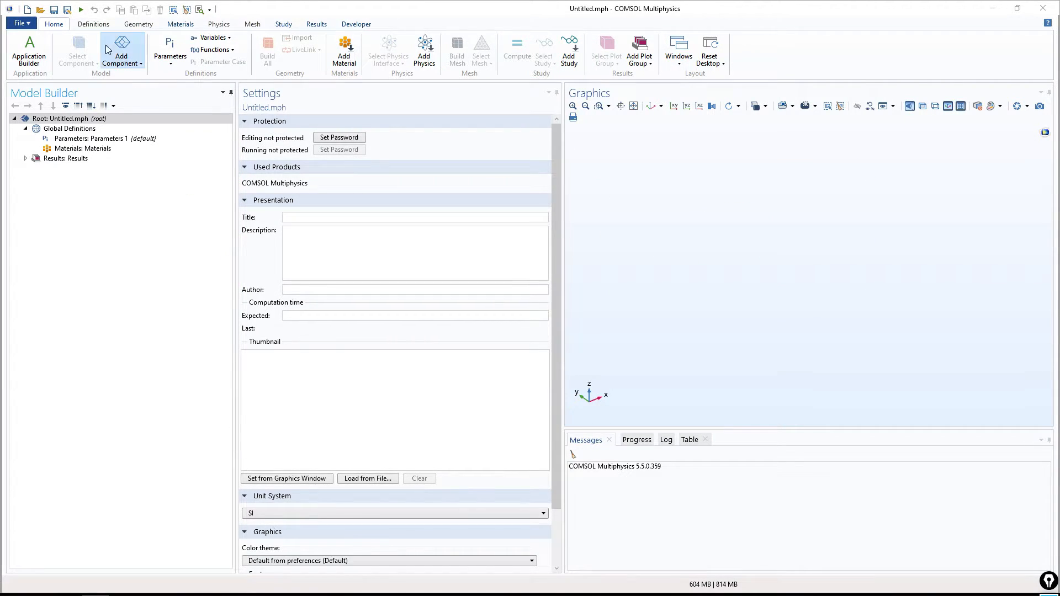
- Browse the Materials, Study and Results ribbons, ending on the Developer tools
click(180, 23)
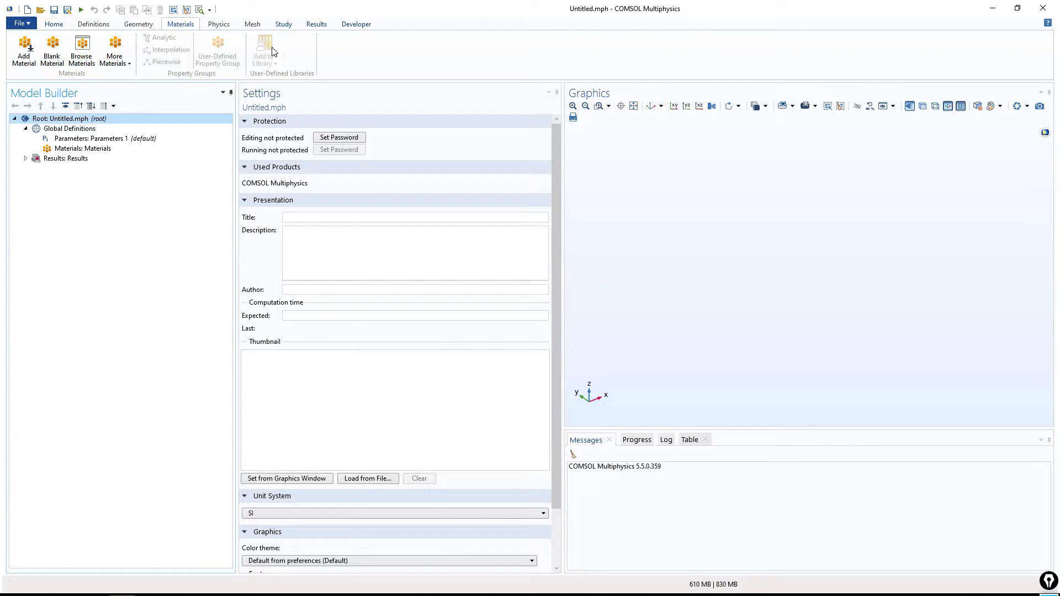
click(283, 23)
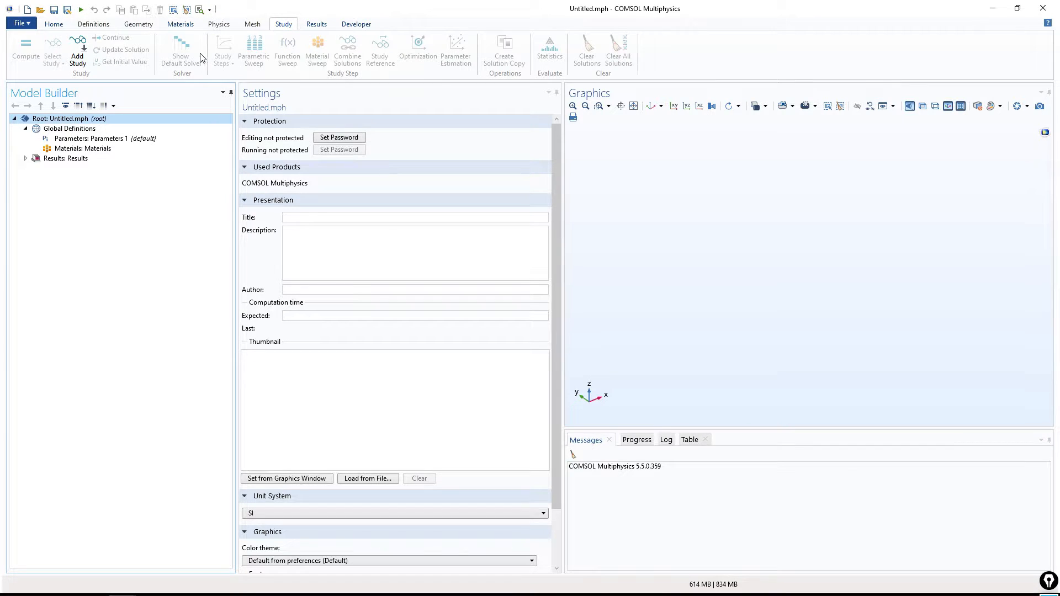
click(316, 23)
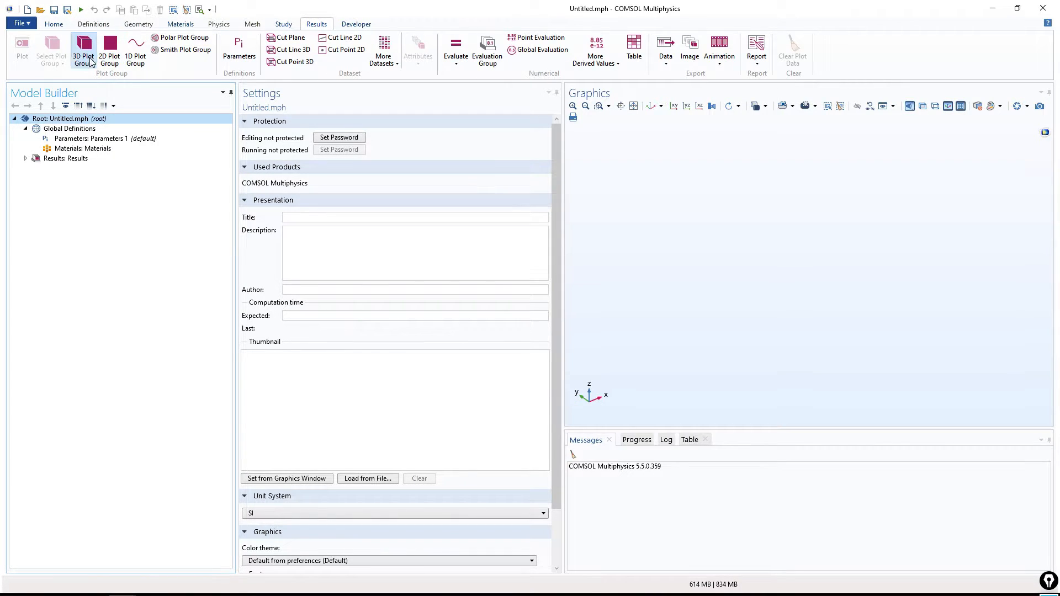
mouse_move(110, 88)
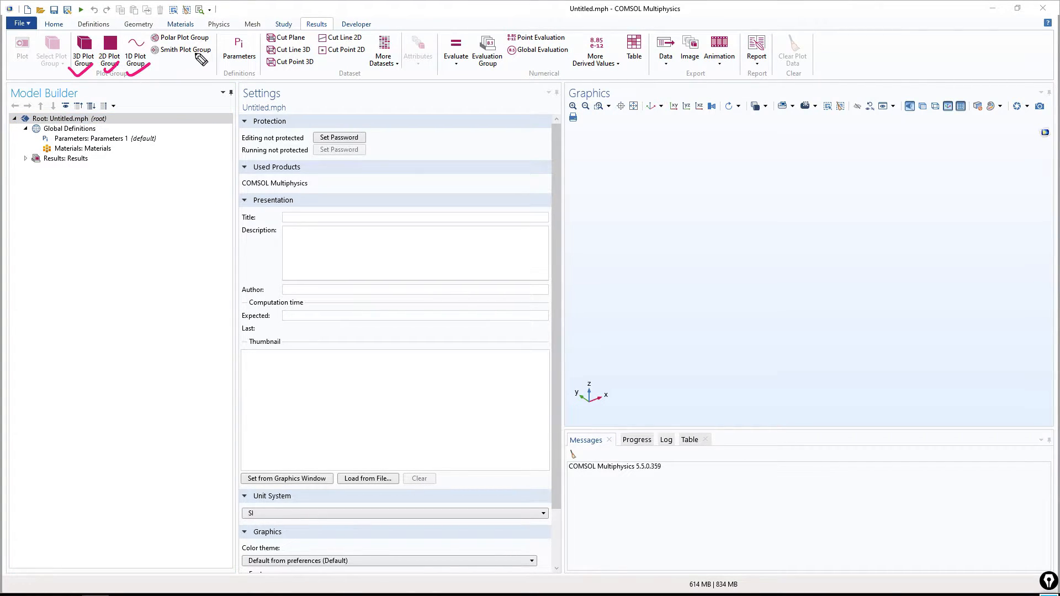
mouse_move(296, 73)
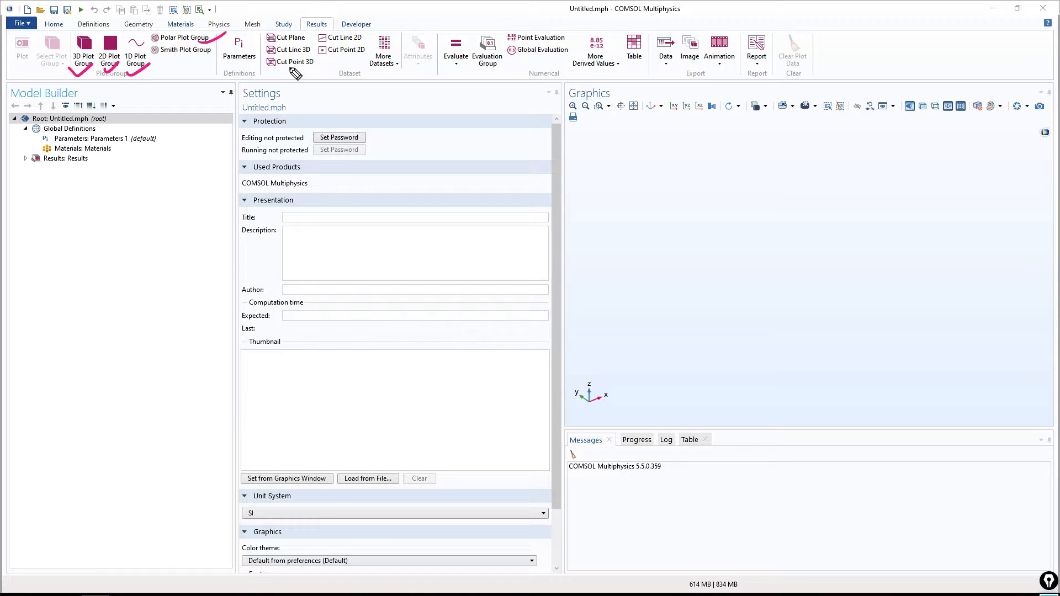
mouse_move(487, 51)
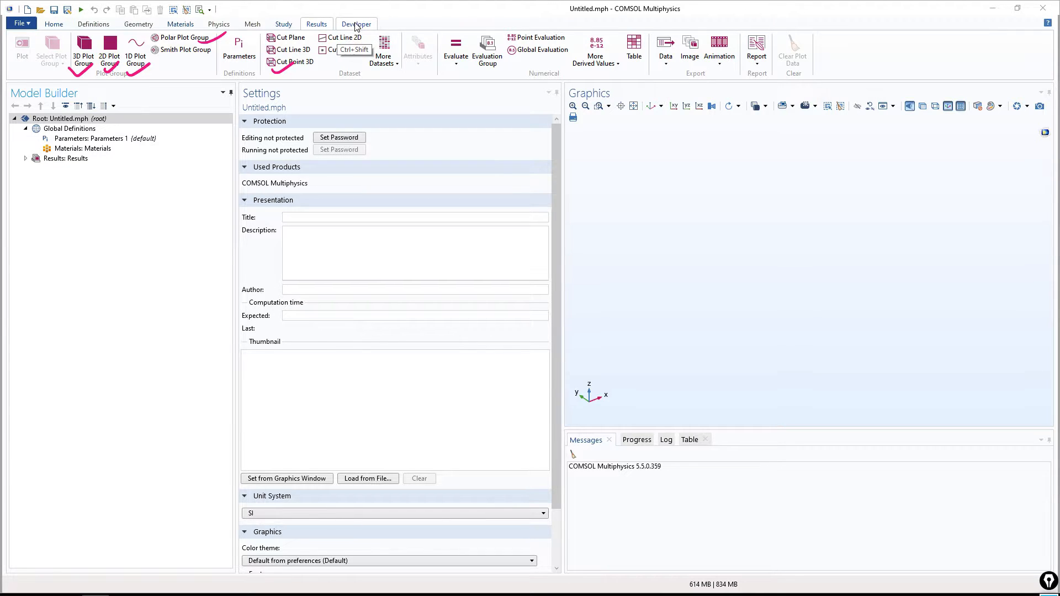
click(356, 23)
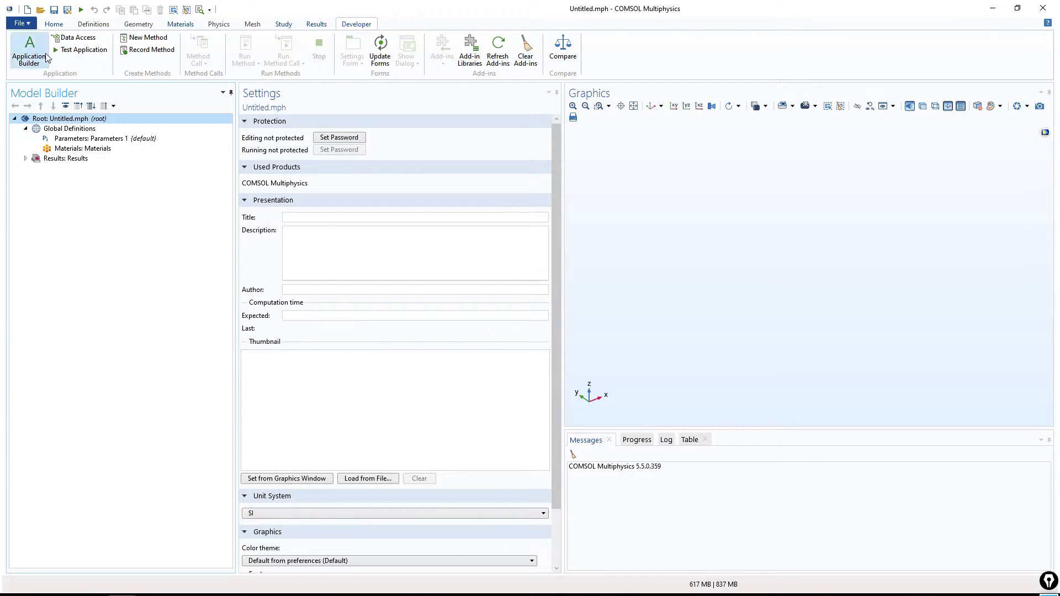
- Start over with a fresh blank model and add a 3D component to its root
click(18, 24)
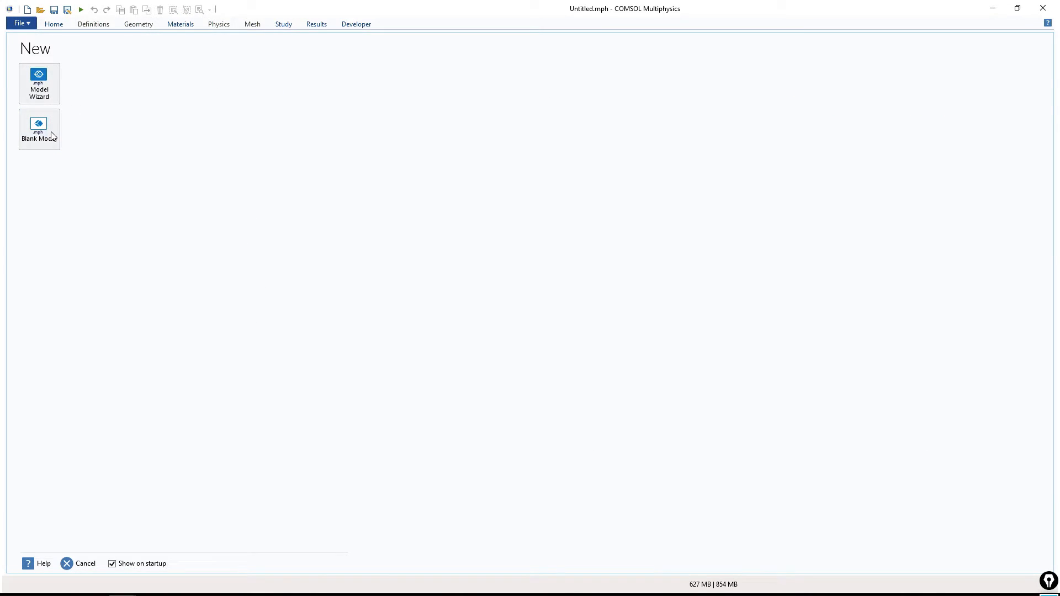
click(38, 129)
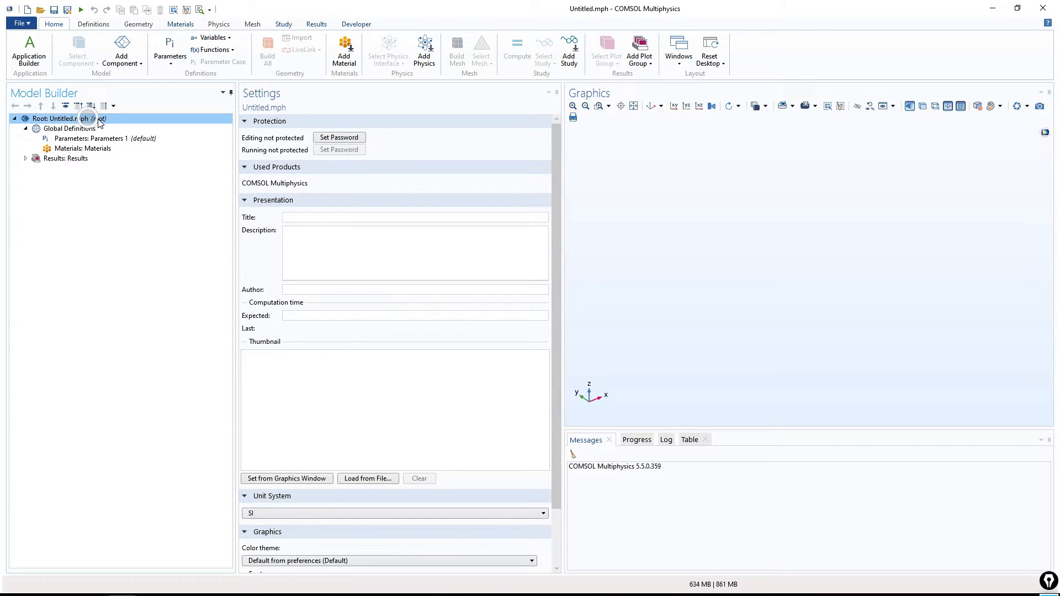
right_click(61, 118)
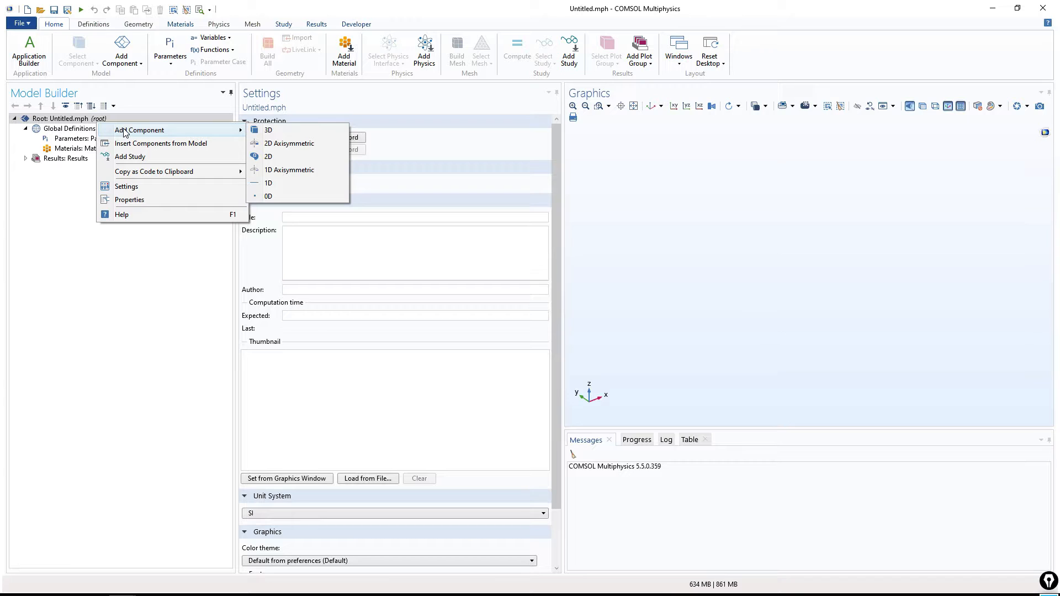
mouse_move(268, 130)
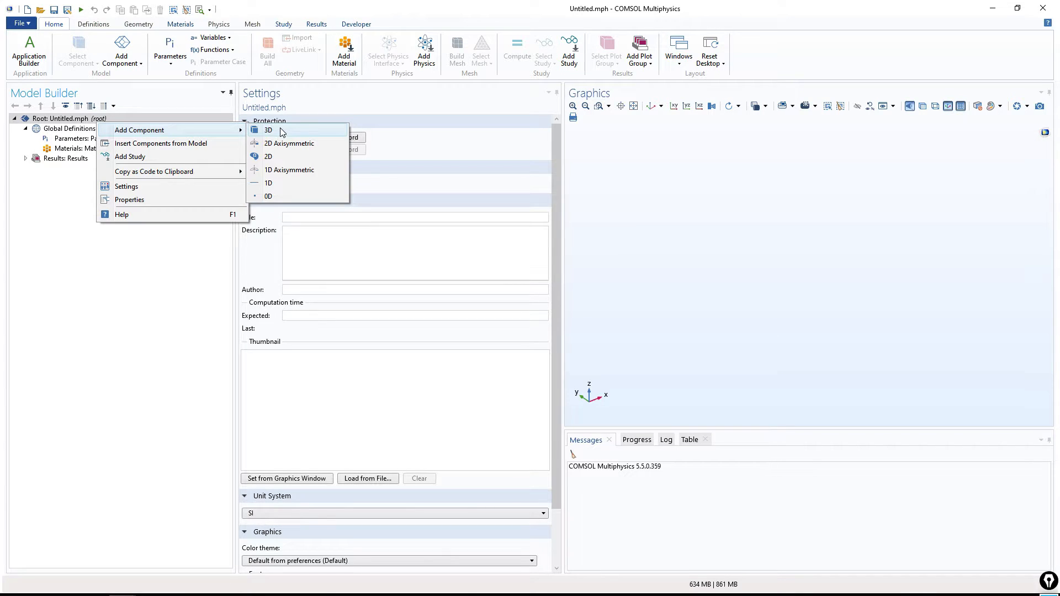
mouse_move(280, 176)
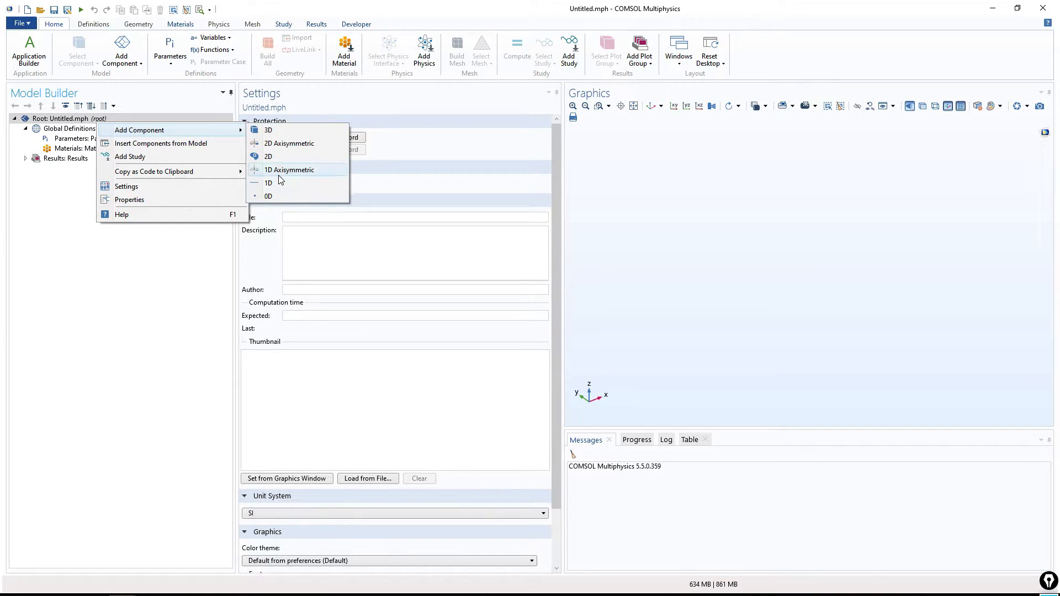
mouse_move(279, 158)
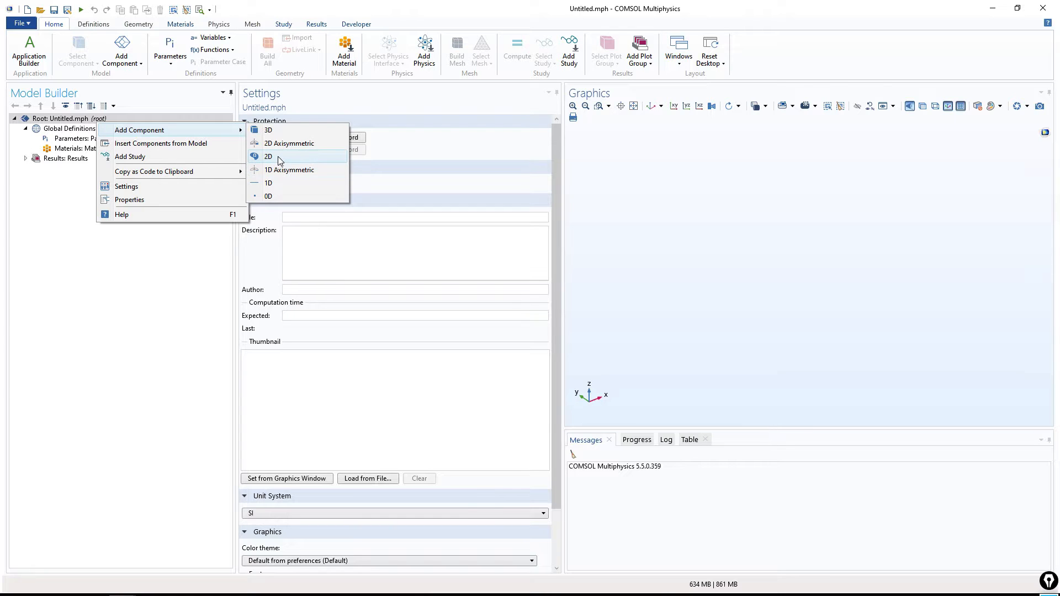
mouse_move(283, 130)
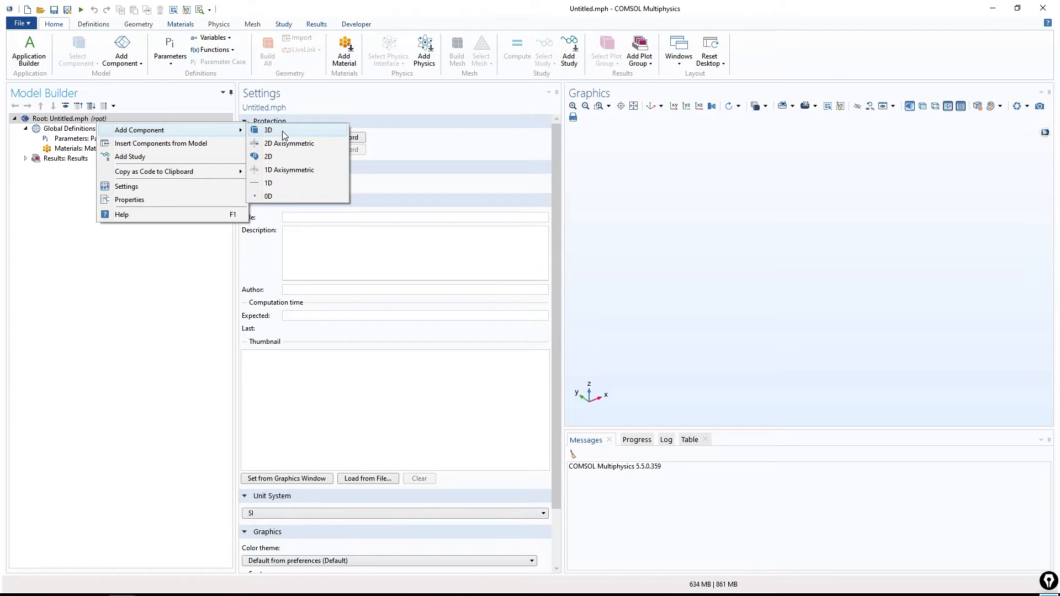
click(268, 131)
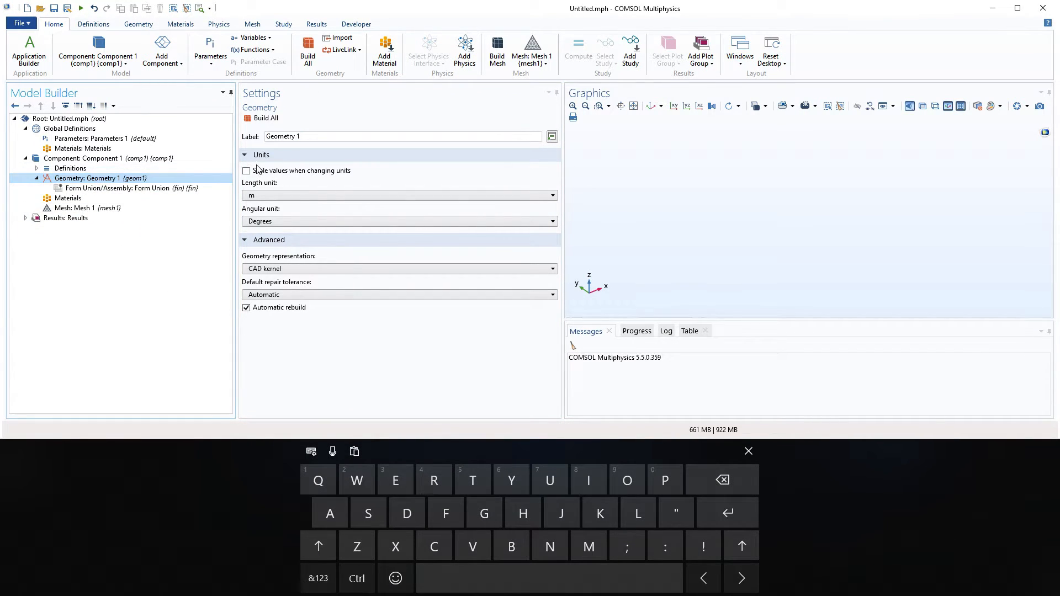
mouse_move(803, 424)
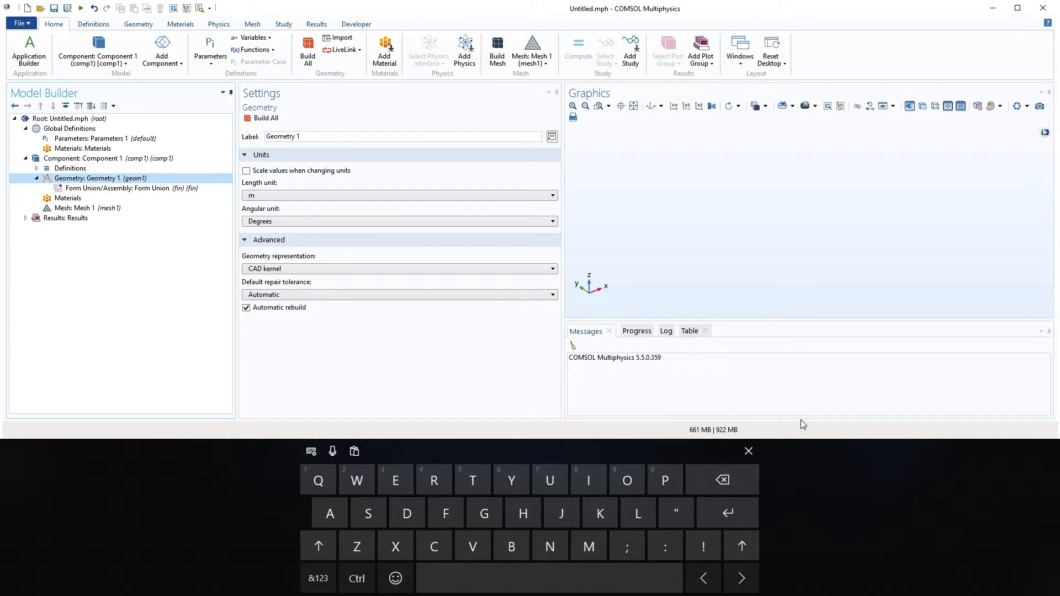
- Set Geometry 1's length unit to cm instead of m
click(747, 451)
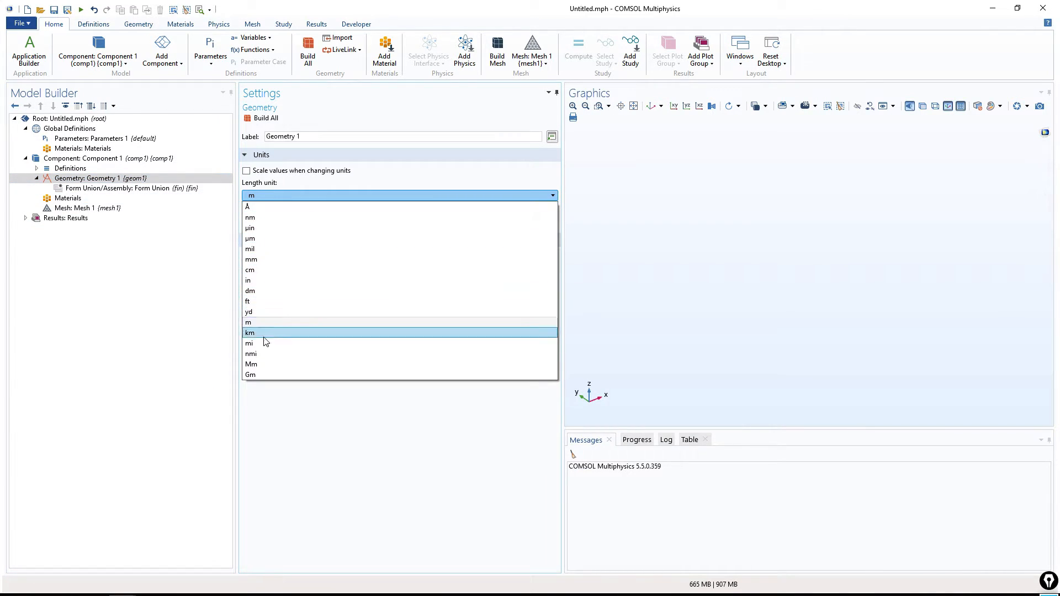
click(250, 269)
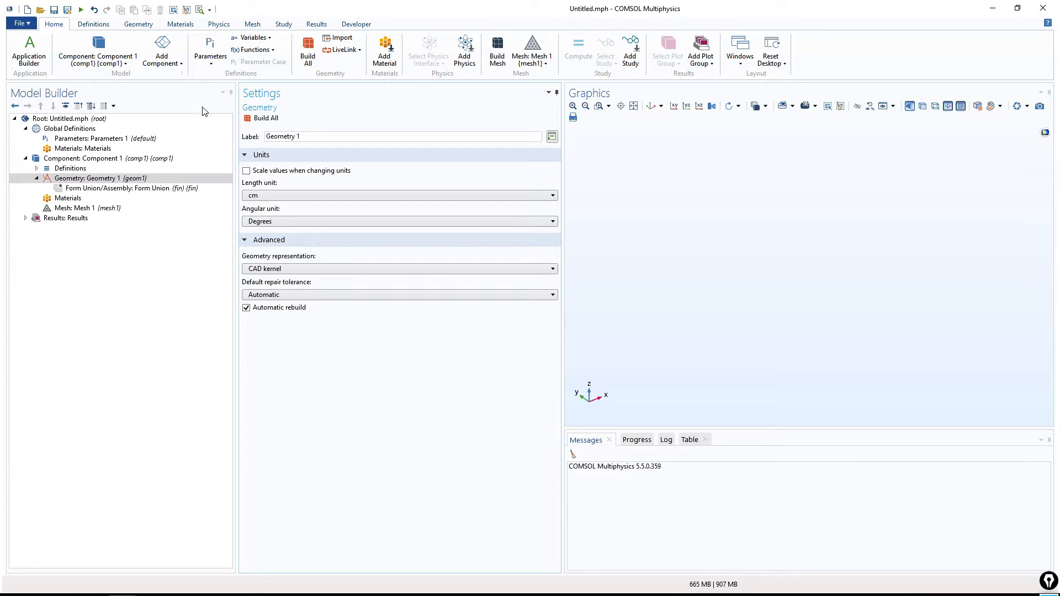
mouse_move(155, 34)
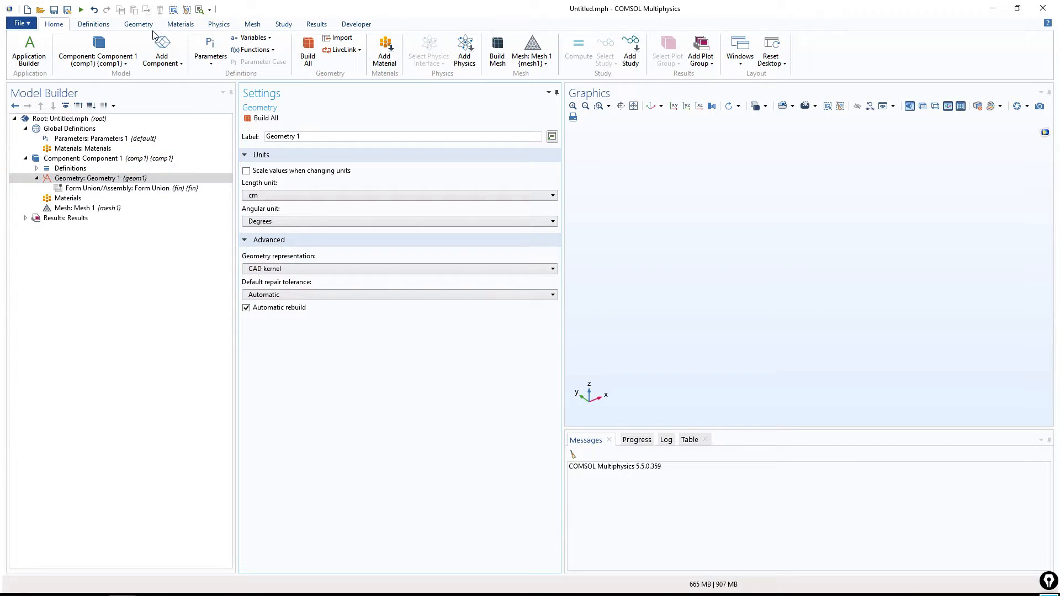
- Add a cylinder of radius 1 cm and height 10 cm and build all objects
click(138, 23)
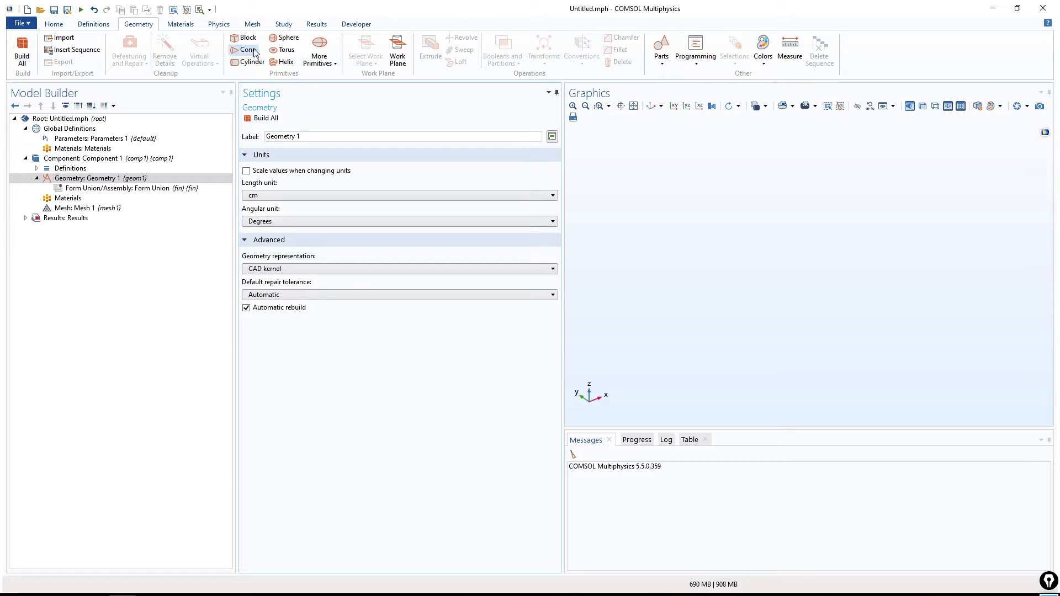
click(251, 62)
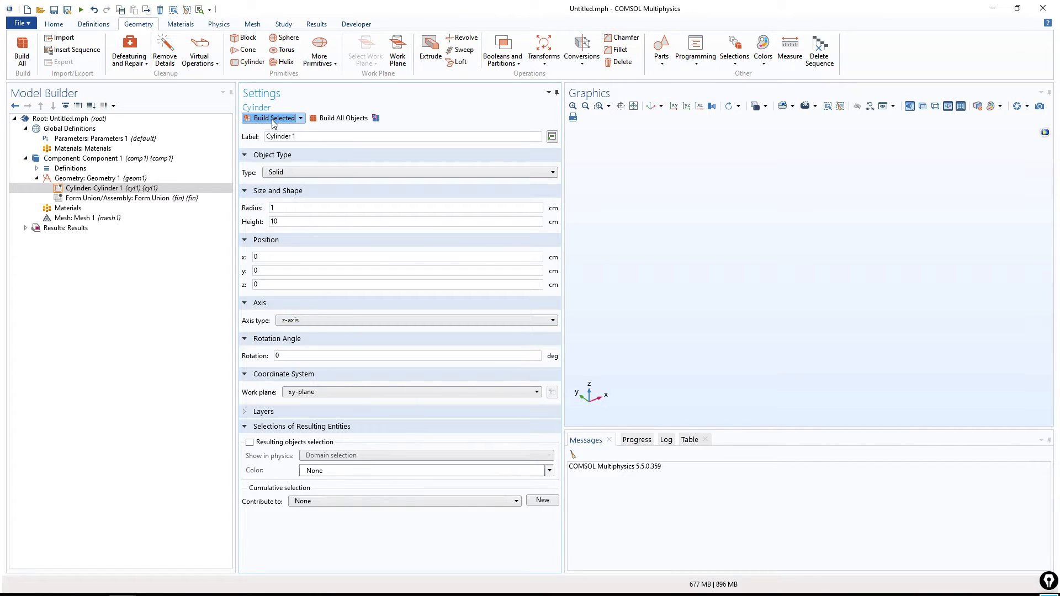
mouse_move(342, 119)
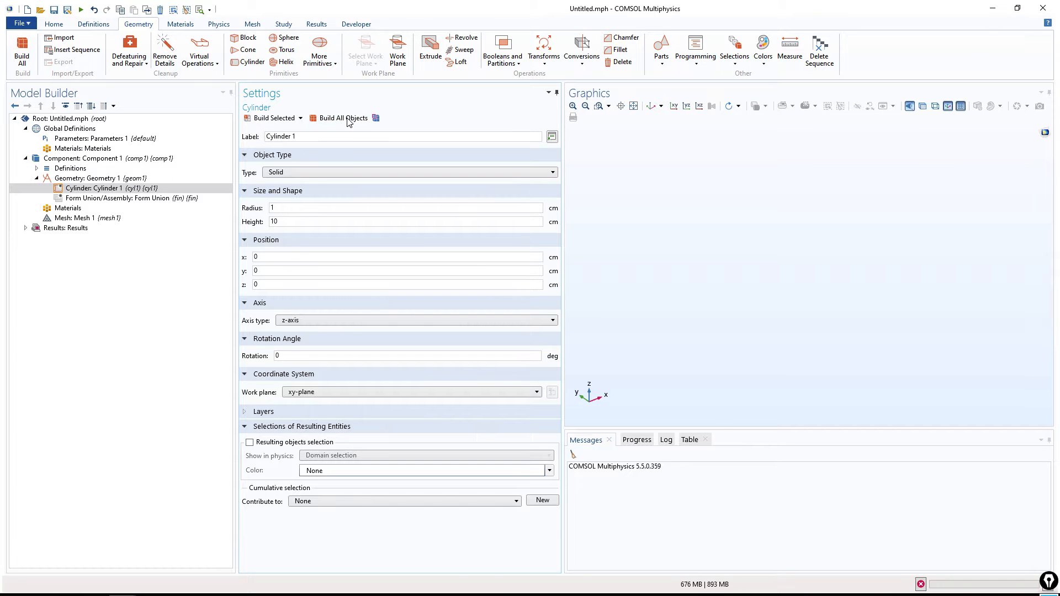
click(342, 118)
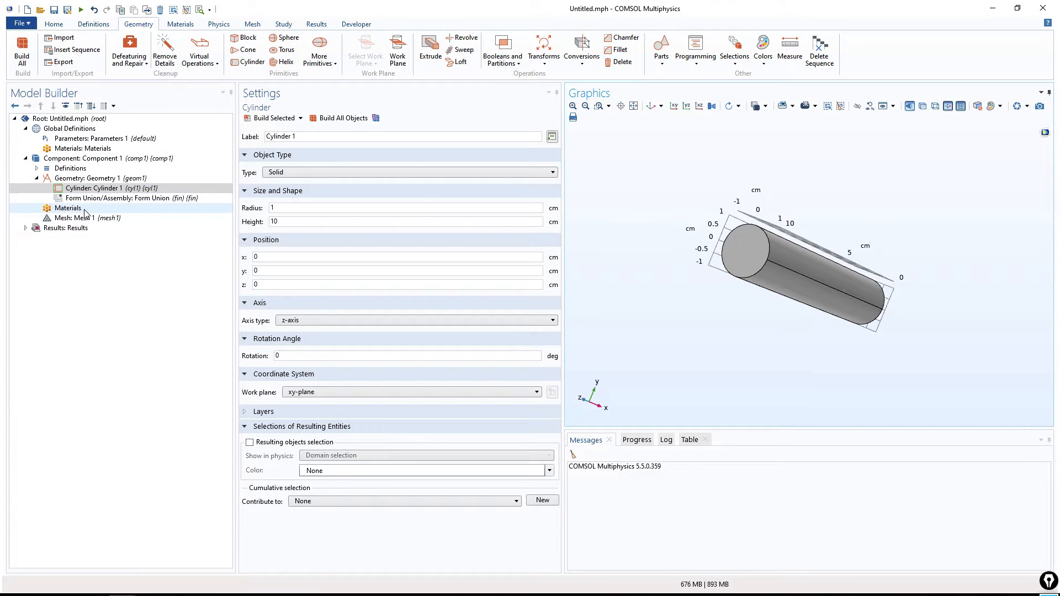
- Search the material library for copper and add Copper [solid, residual resistivity ratio 30] to Component 1
click(68, 208)
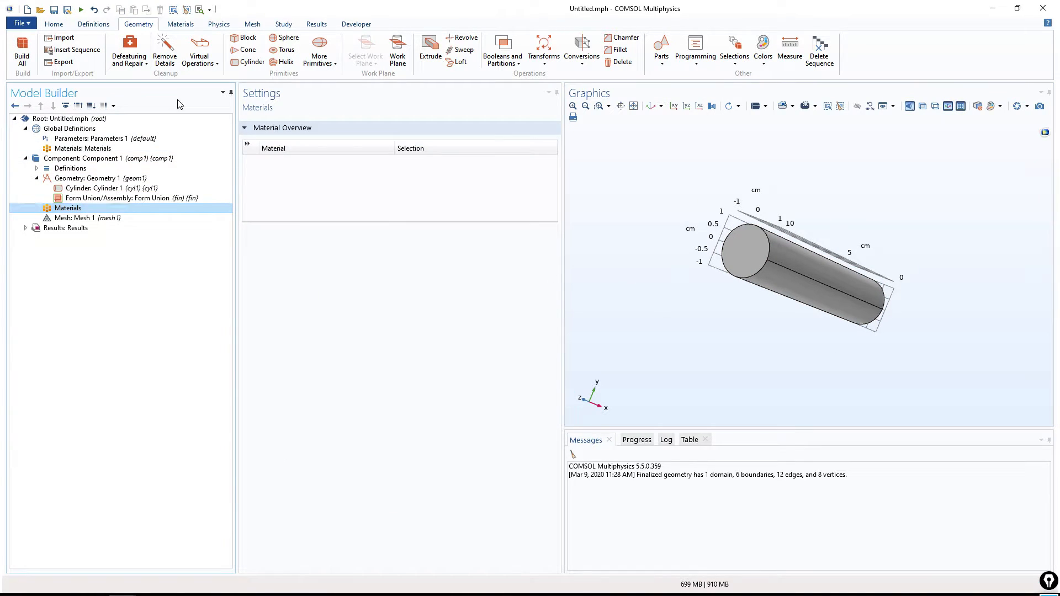
click(180, 24)
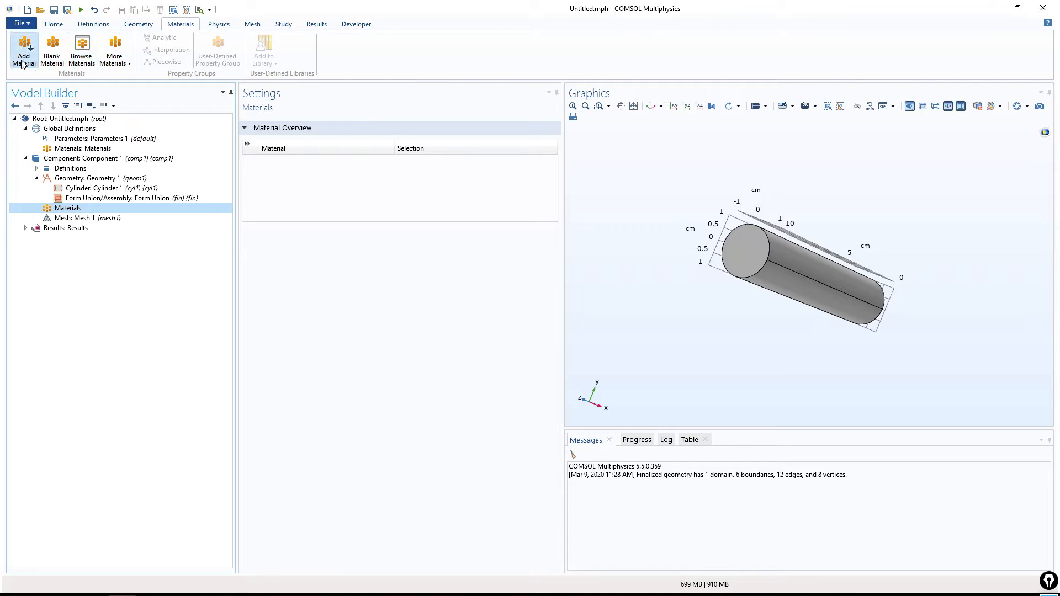
click(23, 51)
text(c)
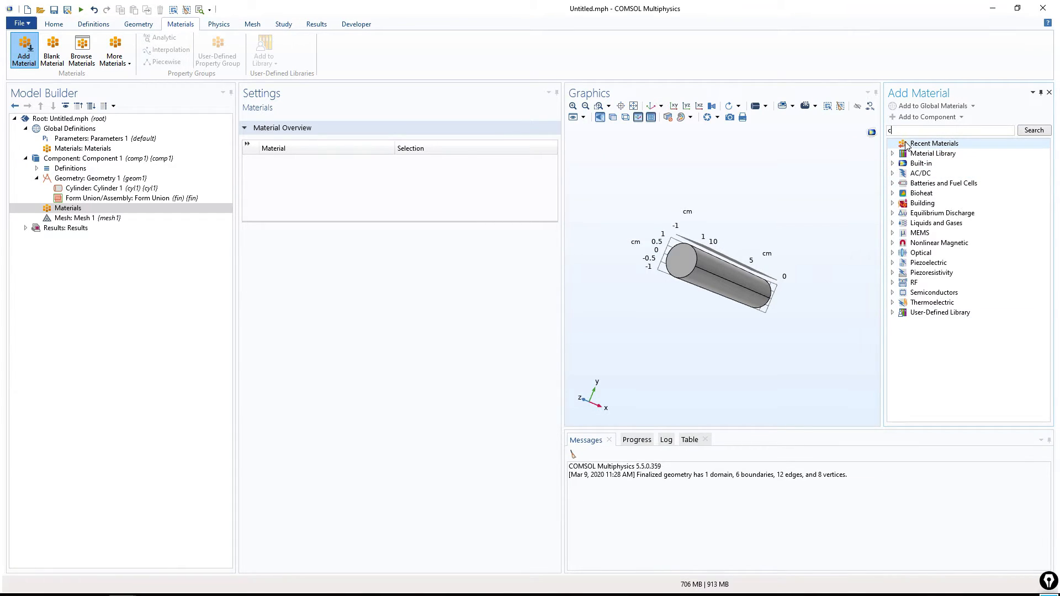
text(op)
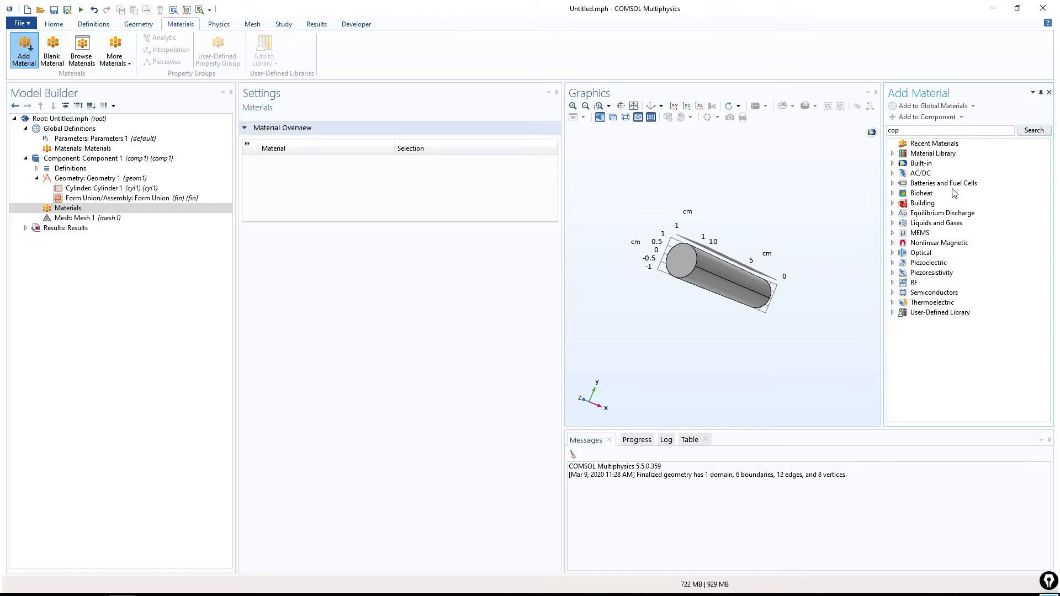
mouse_move(945, 171)
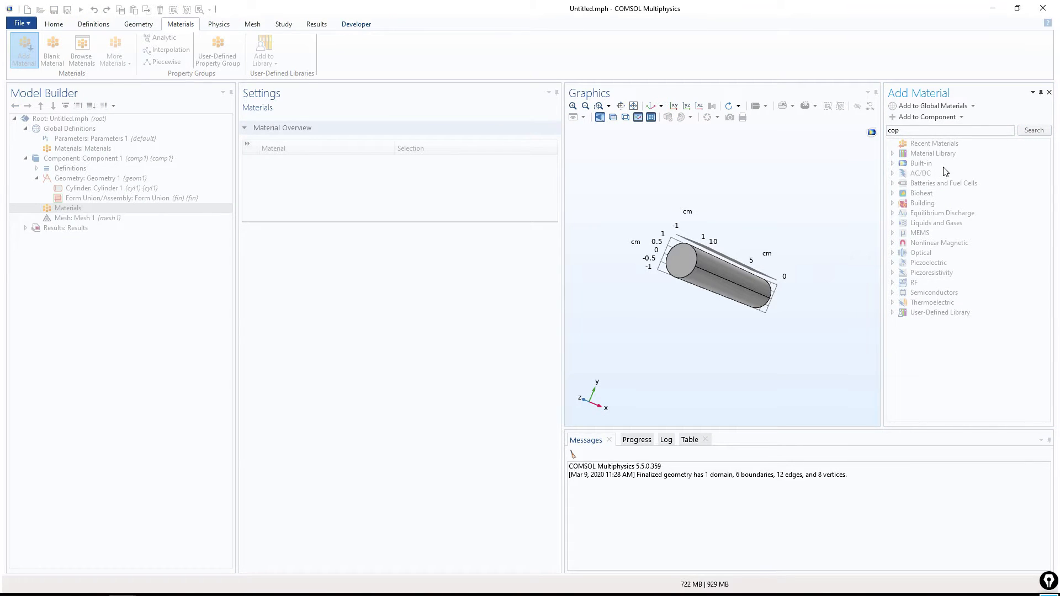
click(1033, 130)
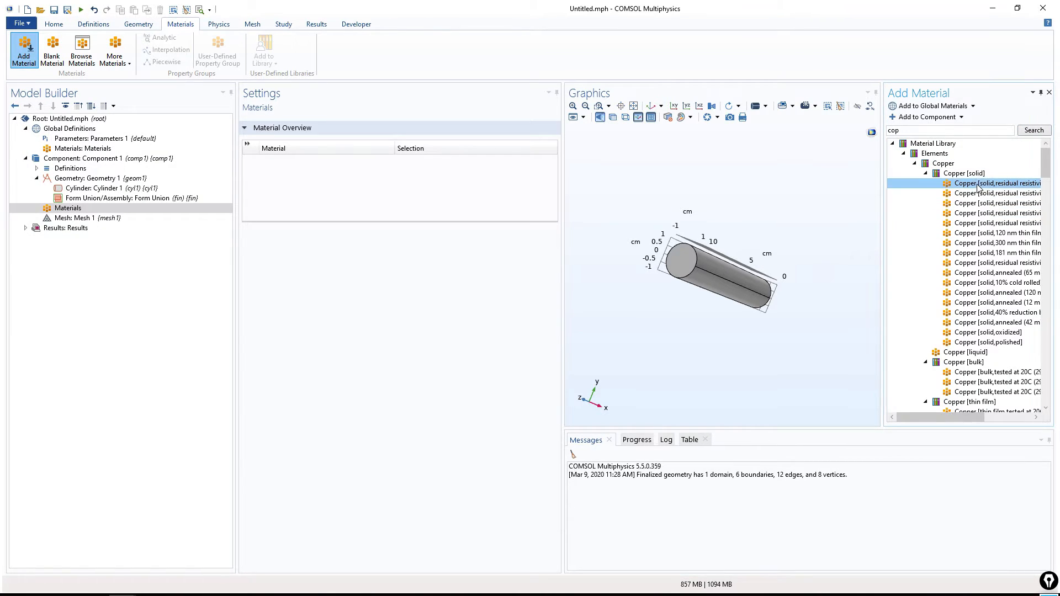
right_click(995, 183)
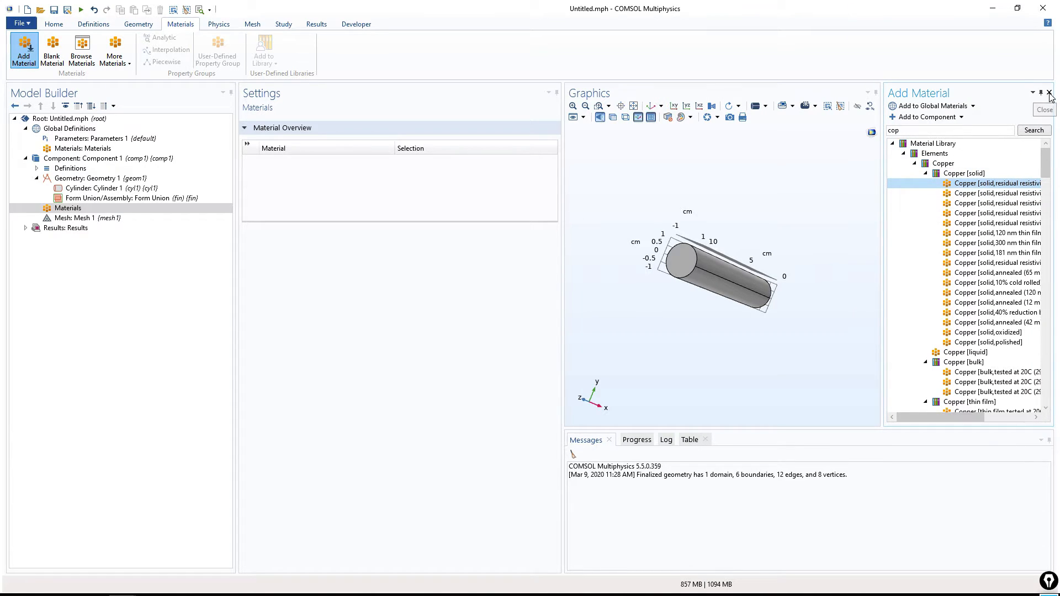
double_click(994, 182)
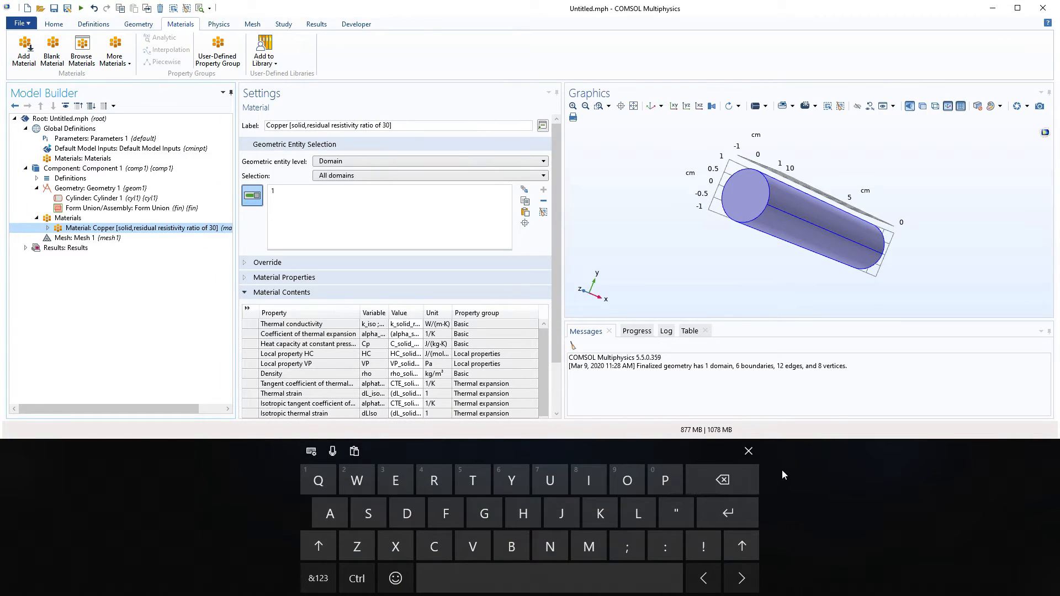
- Clear the copper material's domain selection so no domains are listed
click(749, 450)
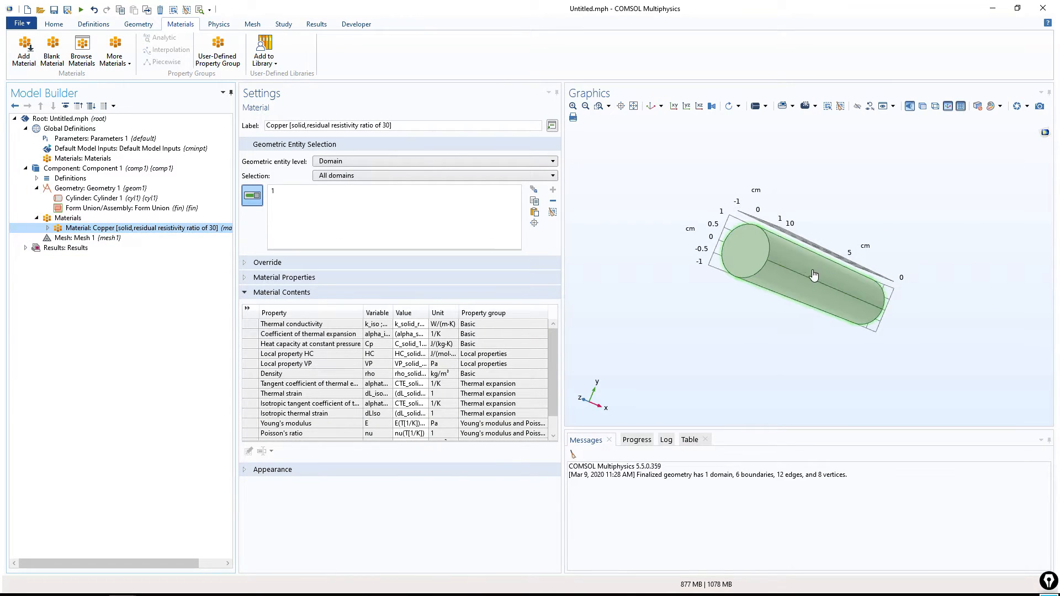
mouse_move(764, 290)
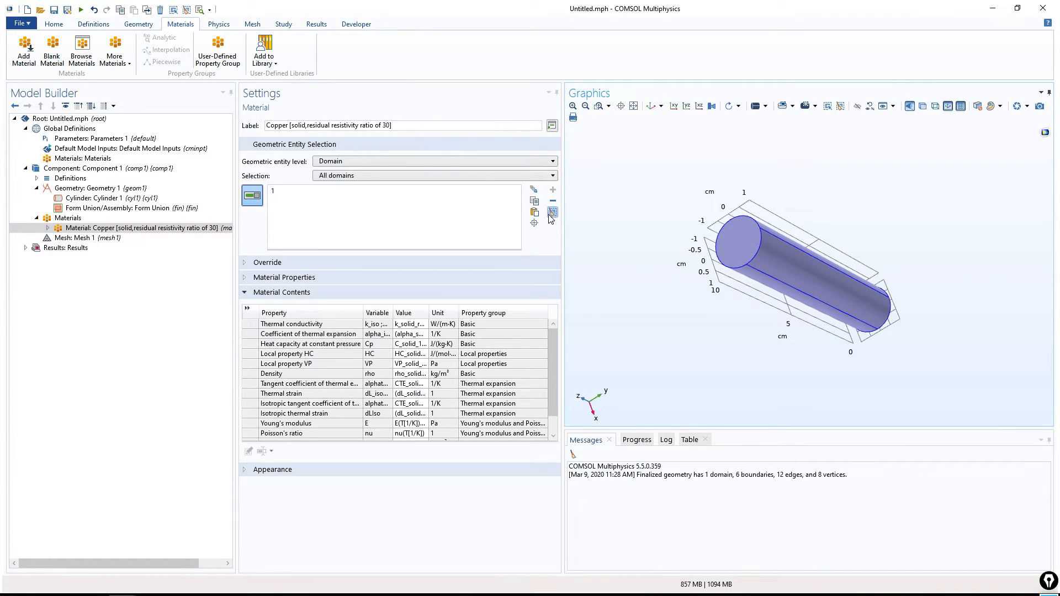
click(554, 212)
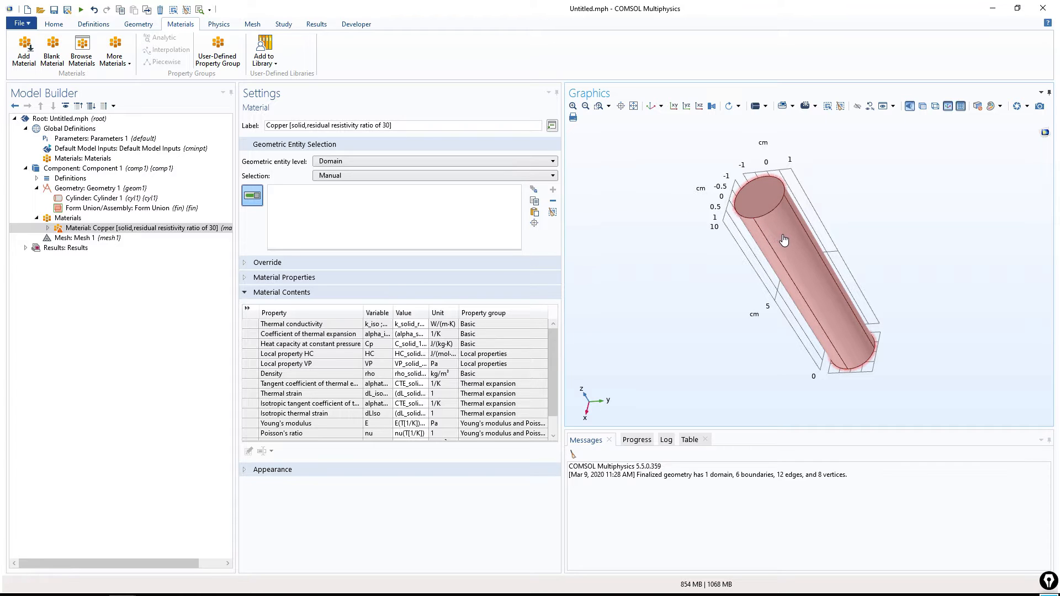
- Select the cylinder in the graphics so copper is assigned to domain 1
click(780, 240)
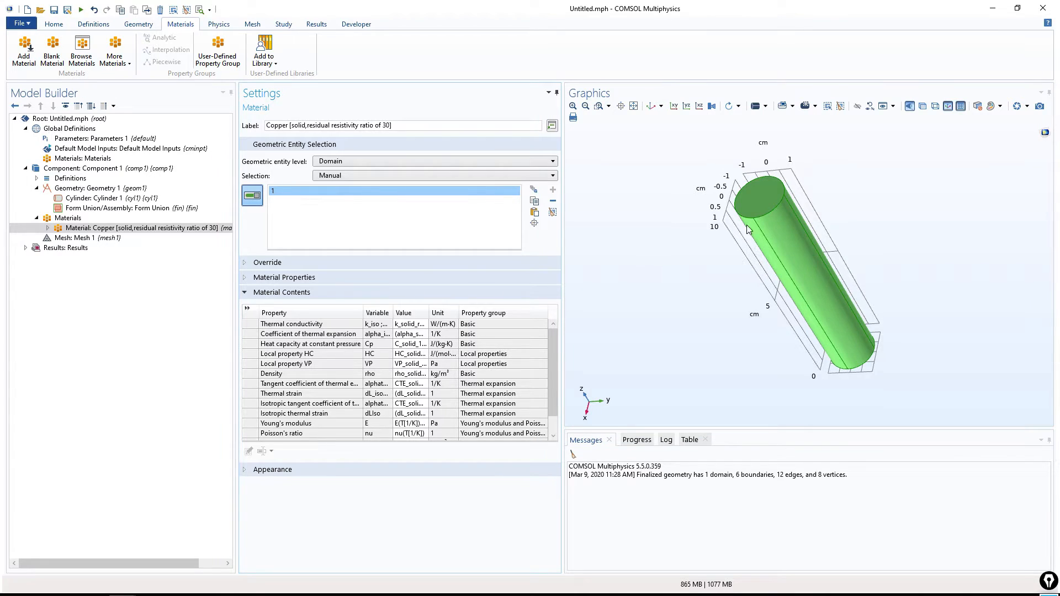
mouse_move(843, 217)
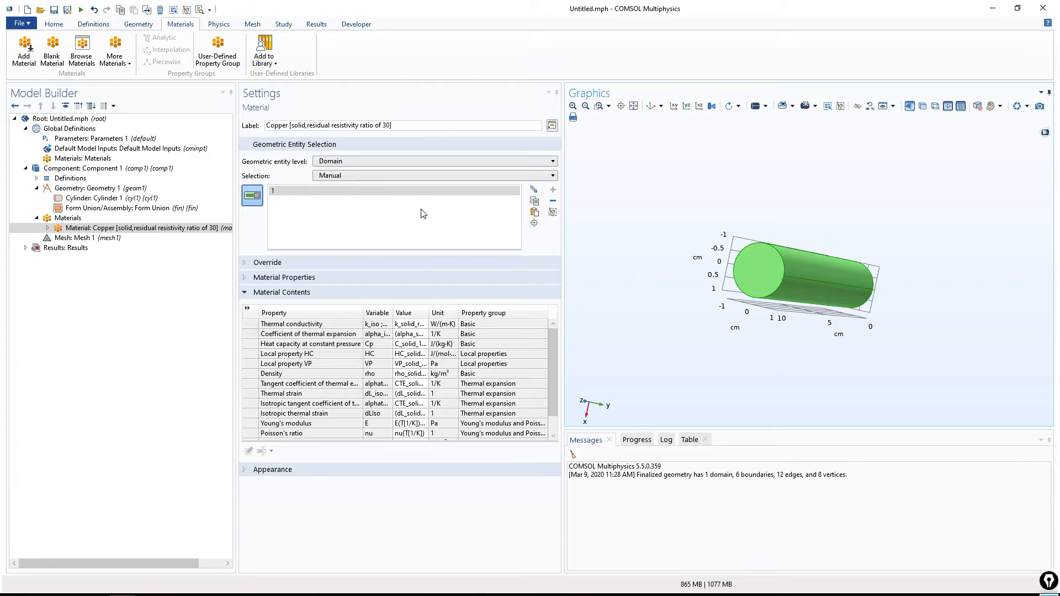
mouse_move(433, 345)
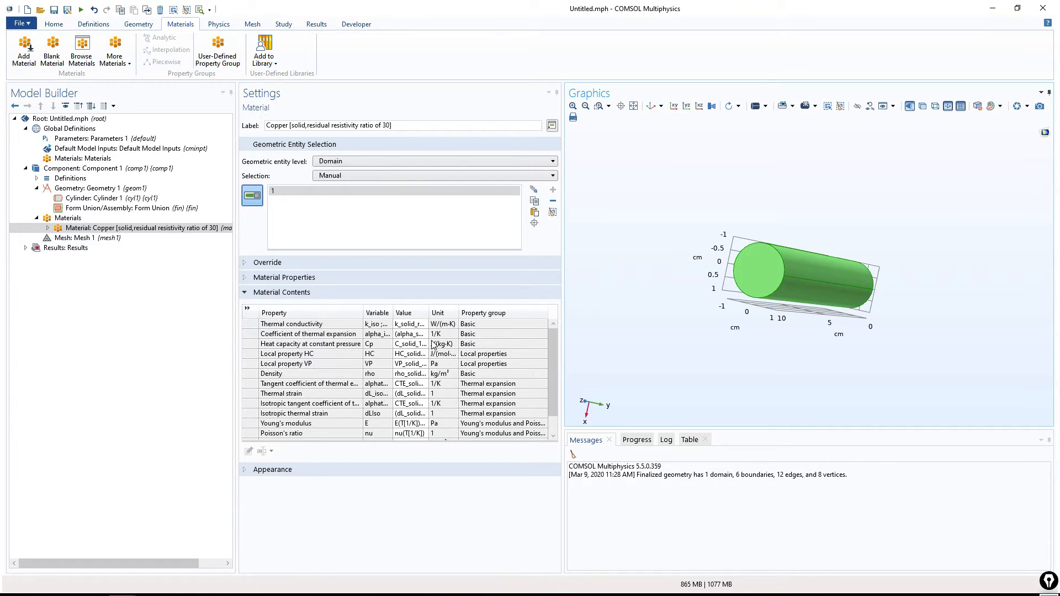
mouse_move(455, 311)
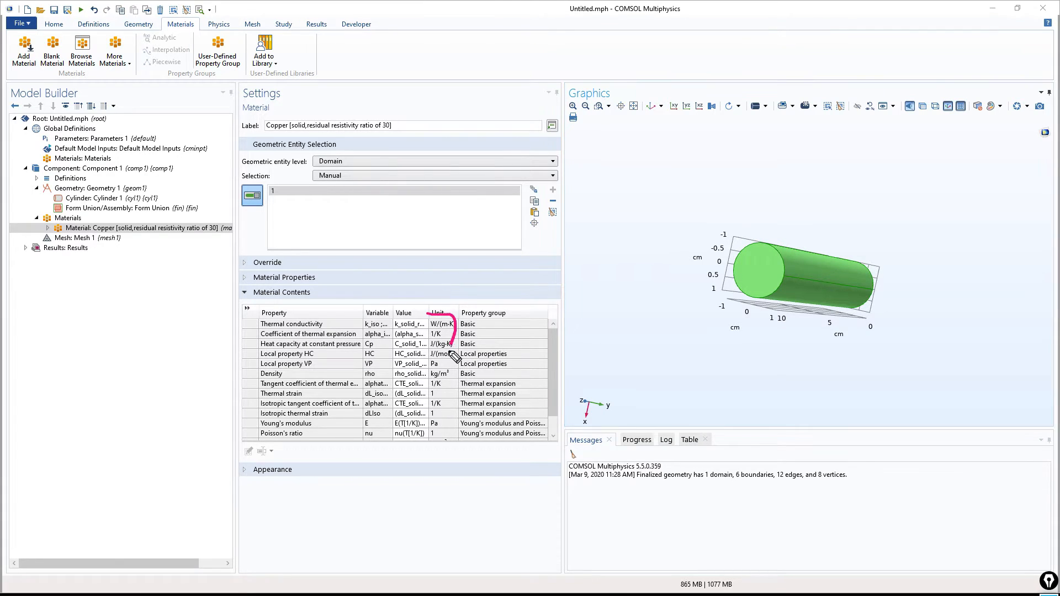
mouse_move(450, 376)
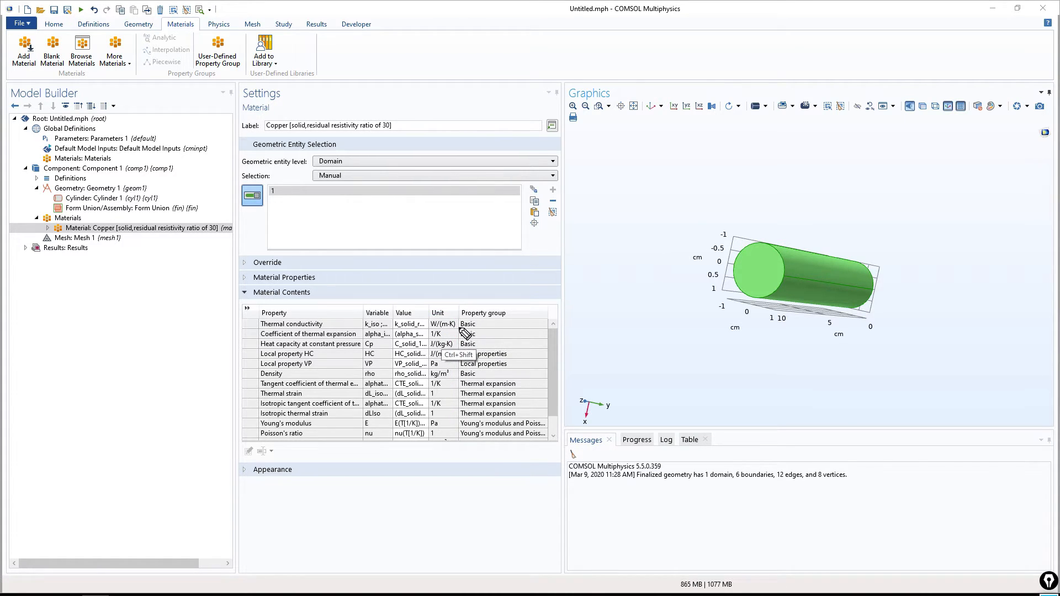
mouse_move(747, 341)
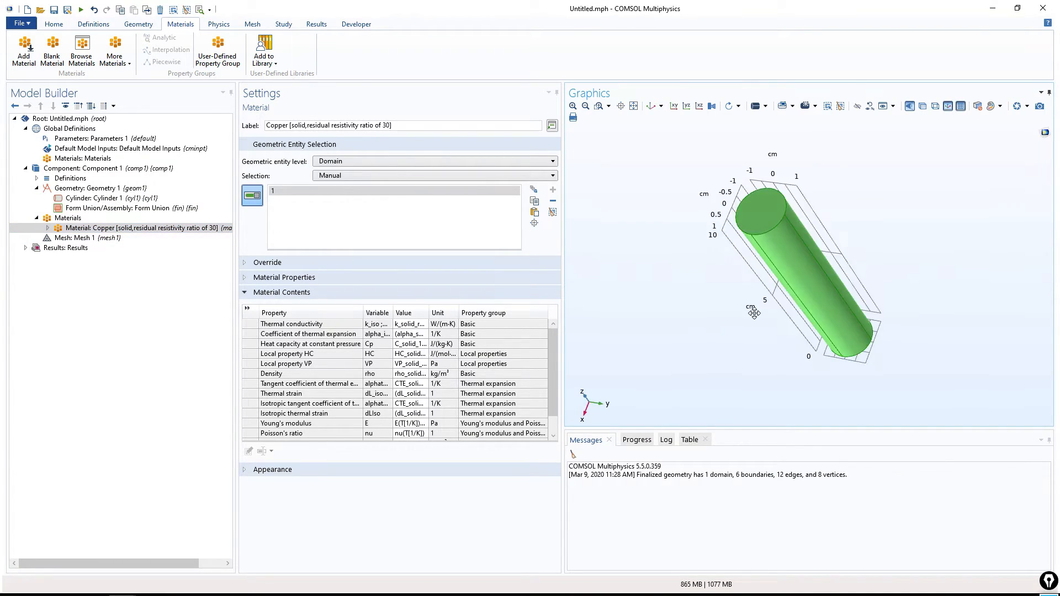
- Review the model tree: mesh, geometry, Cylinder 1's radius and height, and the Copper material properties
click(81, 237)
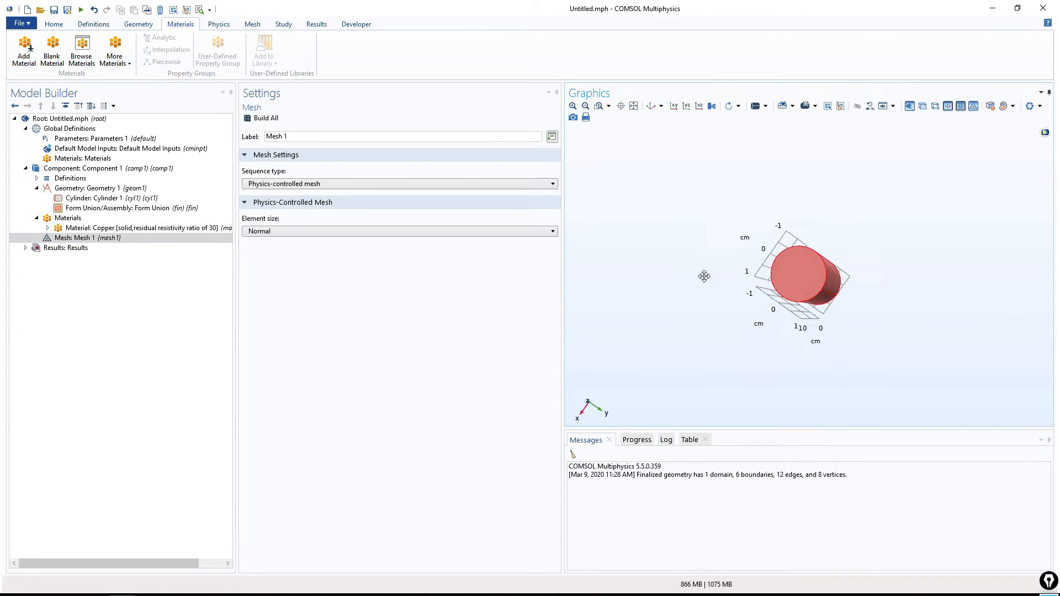
click(67, 218)
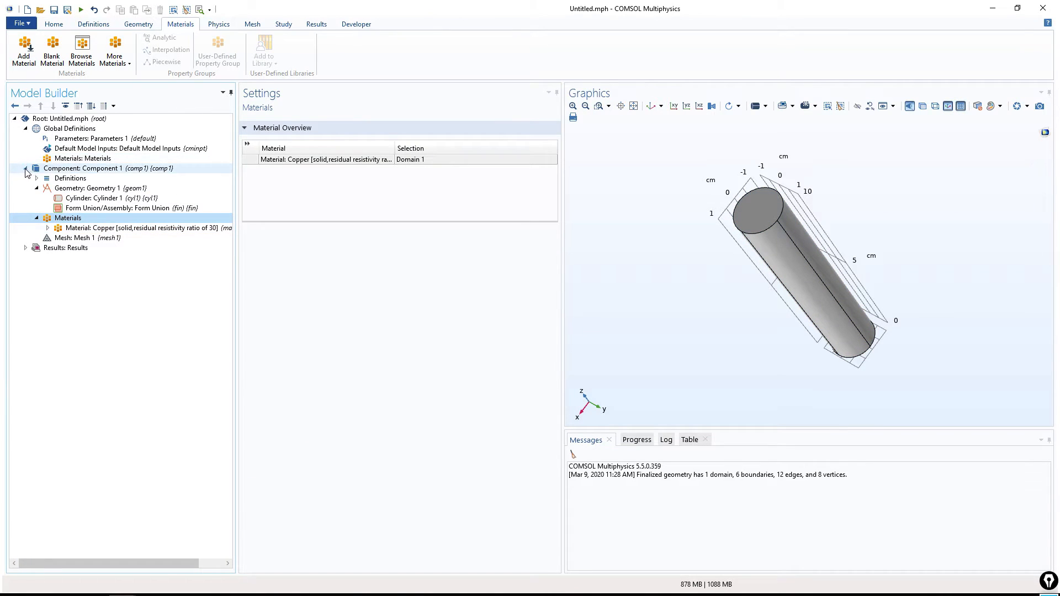
click(61, 118)
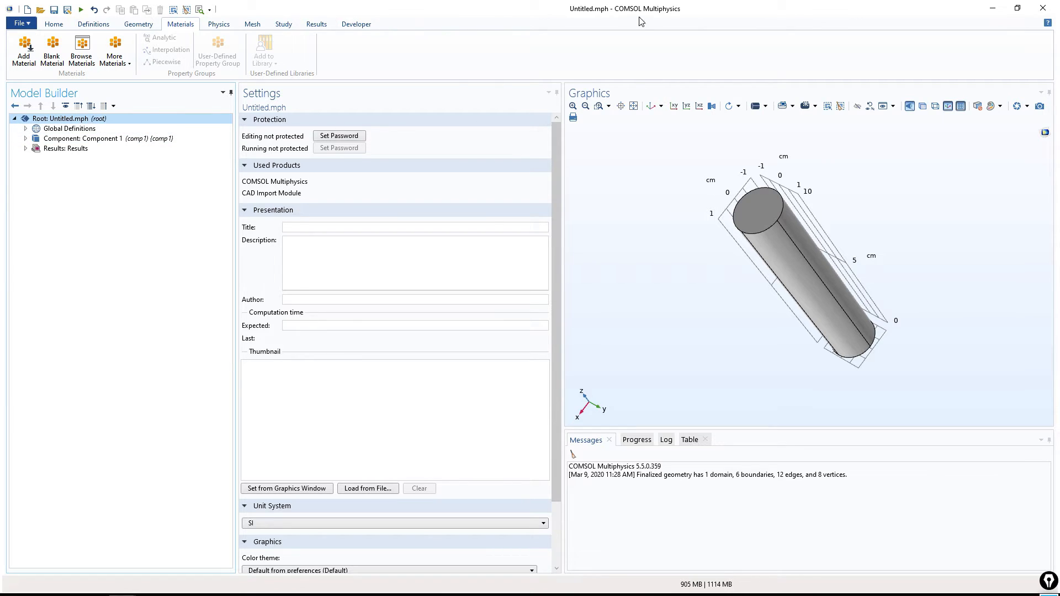
click(25, 128)
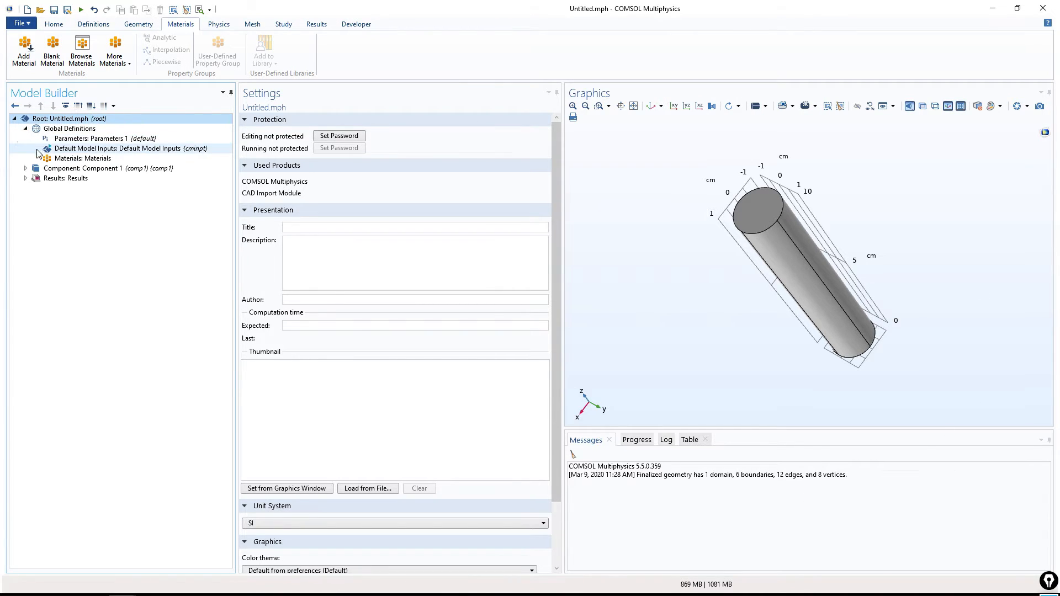
click(25, 168)
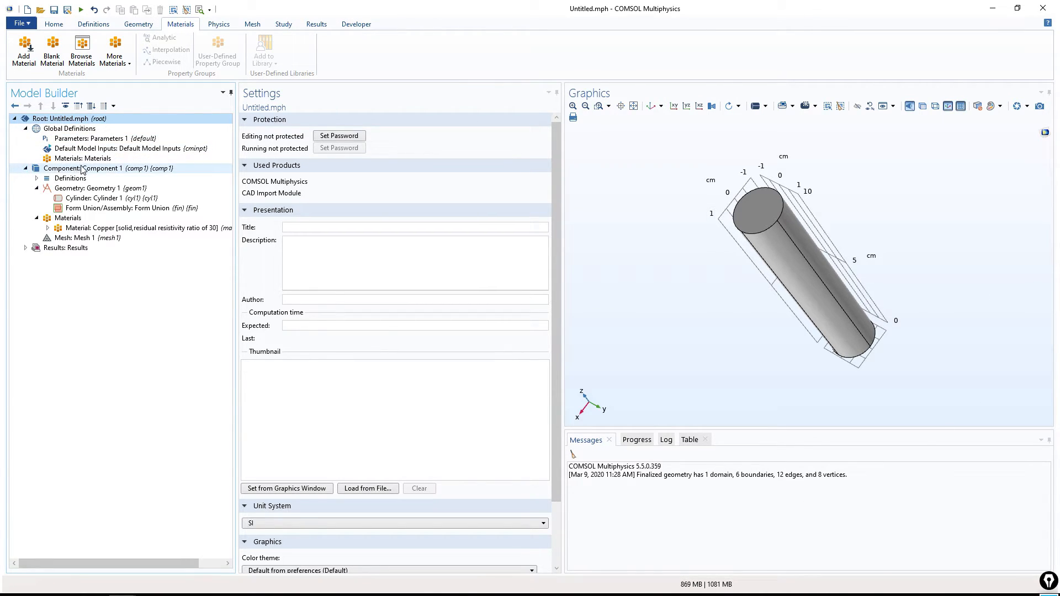
click(88, 168)
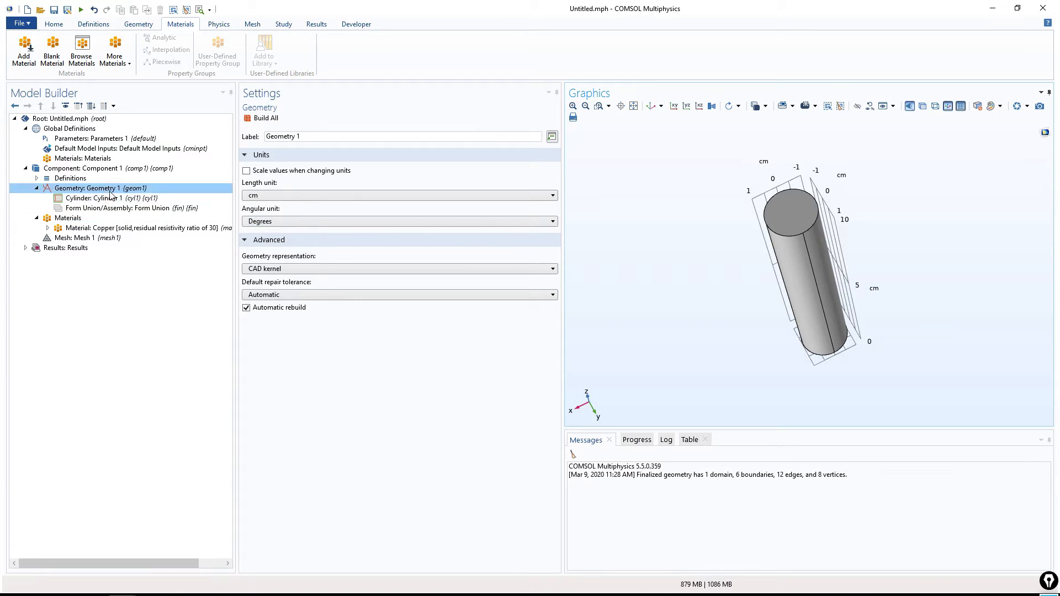
click(102, 197)
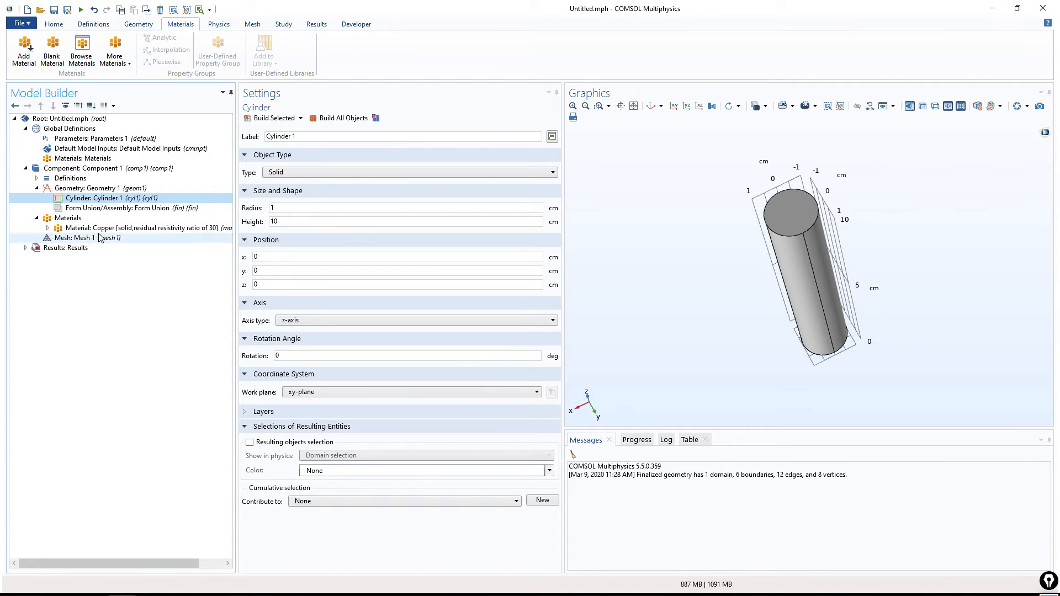
click(140, 227)
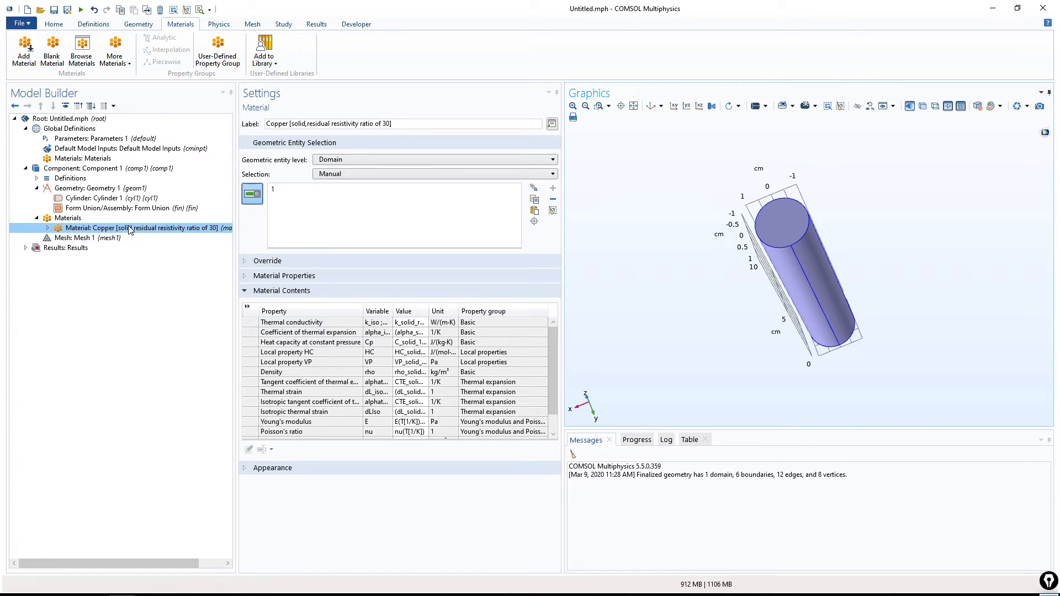
mouse_move(611, 216)
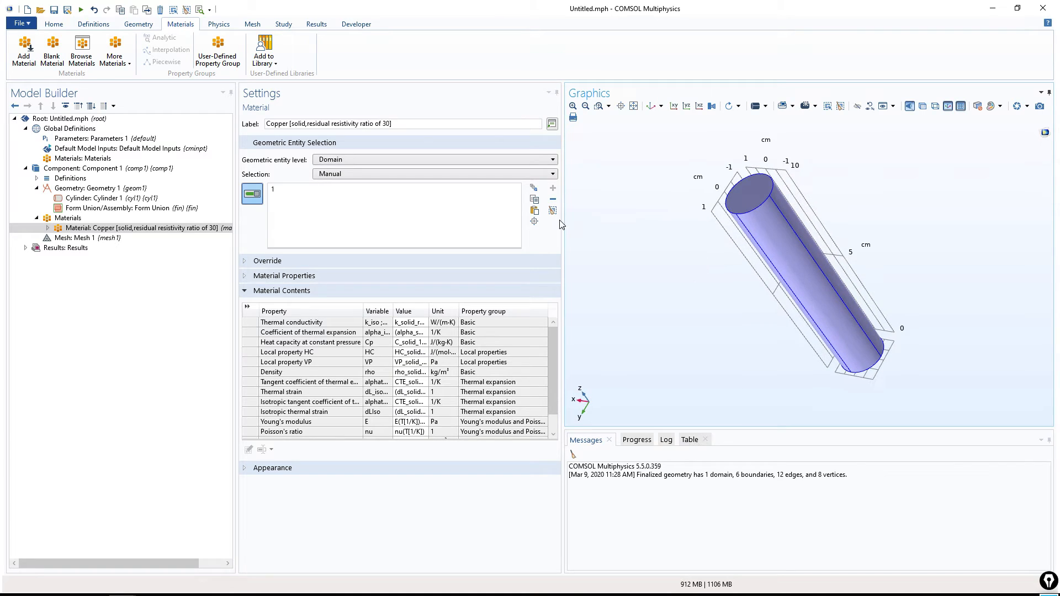
mouse_move(381, 195)
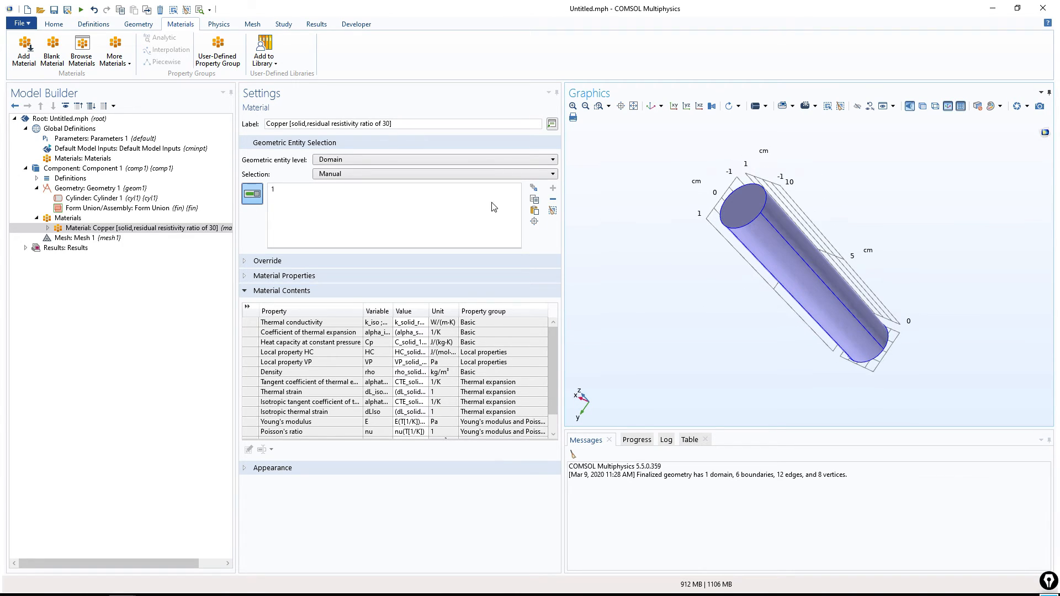
- Add a sphere at the origin, build it and set its radius to 1.5 cm
click(95, 198)
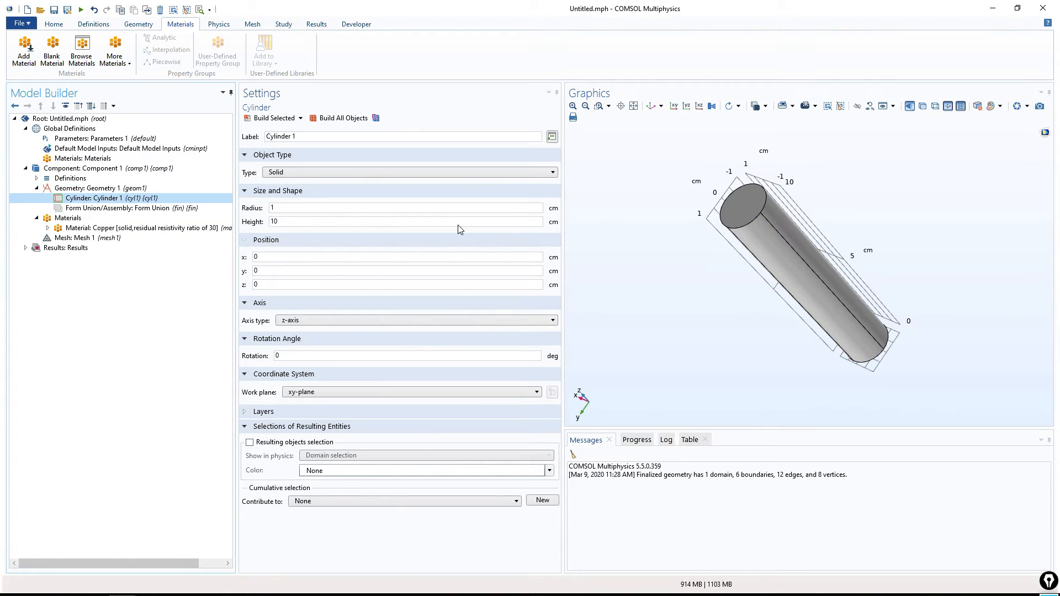
click(142, 227)
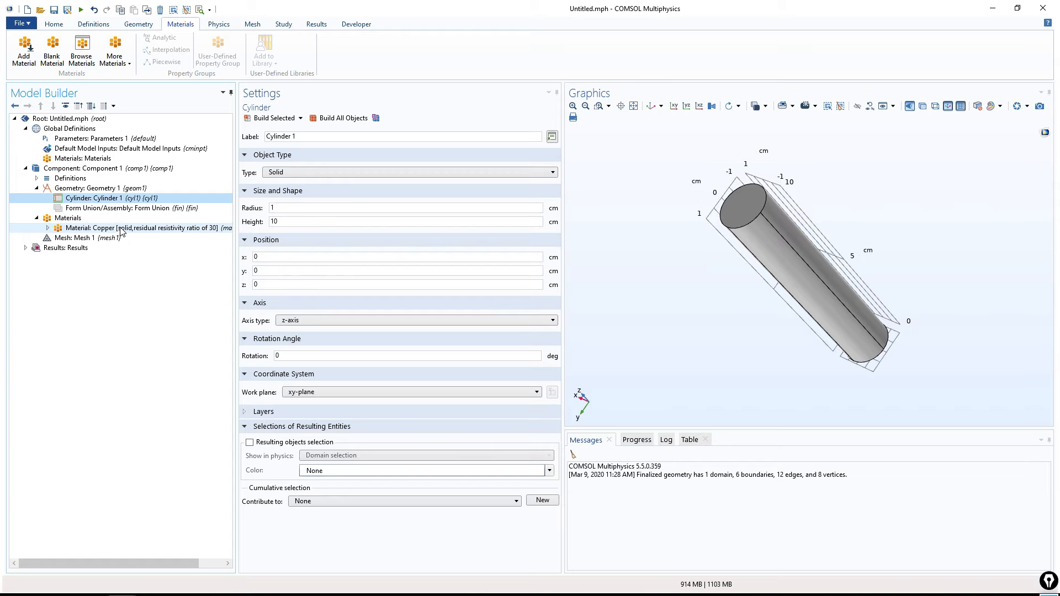
click(138, 23)
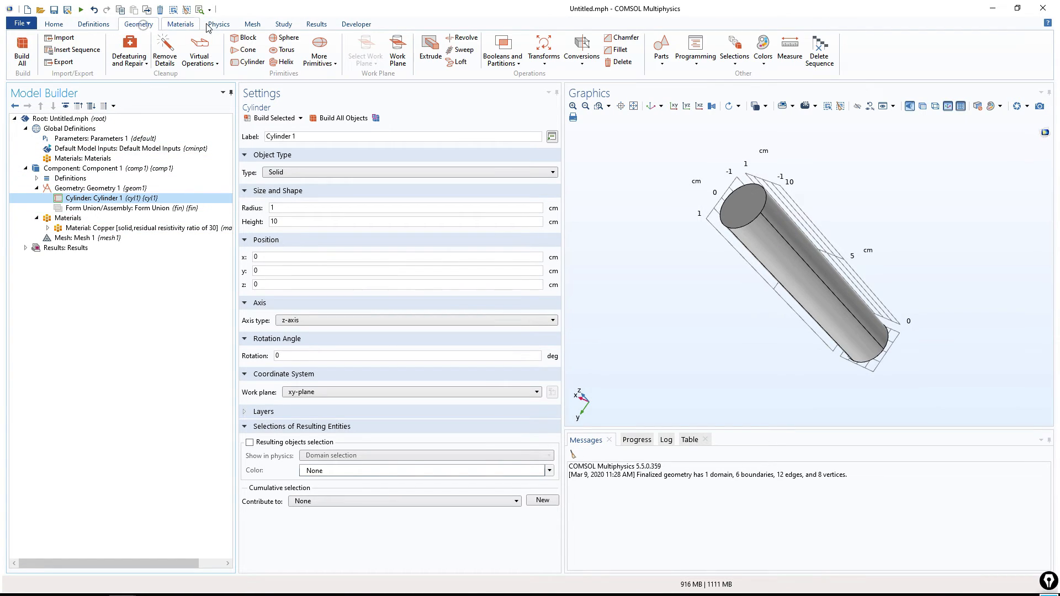
mouse_move(244, 38)
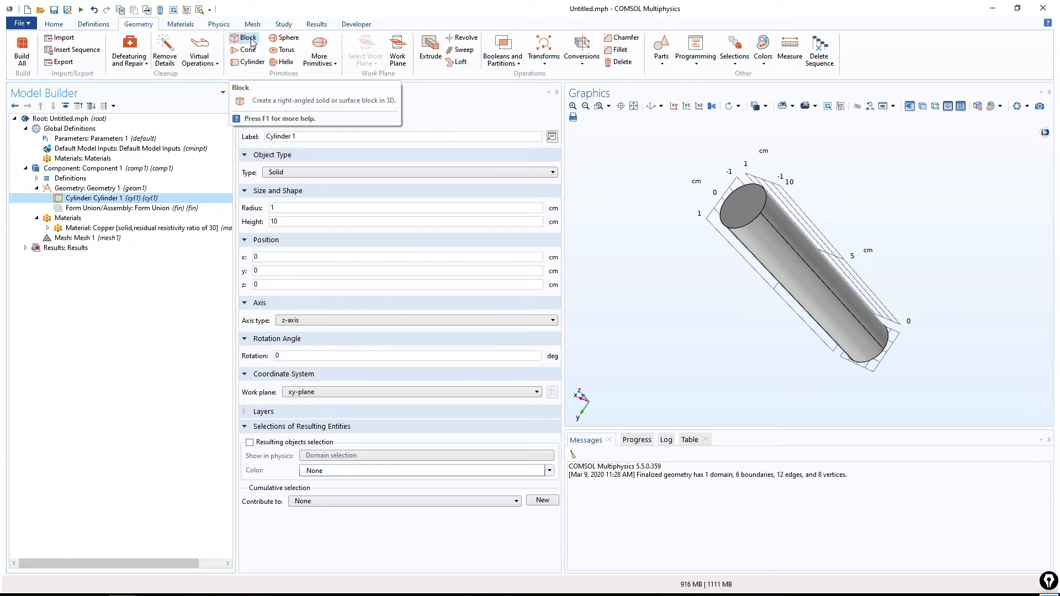
mouse_move(285, 37)
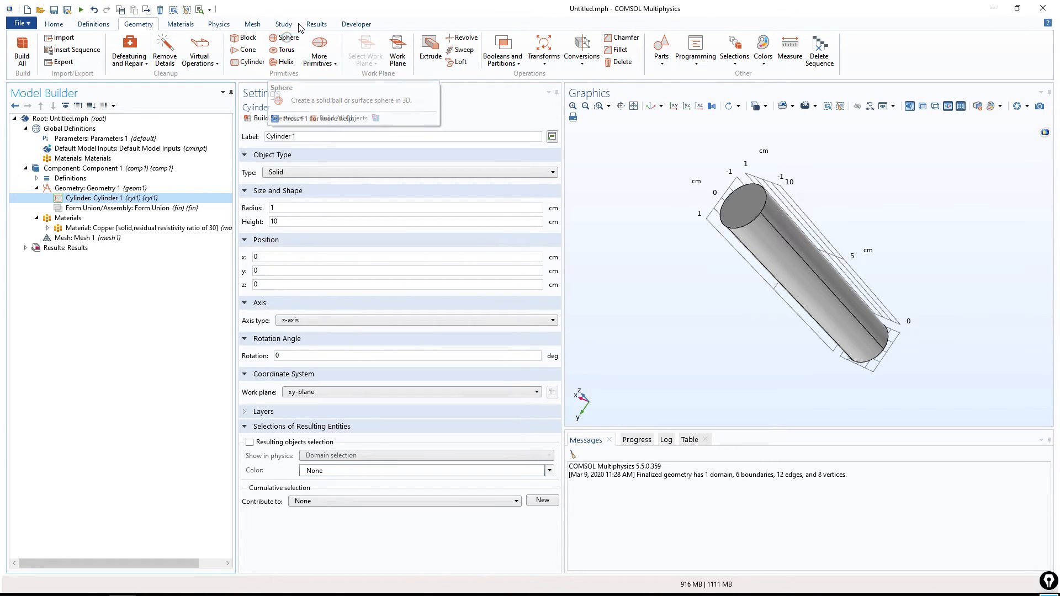
click(287, 37)
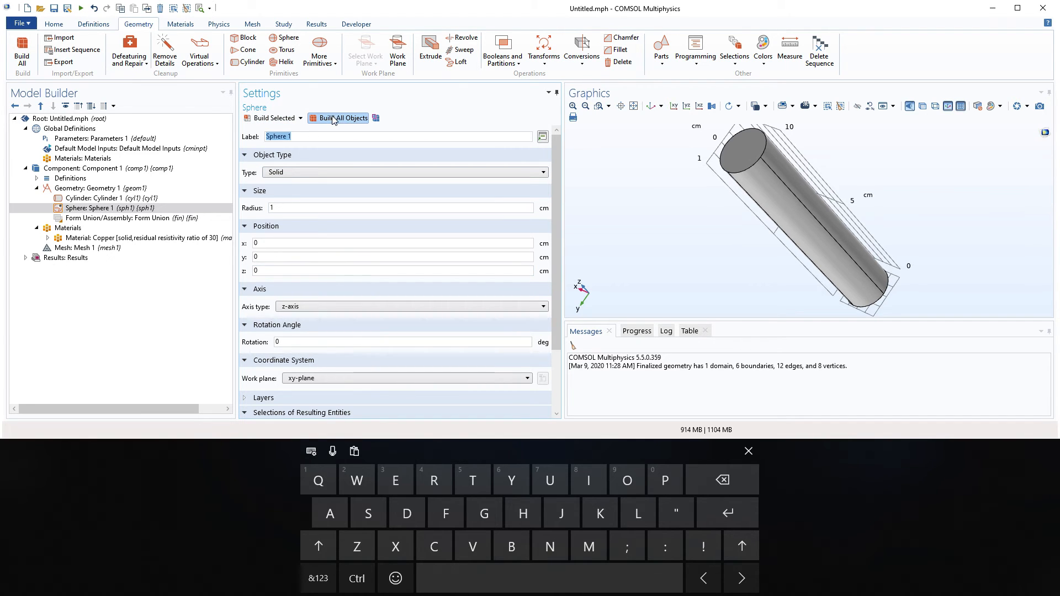
click(749, 450)
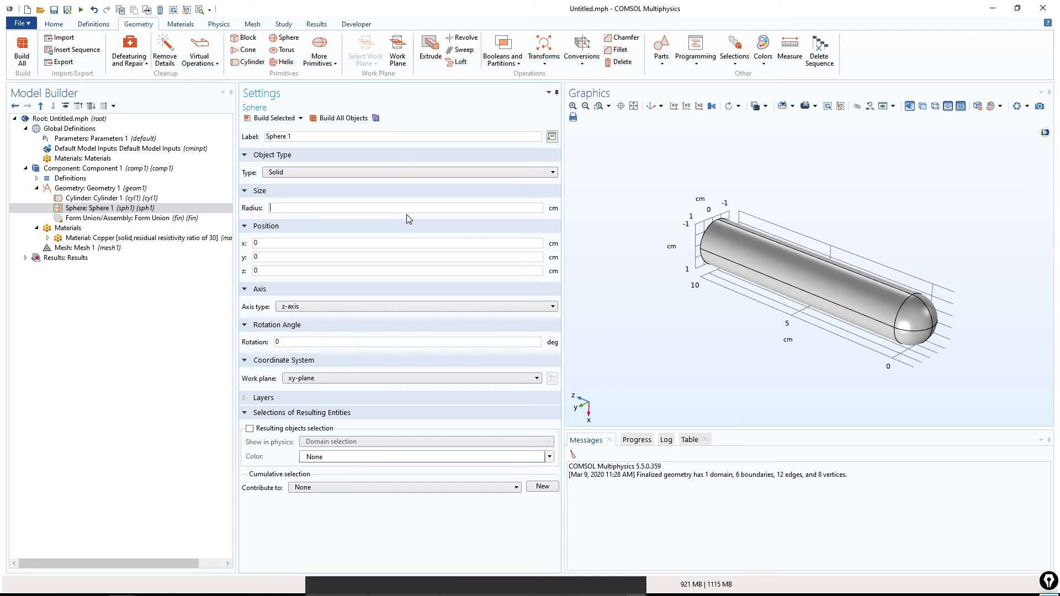
text(1.5)
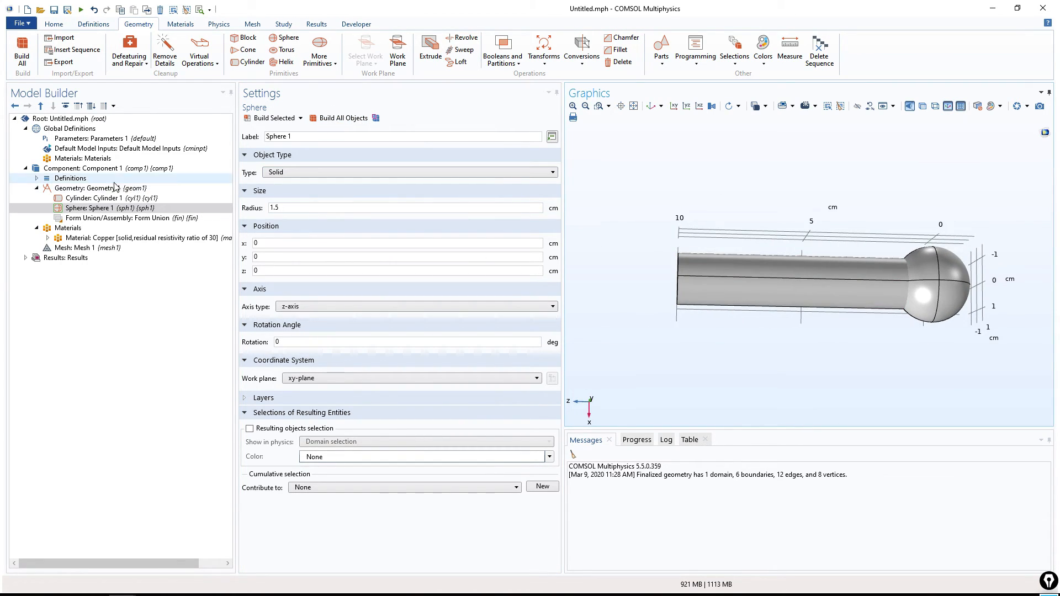
- Add a Difference with cyl1 kept and sph1 subtracted, then build the hollowed cylinder
click(128, 218)
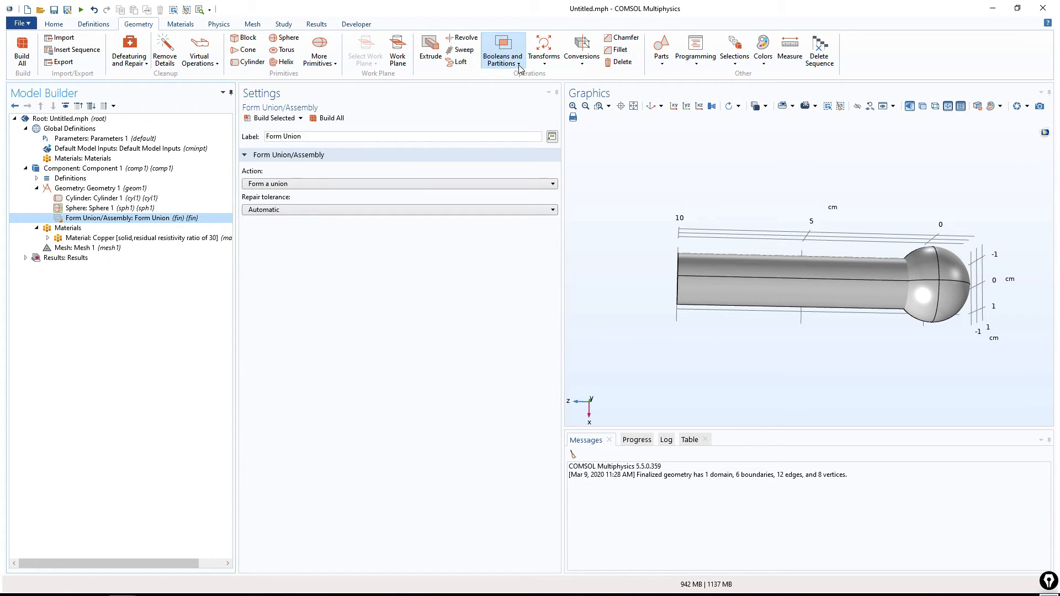
click(502, 49)
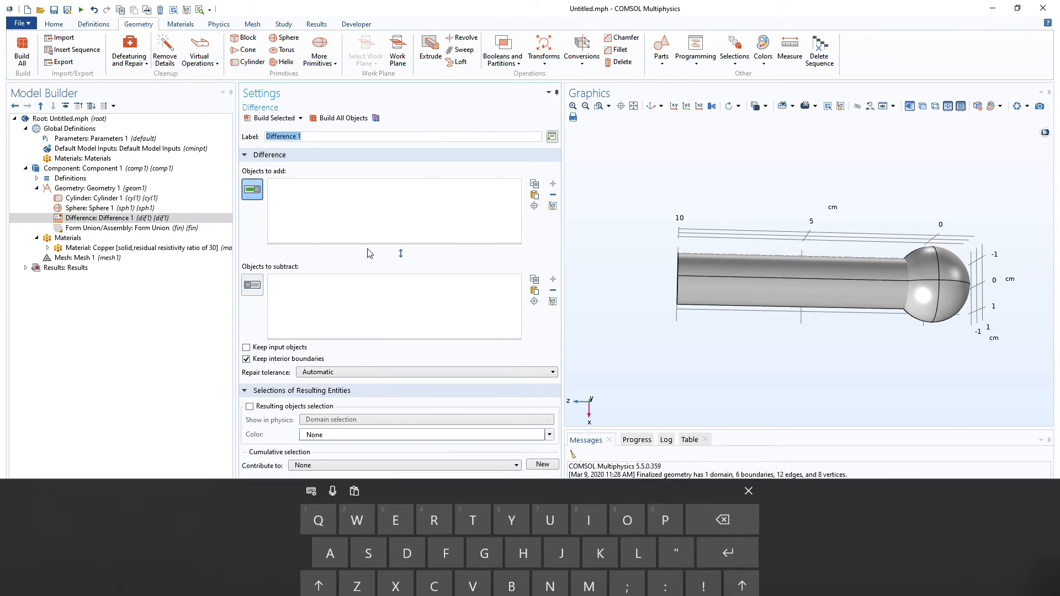
click(920, 236)
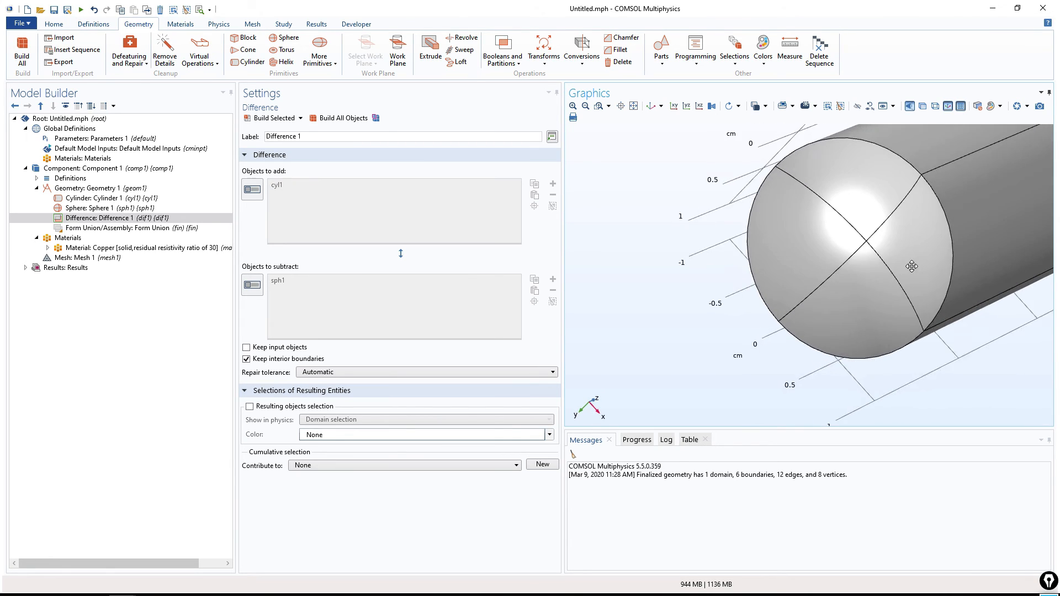
click(842, 210)
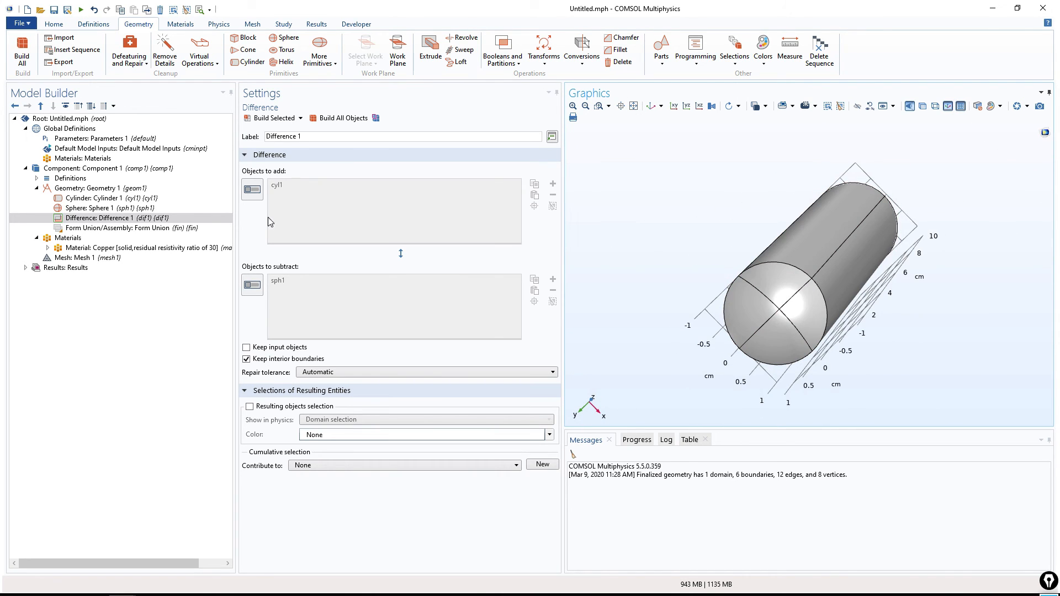
click(103, 197)
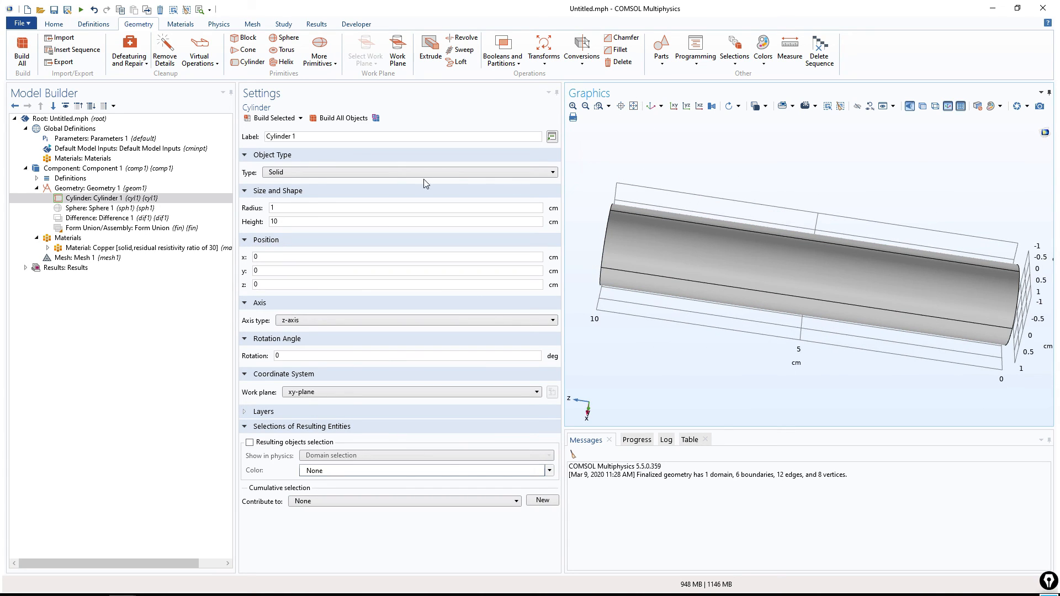
click(104, 208)
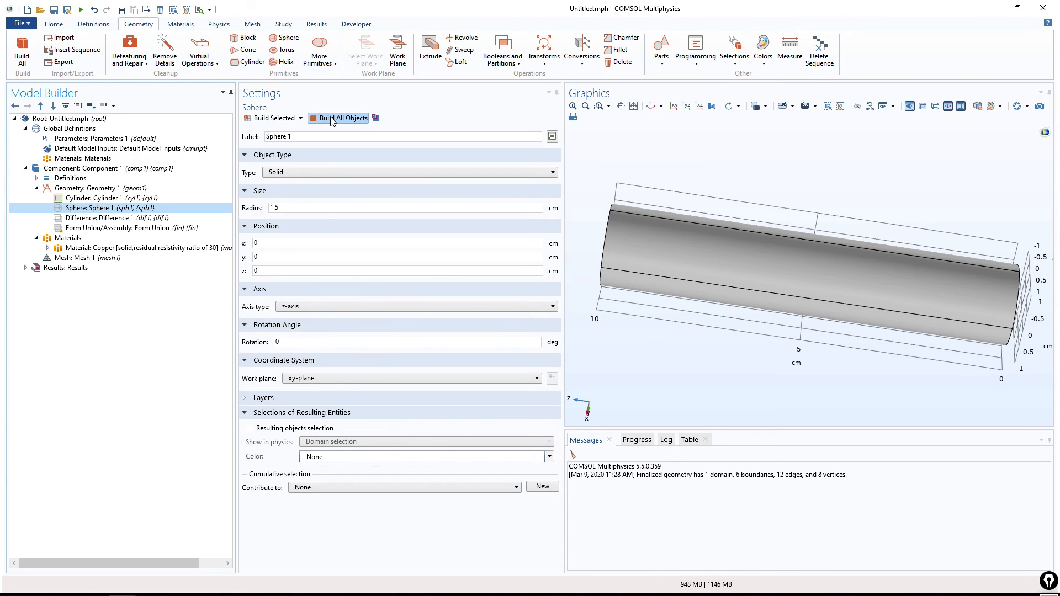
click(343, 118)
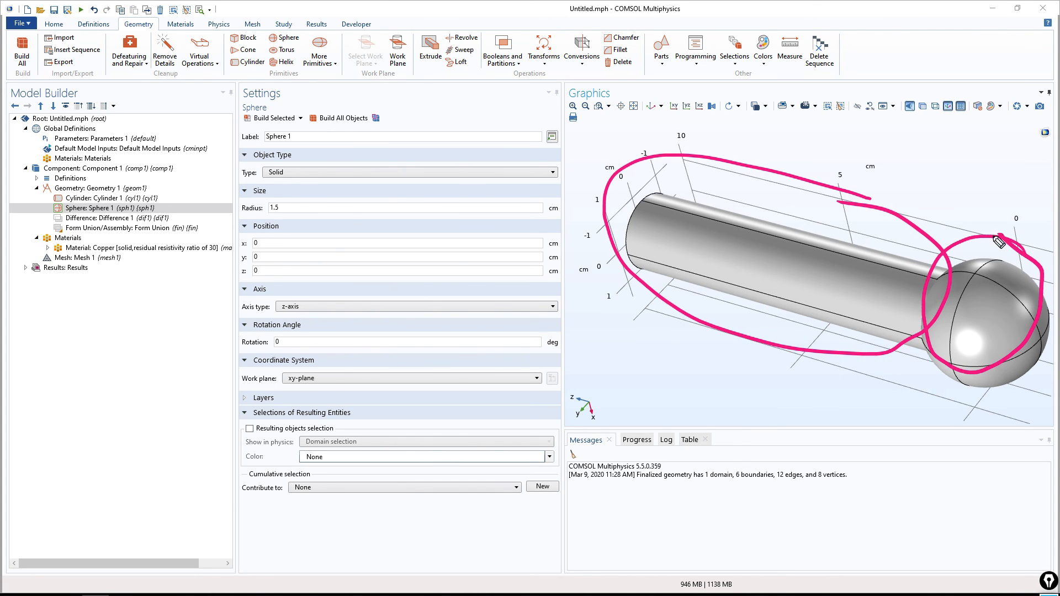
mouse_move(565, 164)
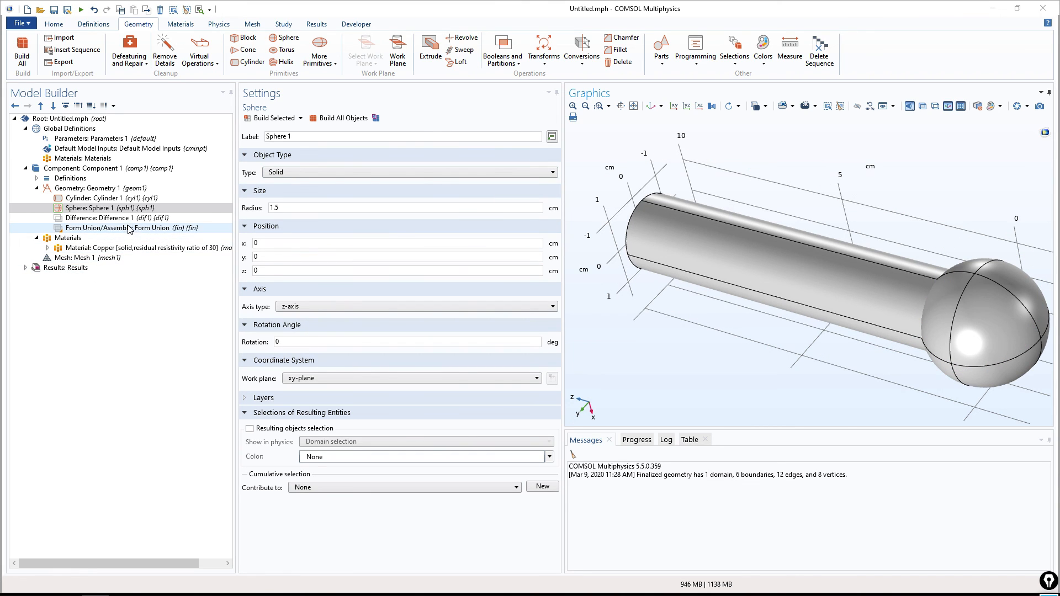
click(102, 218)
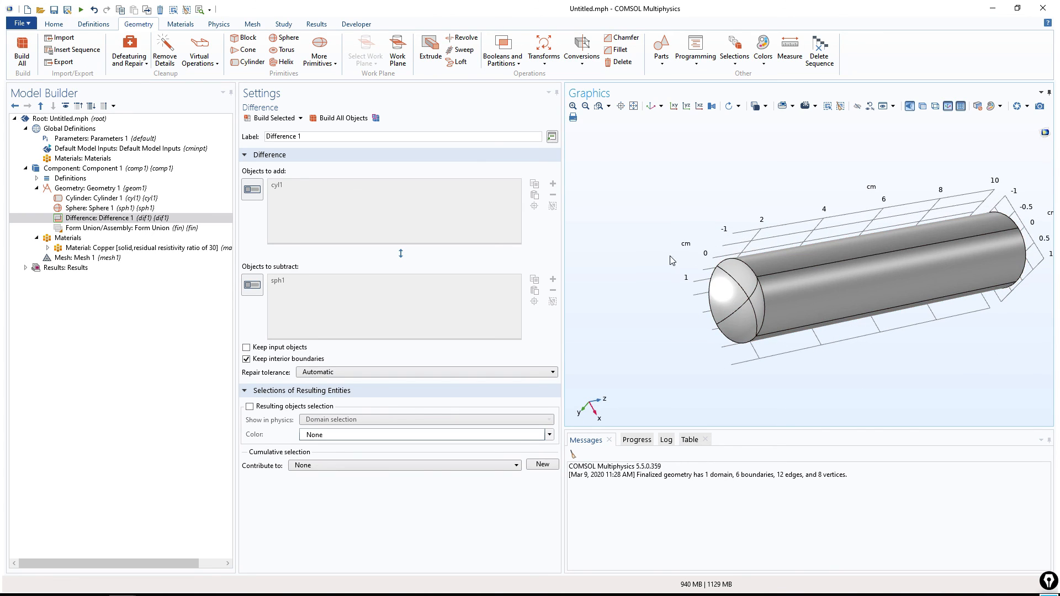
mouse_move(636, 264)
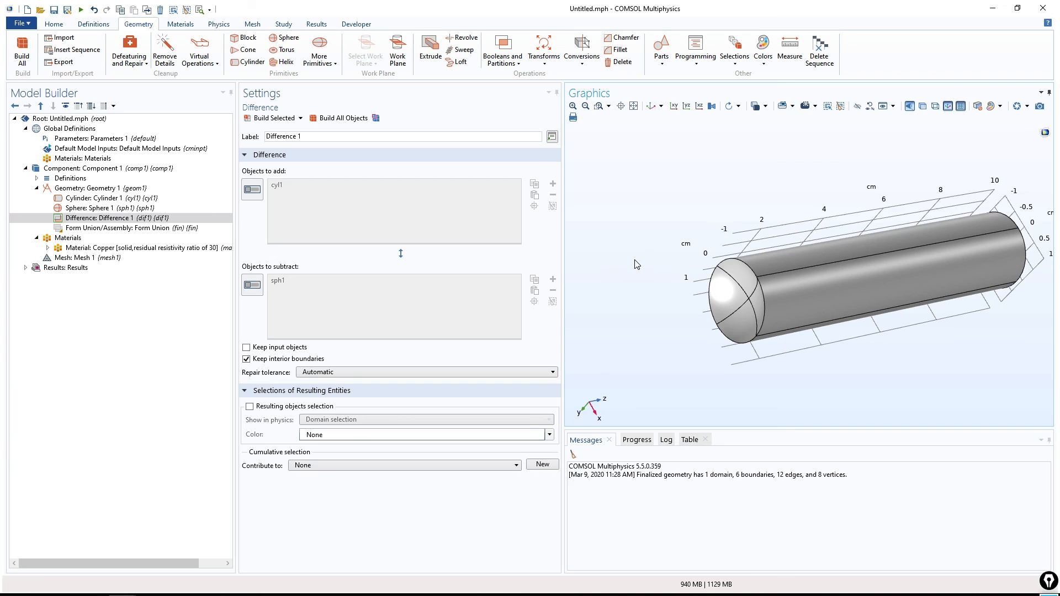
mouse_move(566, 274)
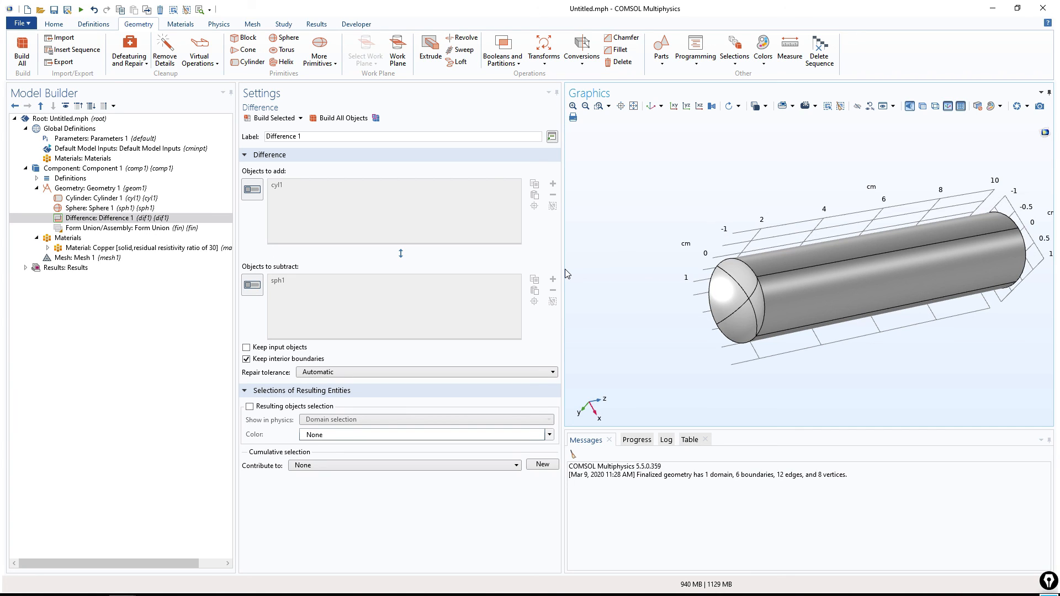
mouse_move(691, 271)
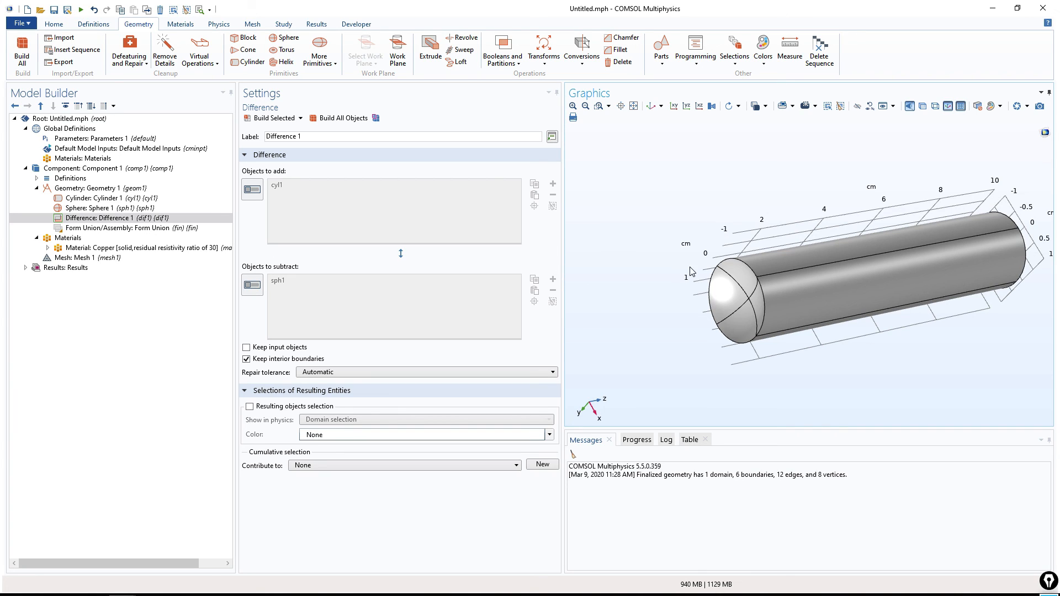
mouse_move(674, 242)
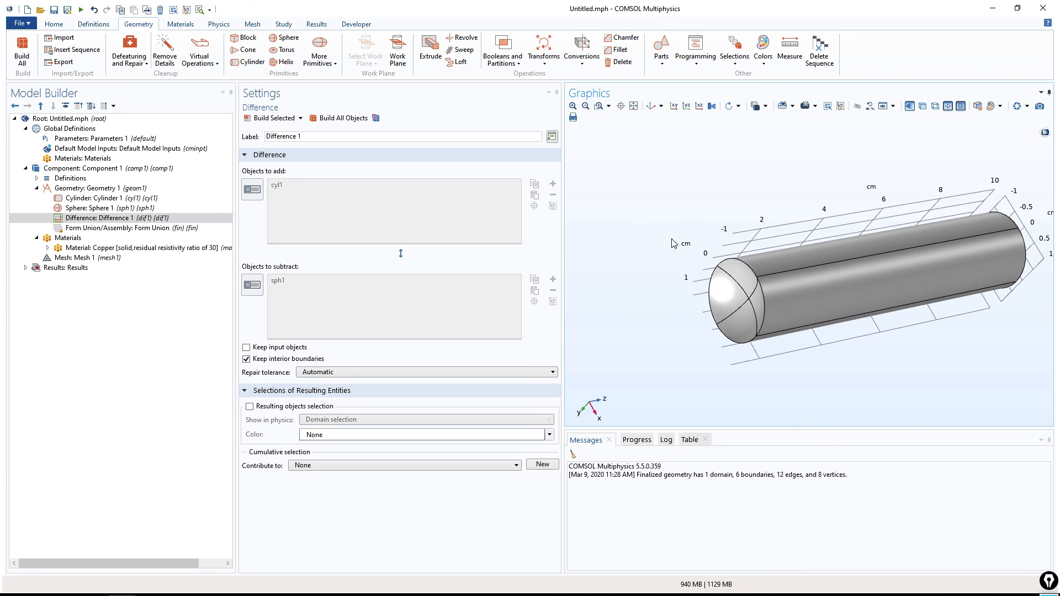
mouse_move(710, 218)
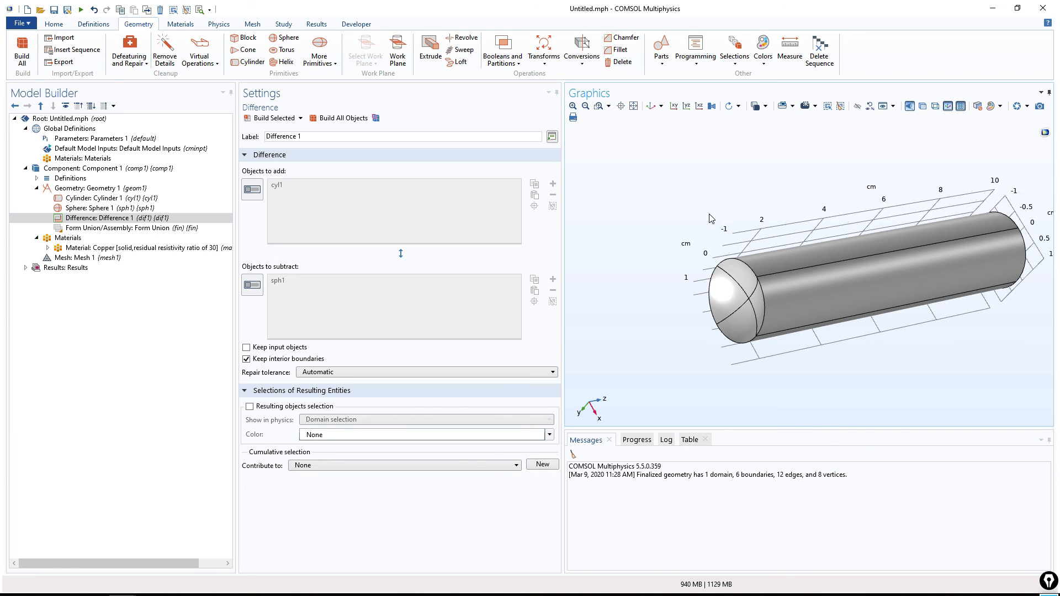